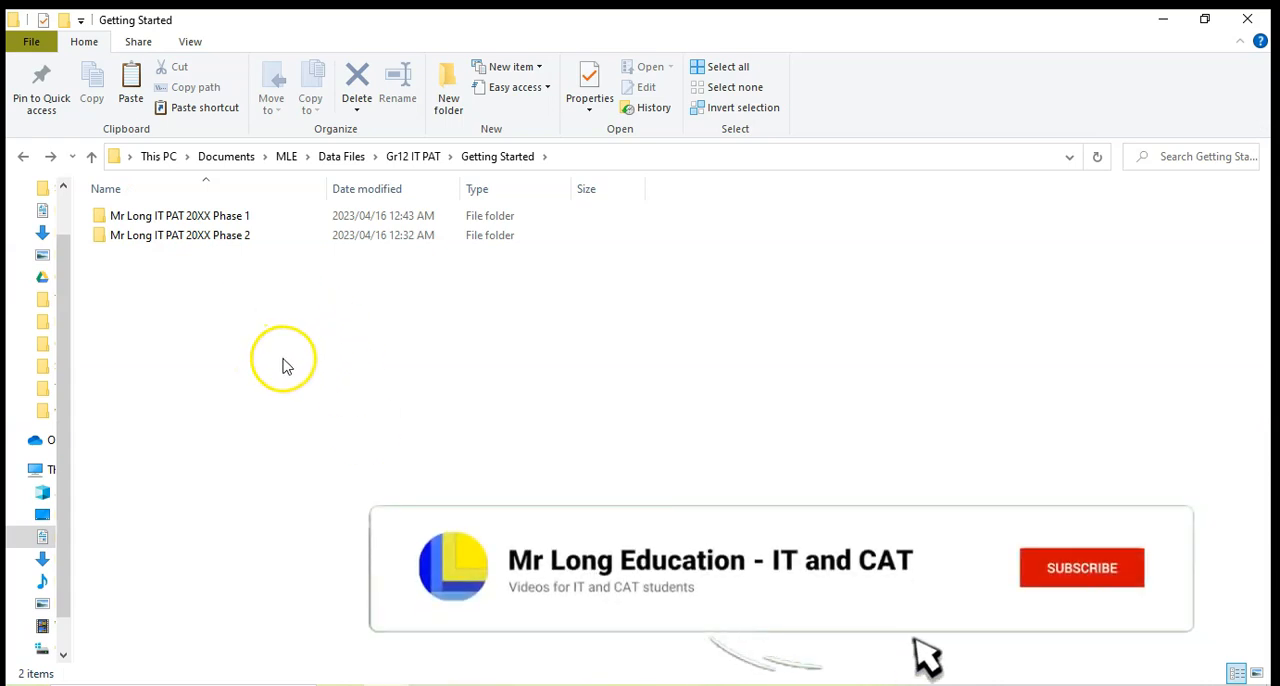
Open the Phase 1 folder and launch CharityDB.mdb in Access.
click(1080, 568)
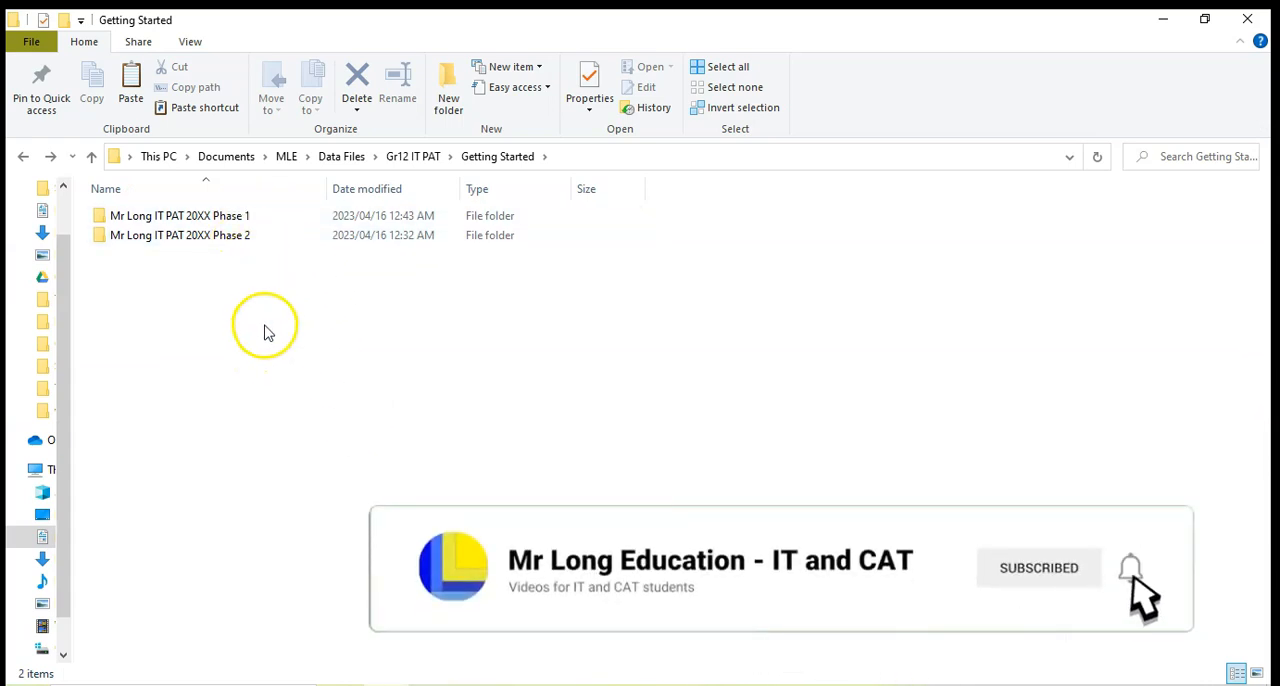
double_click(180, 214)
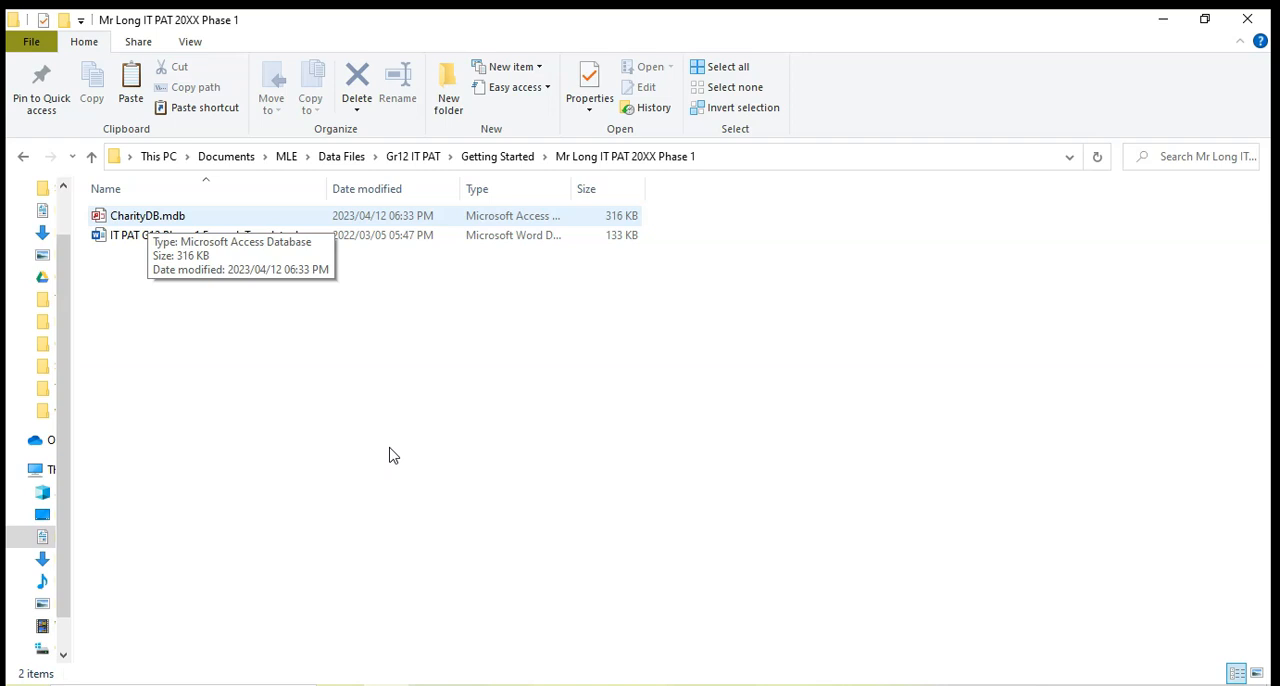
double_click(148, 214)
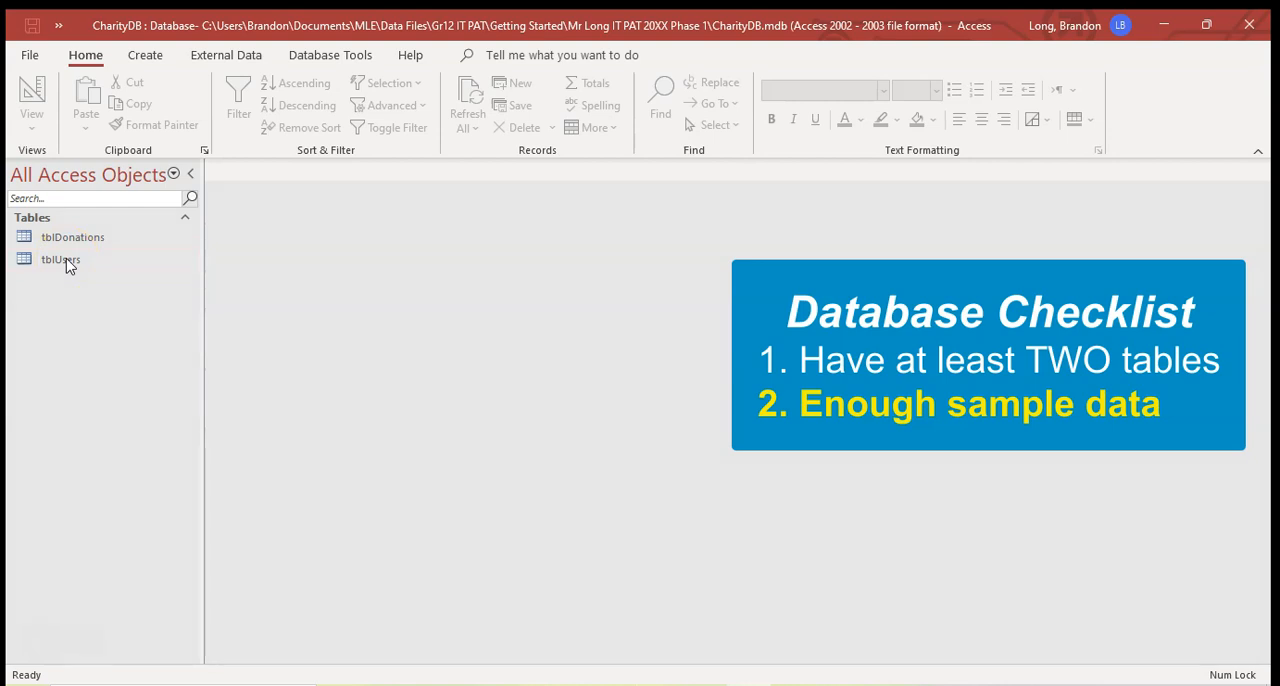
Open tblUsers and tblDonations and view each table's sample records.
double_click(60, 260)
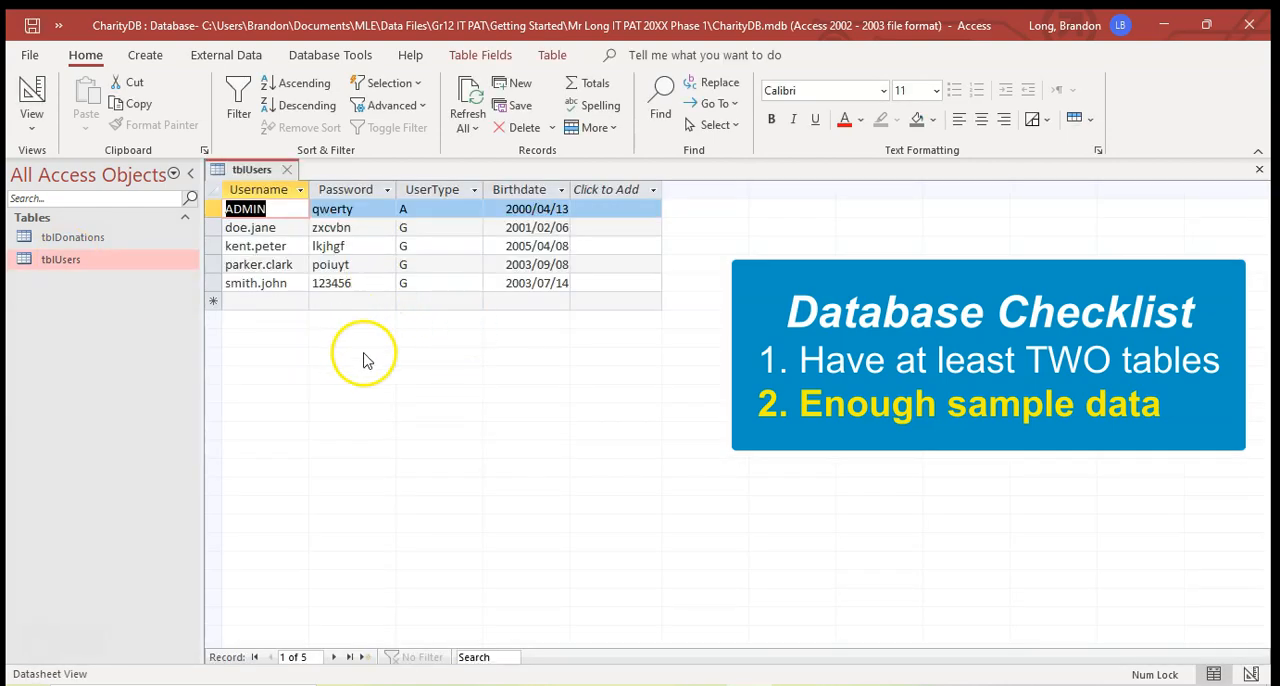
mouse_move(296, 238)
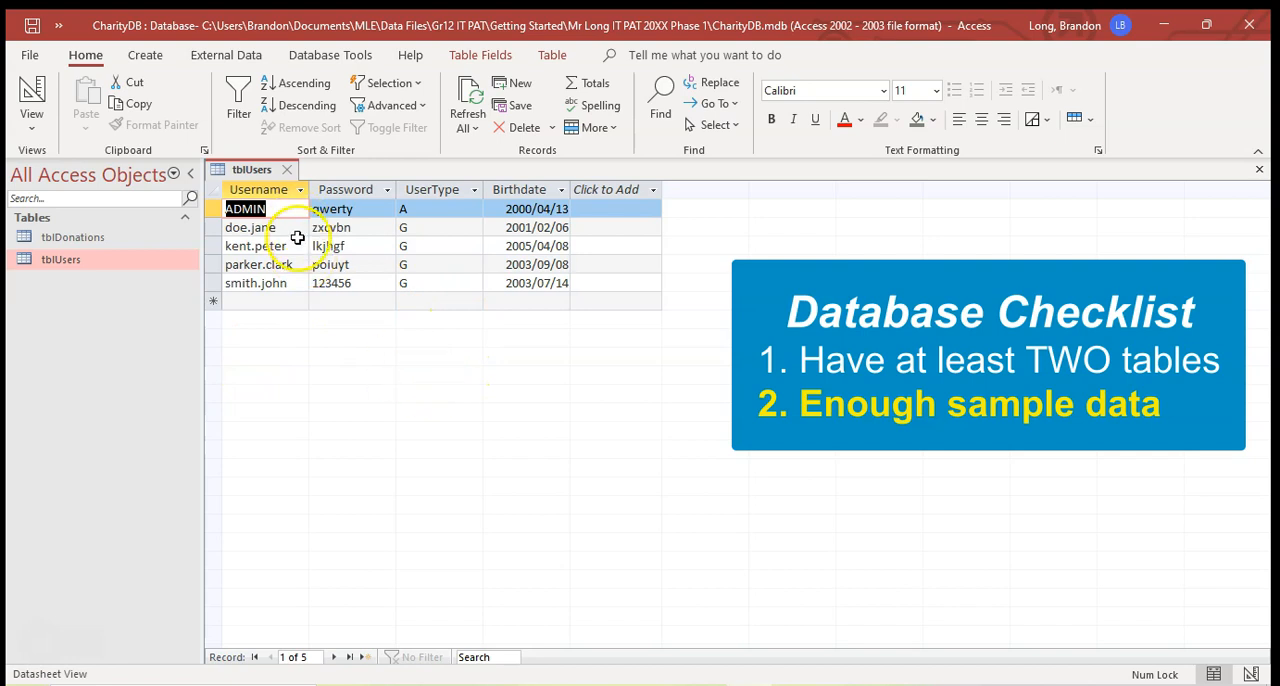
mouse_move(310, 360)
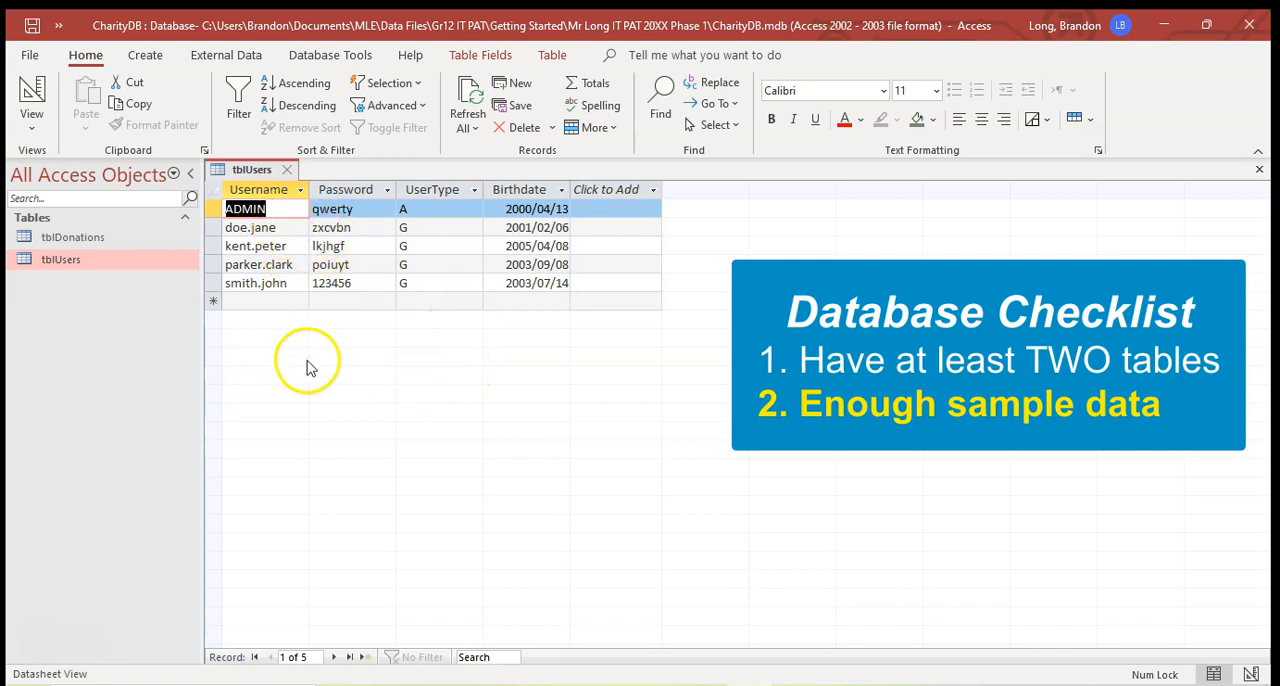
mouse_move(332, 294)
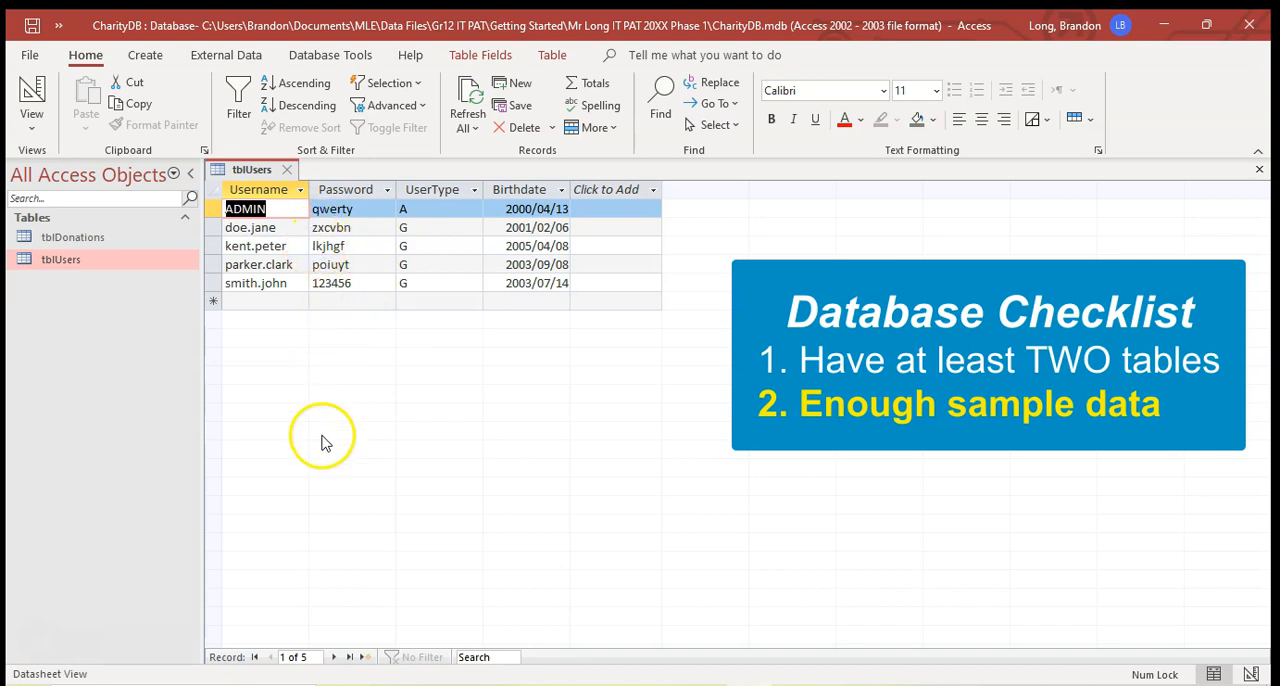
mouse_move(304, 412)
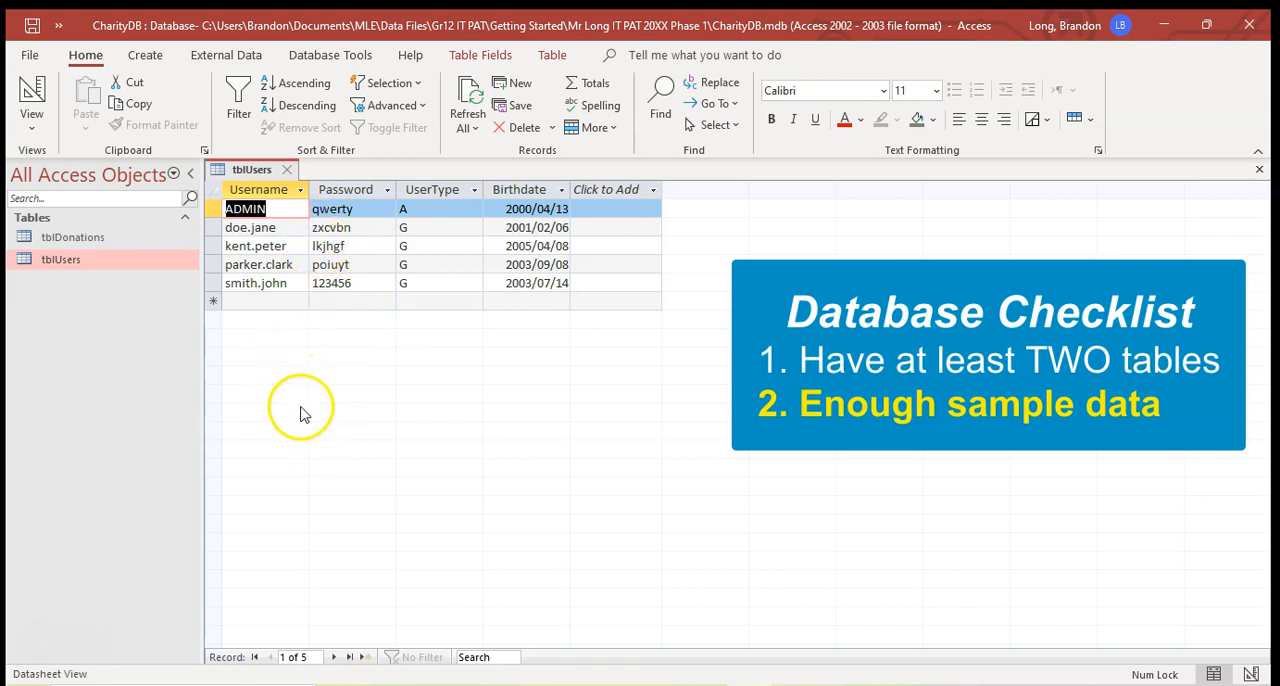
double_click(72, 236)
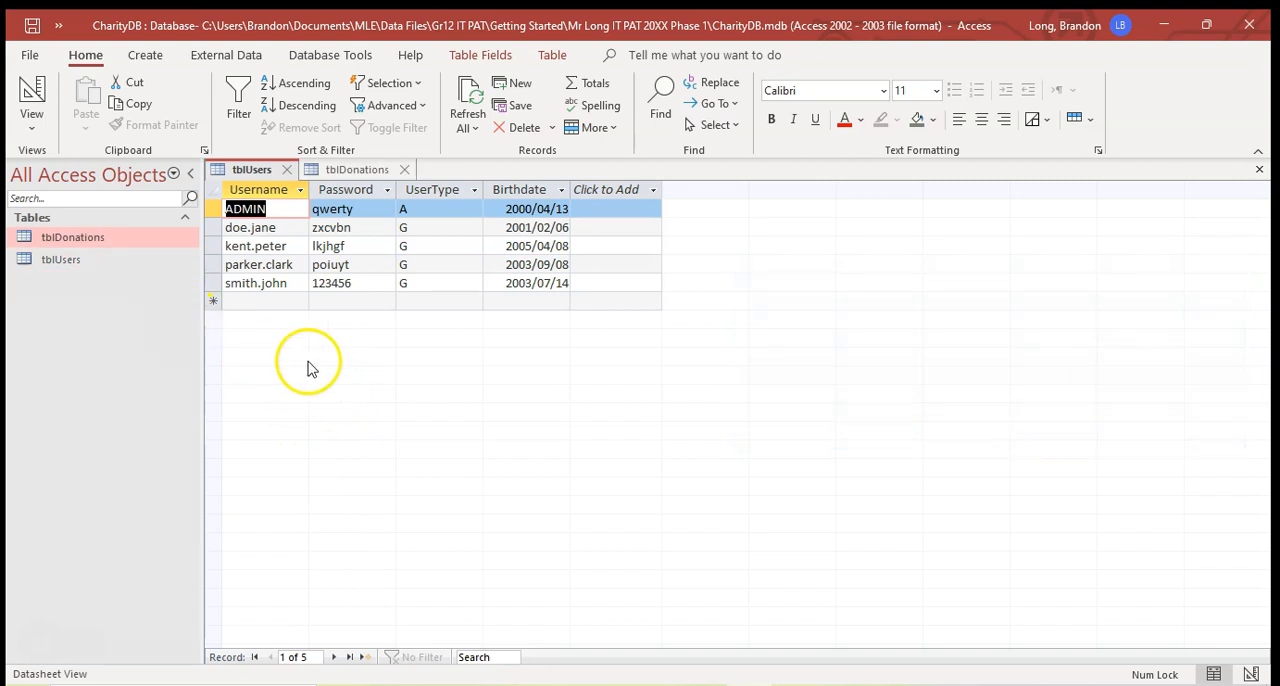
mouse_move(312, 364)
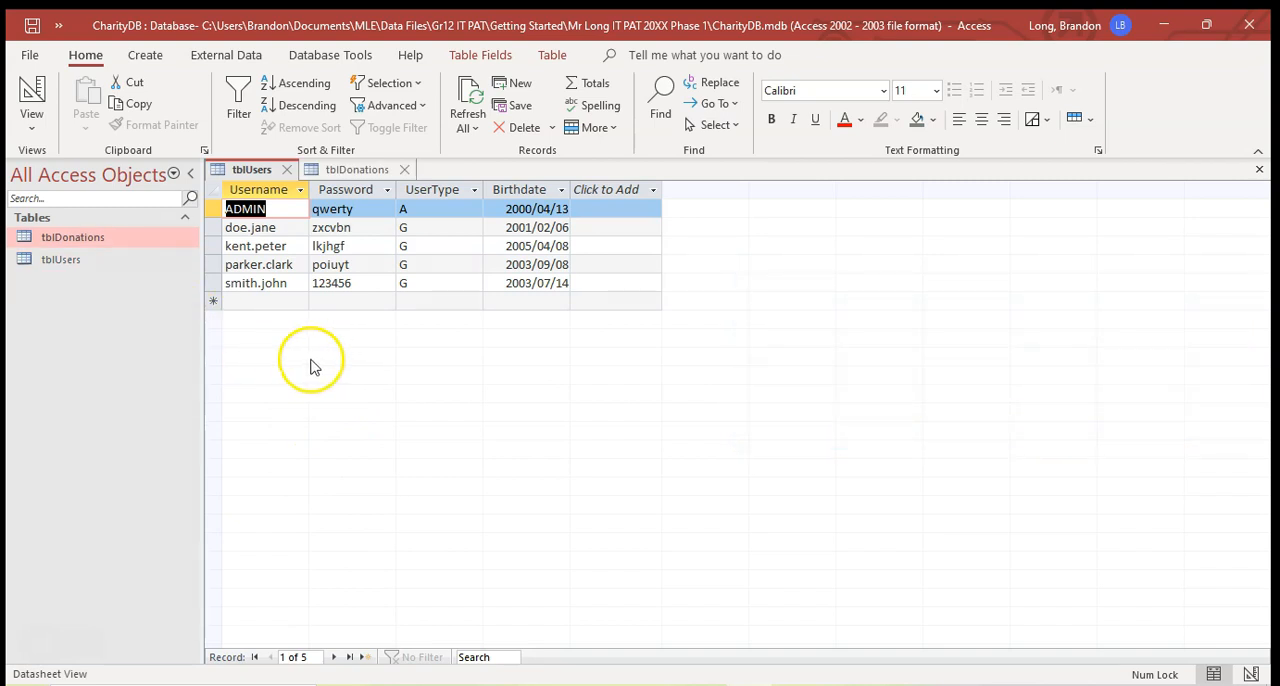
mouse_move(258, 340)
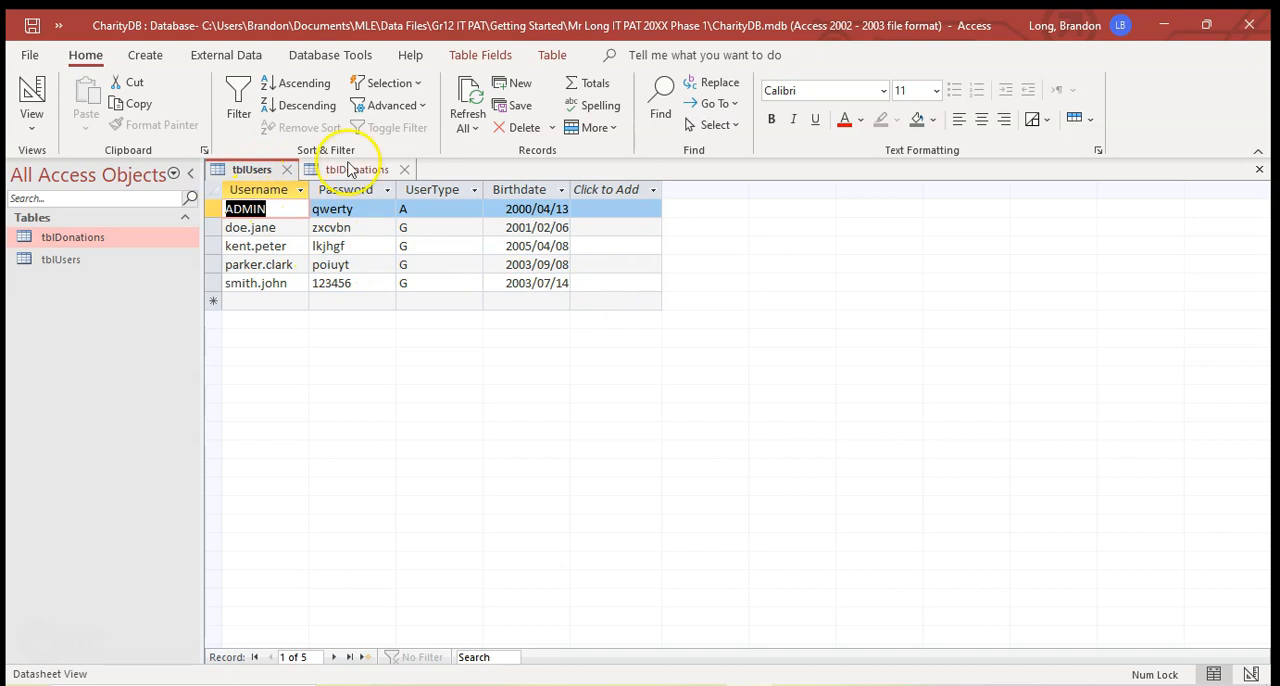
click(352, 168)
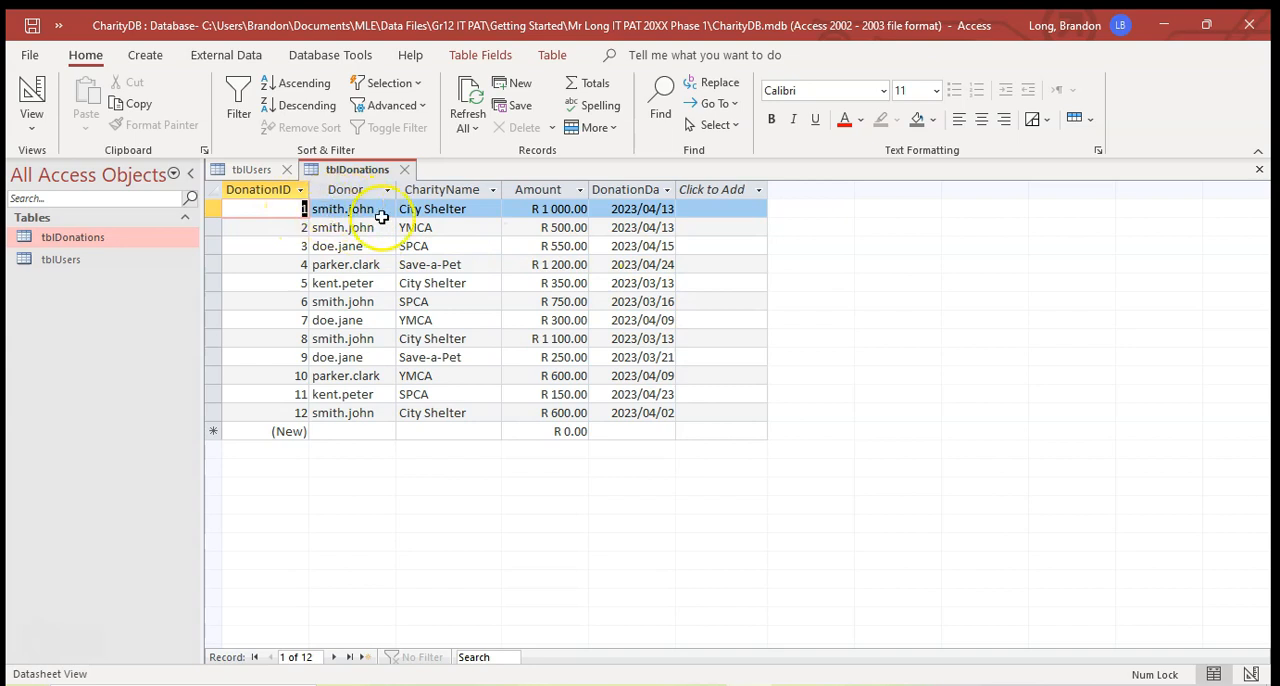
click(252, 168)
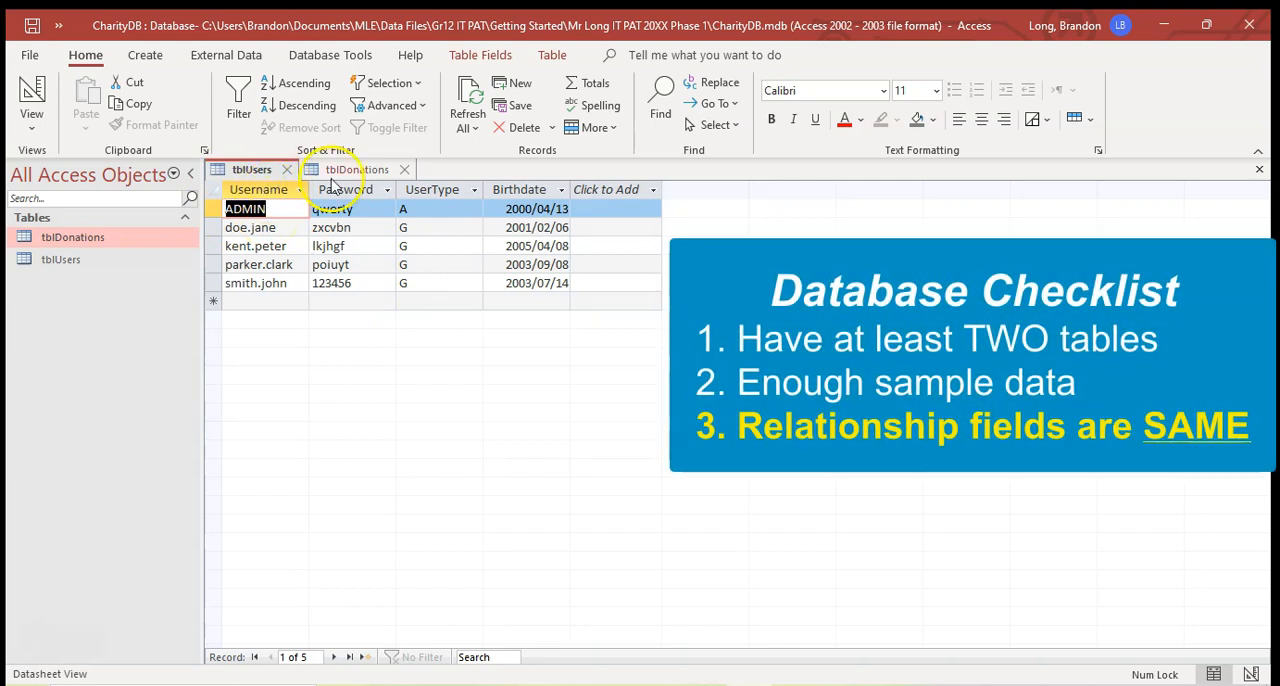
Compare the Username field in tblUsers against the Donor field in tblDonations.
click(356, 168)
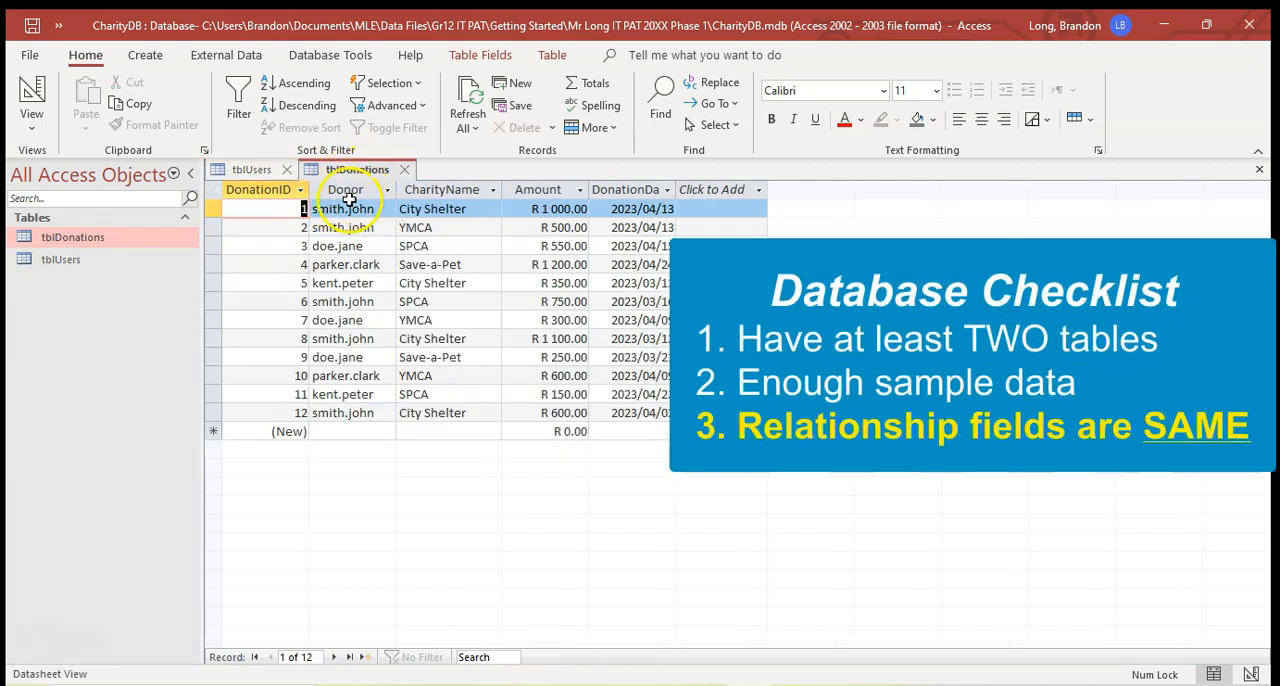
click(252, 168)
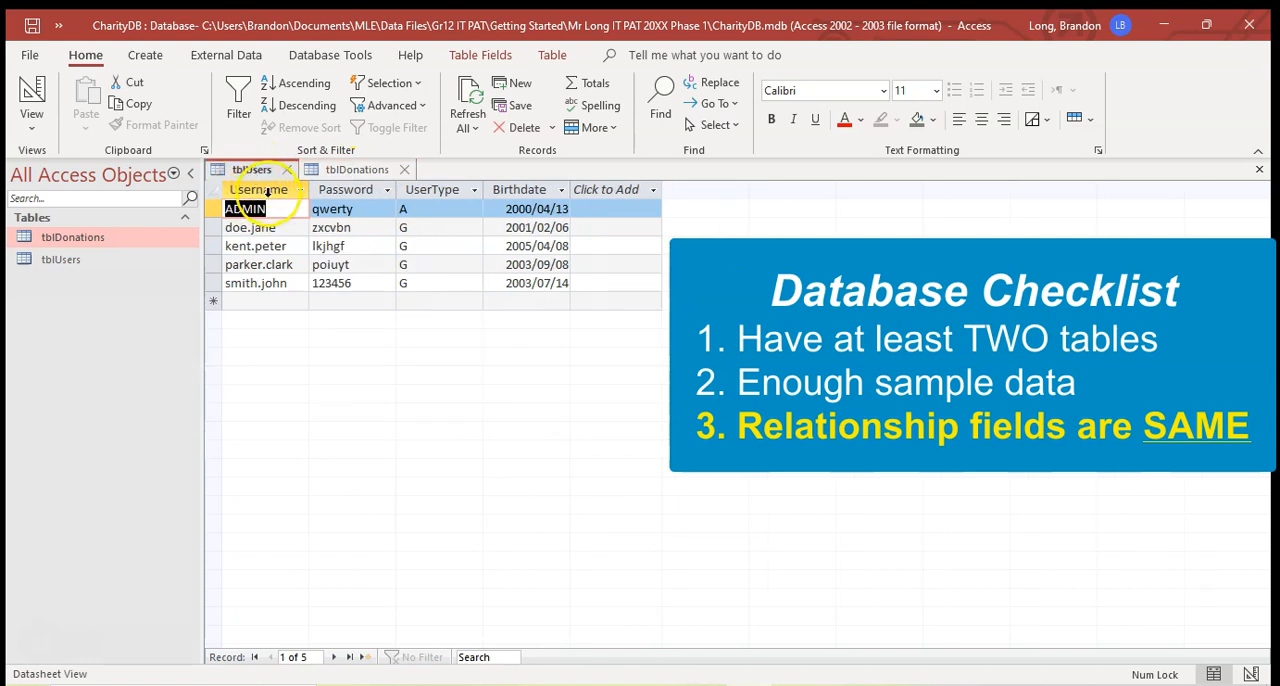
click(356, 168)
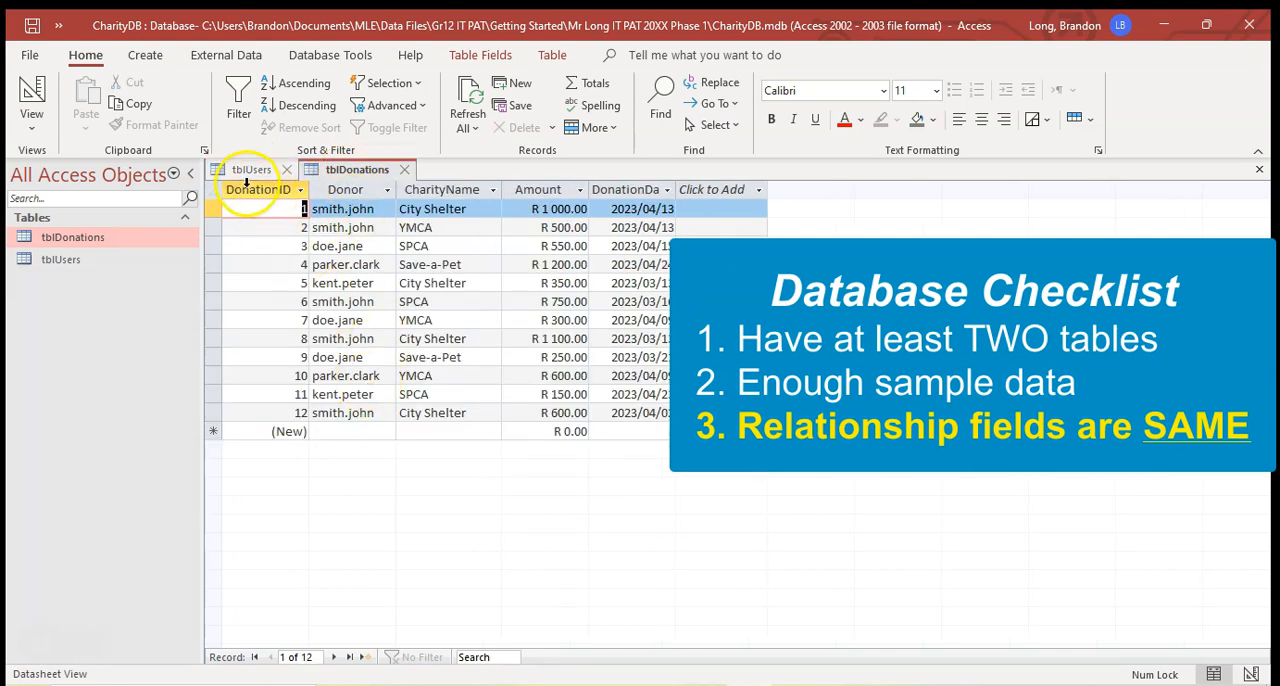
click(250, 168)
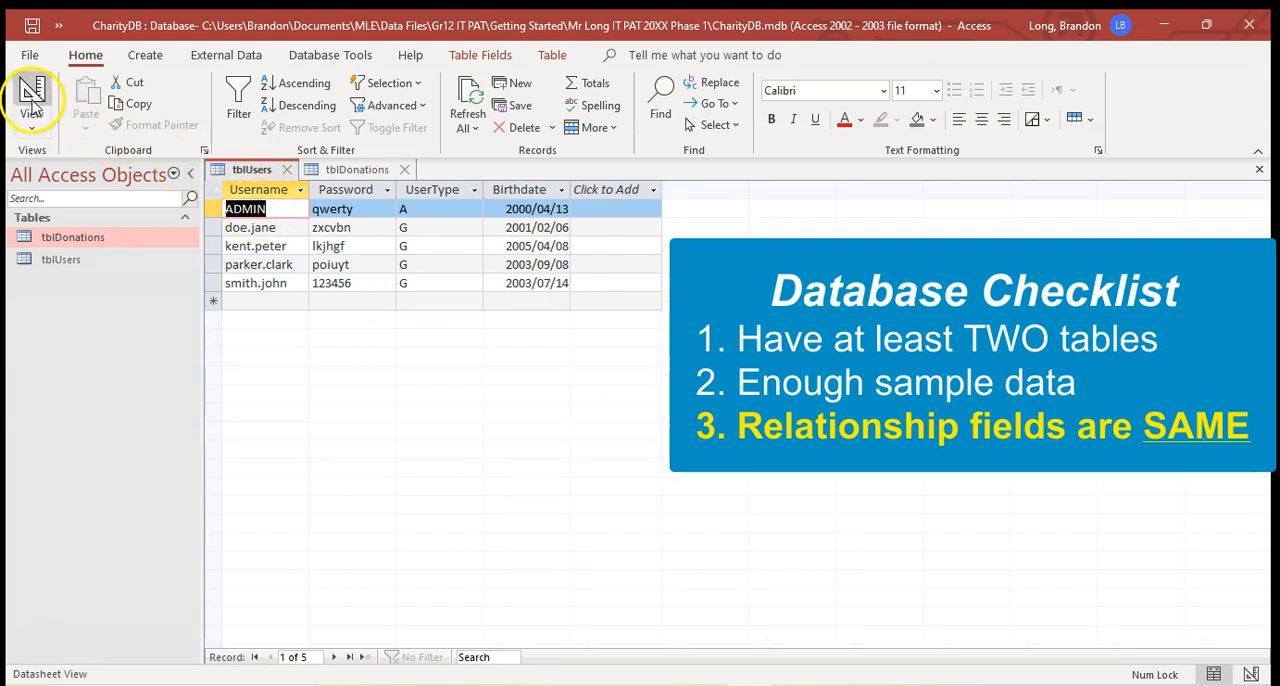
Check both tables' field data types in design view and close the table tabs.
click(20, 110)
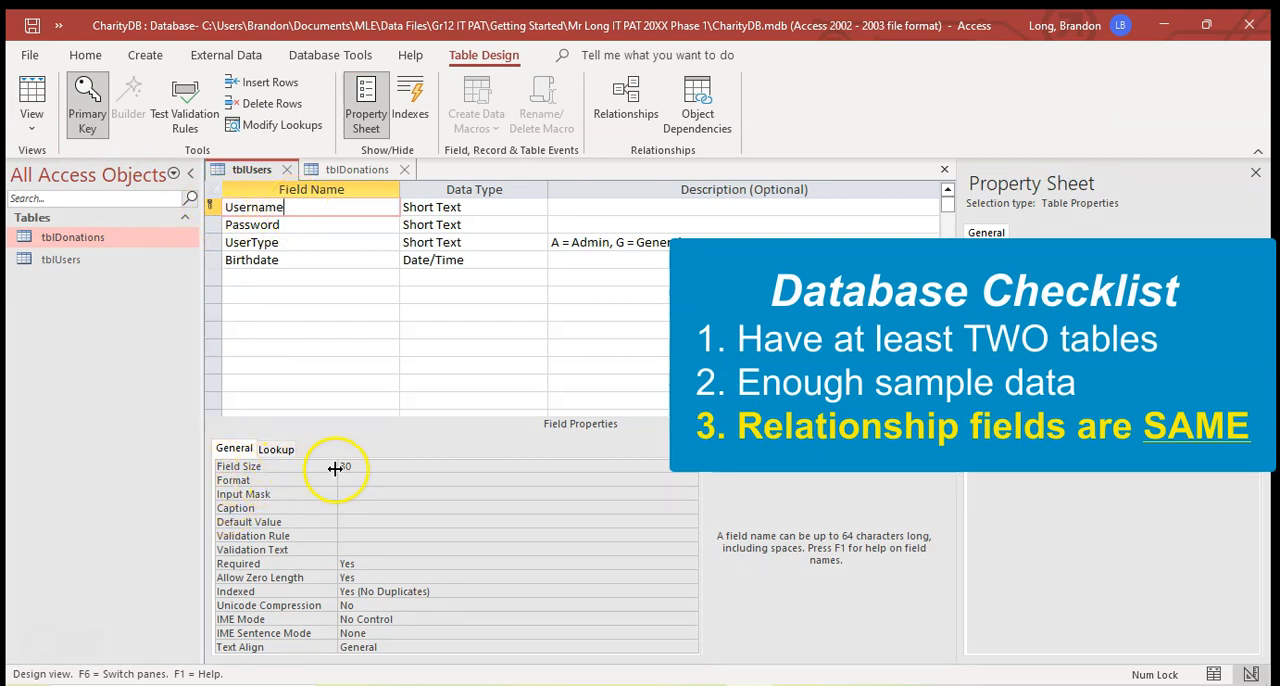
click(356, 168)
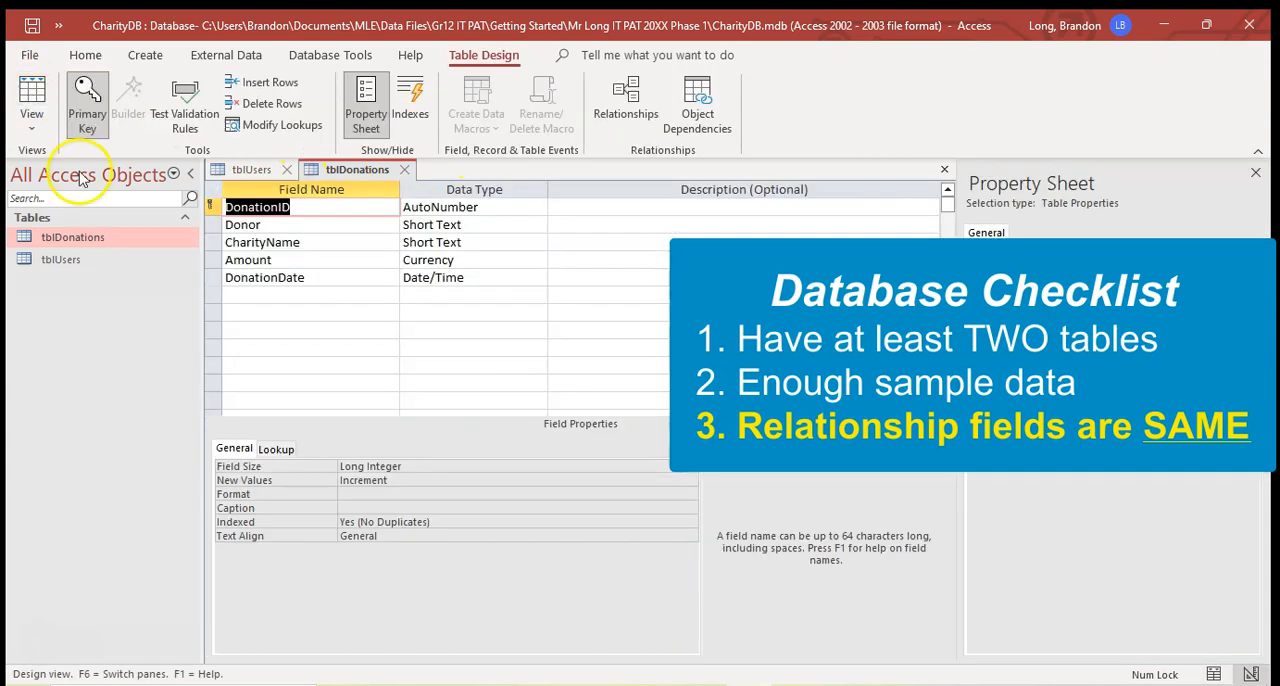
click(242, 224)
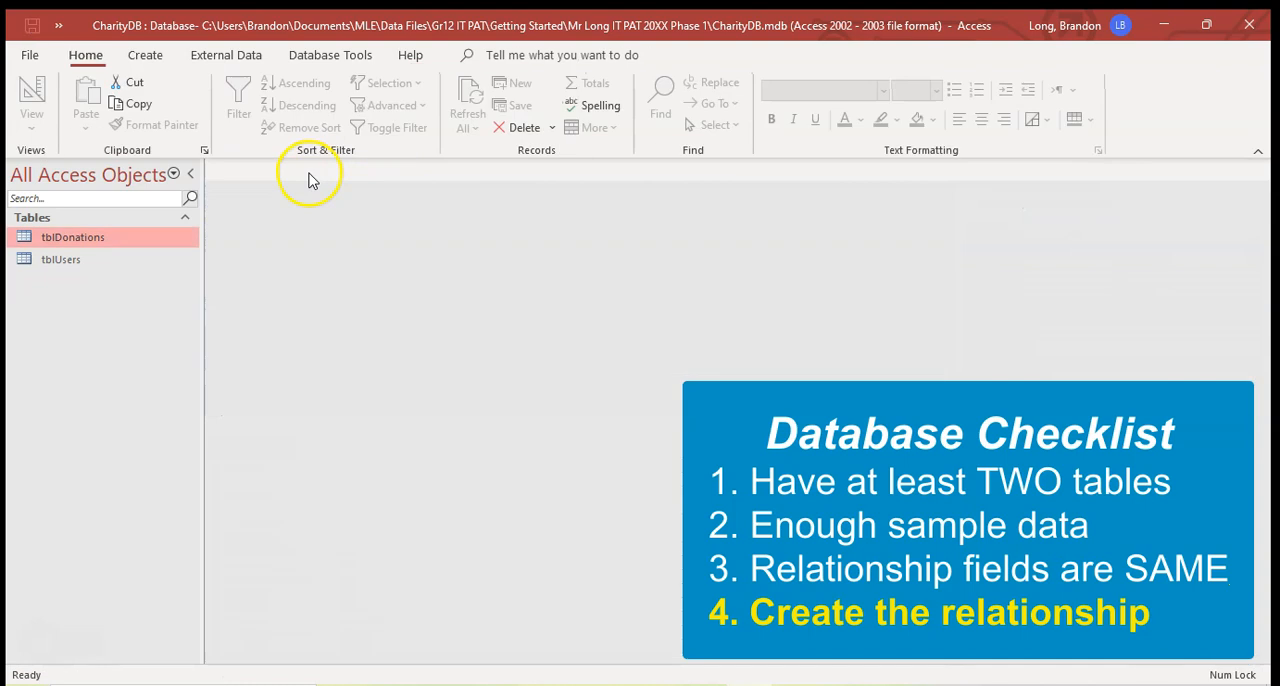
Show the Relationships diagram from Database Tools with both tables.
click(328, 56)
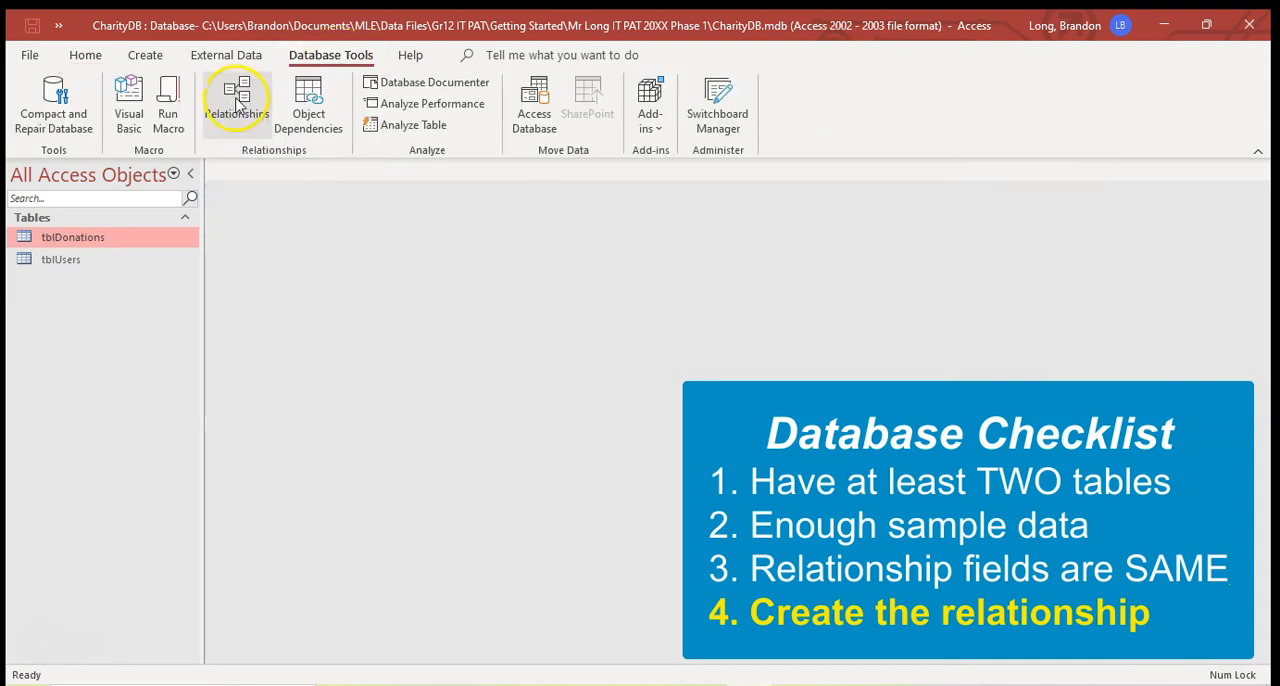
click(240, 100)
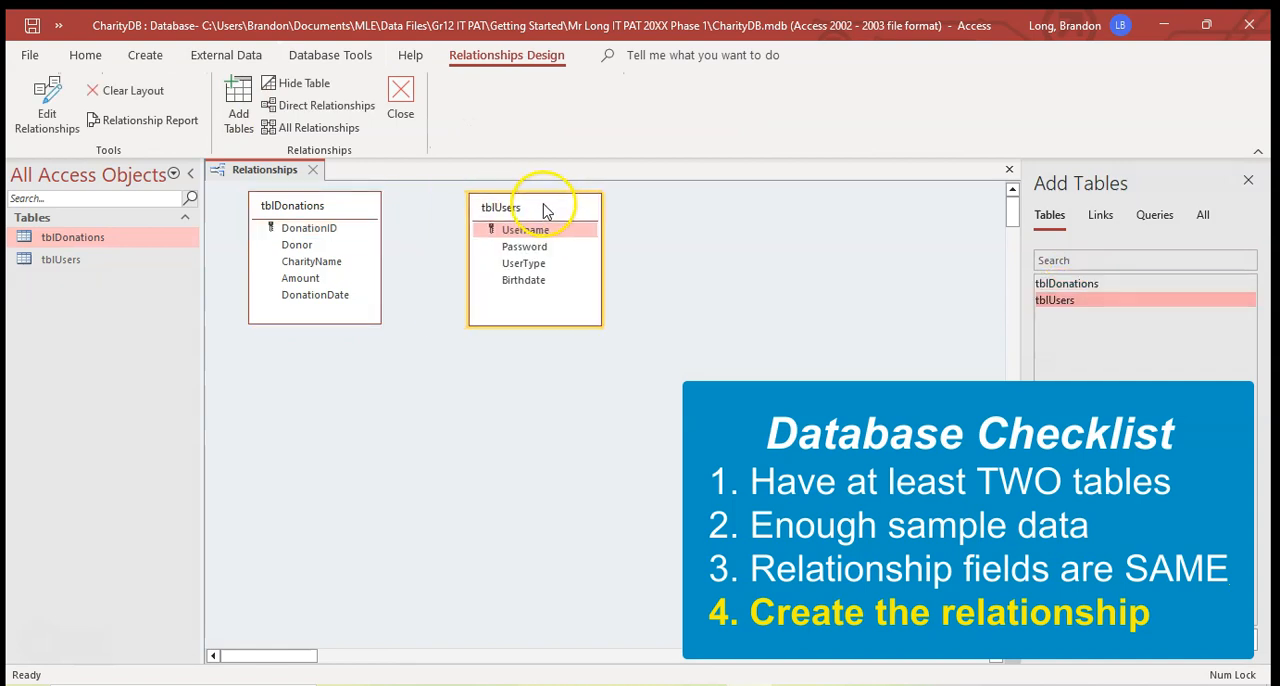
mouse_move(408, 236)
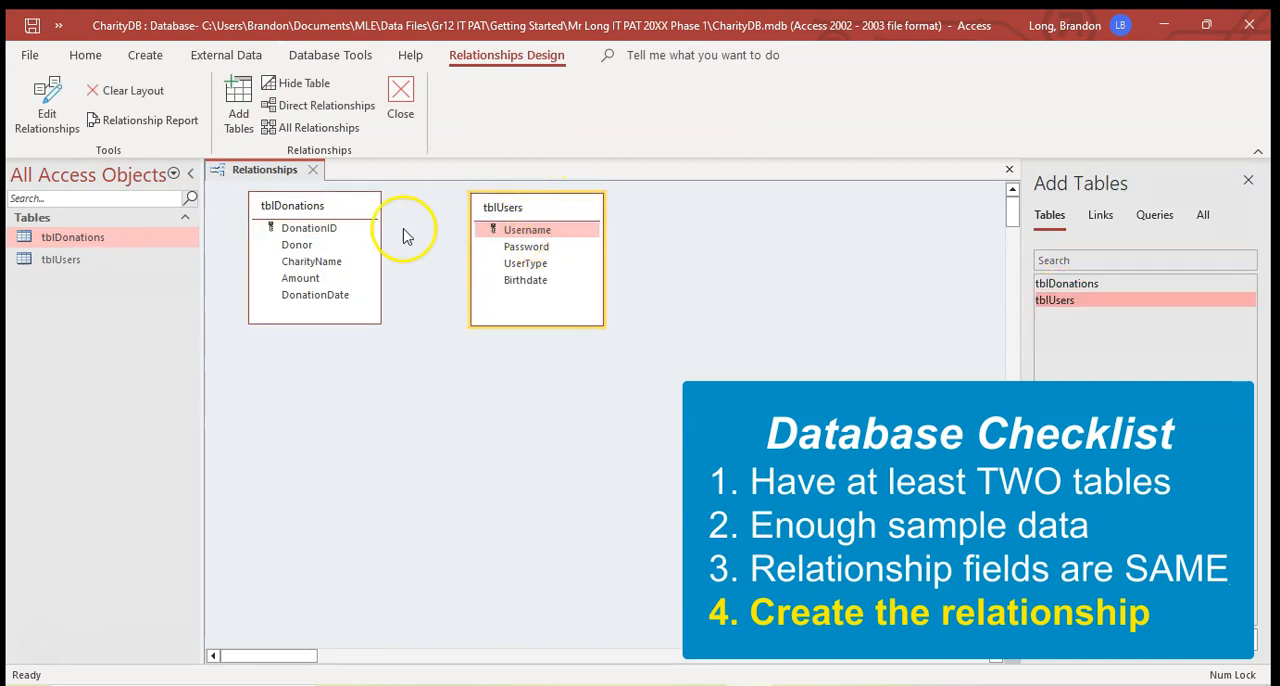
click(528, 228)
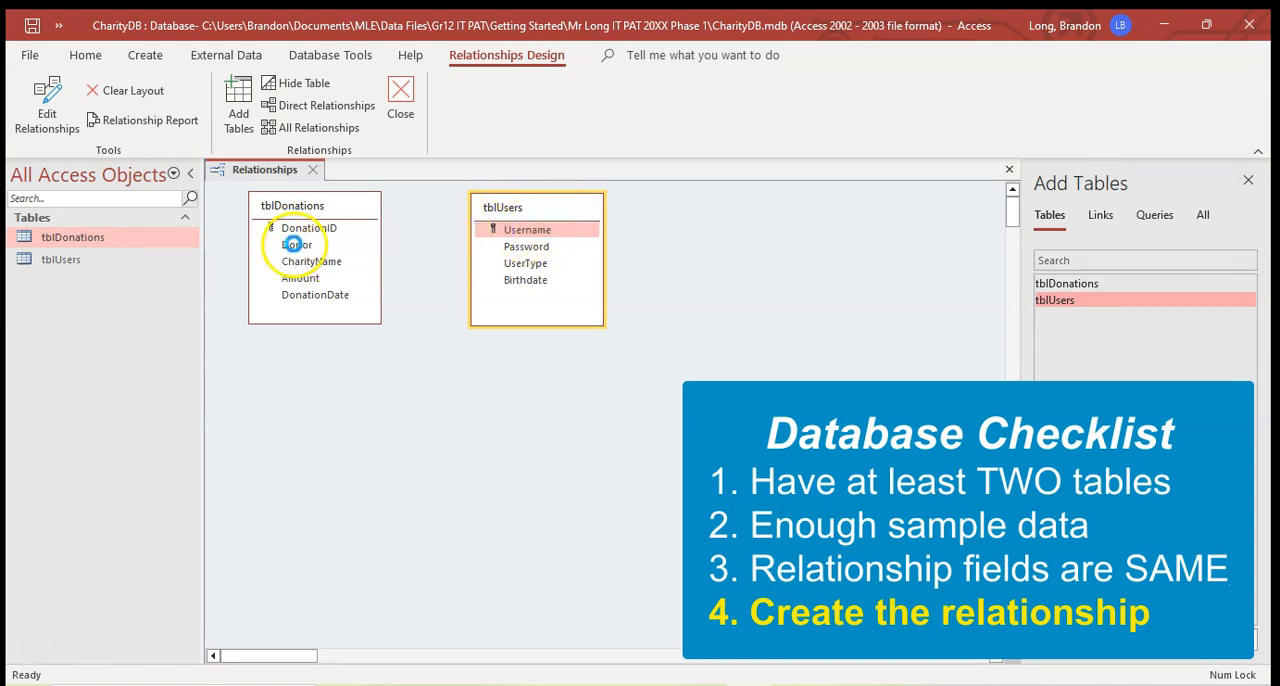
Link Username to Donor one-to-many with referential integrity and close the layout.
drag(296, 244, 528, 228)
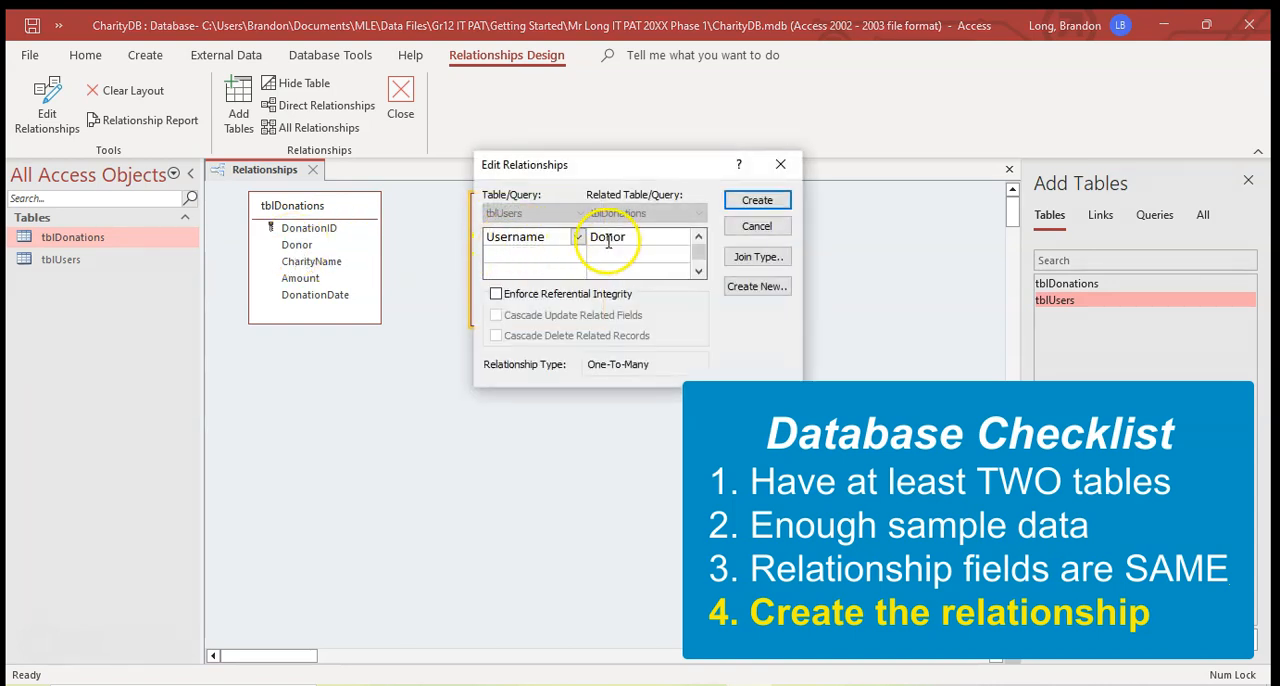
click(496, 292)
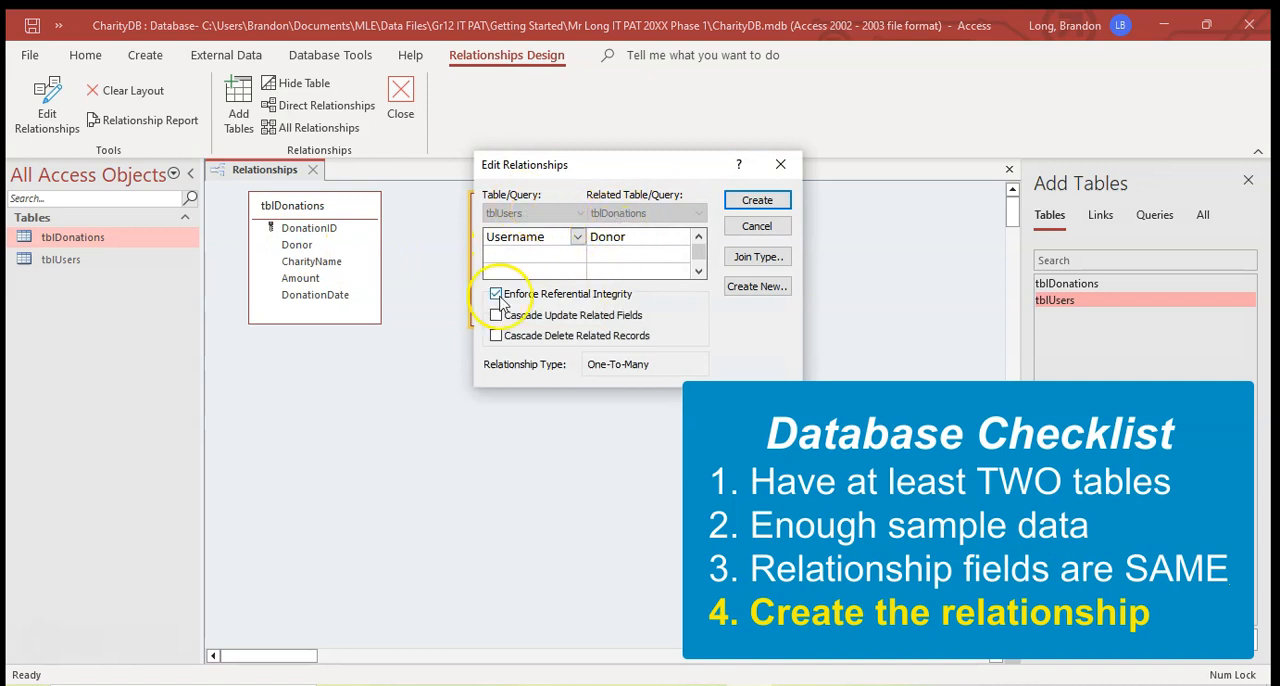
mouse_move(516, 318)
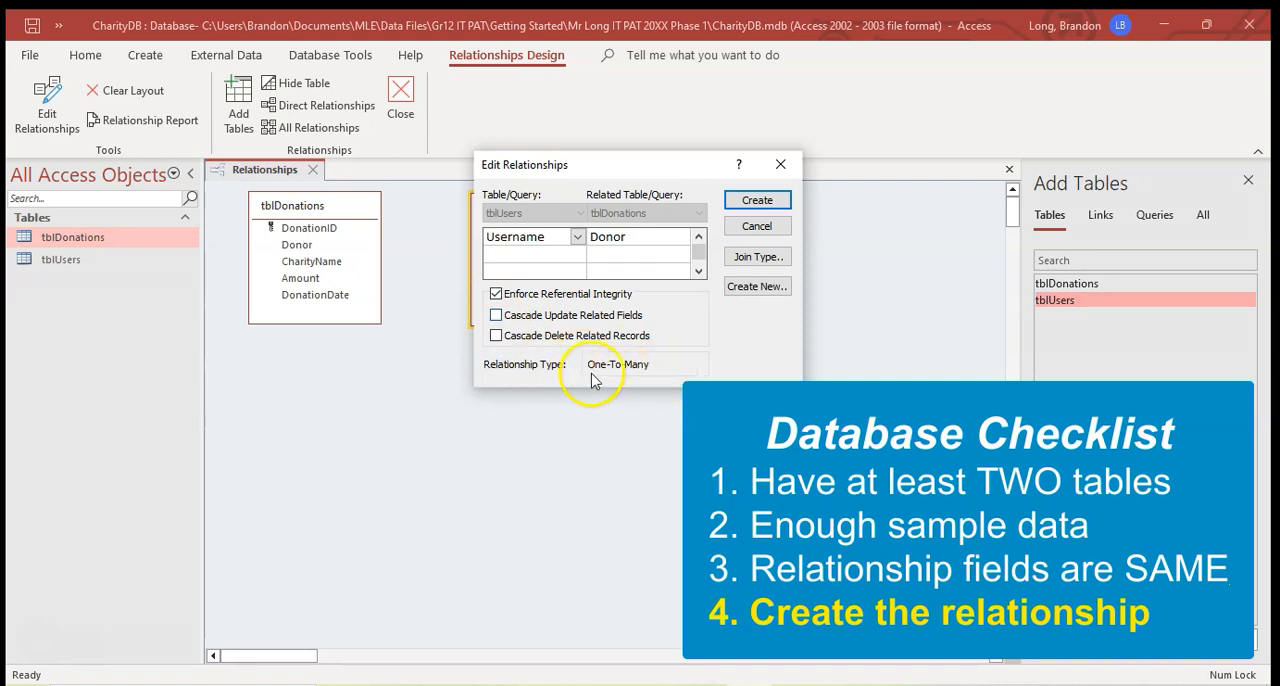
click(756, 200)
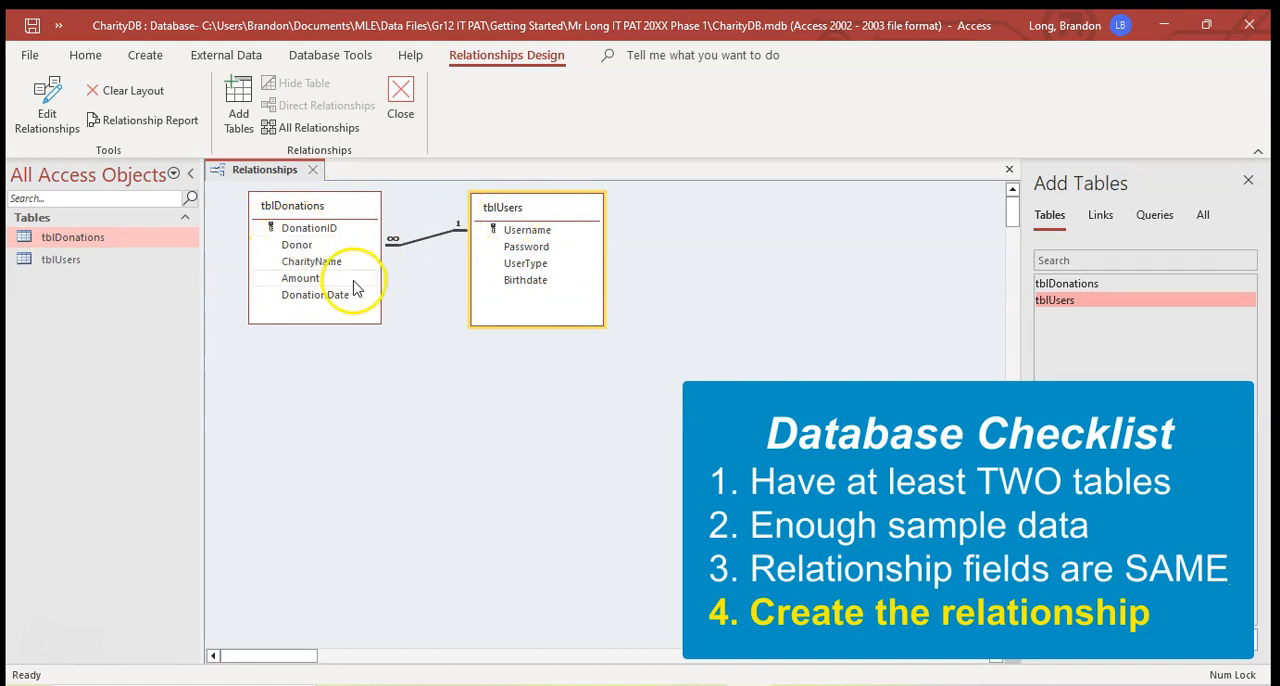
mouse_move(92, 56)
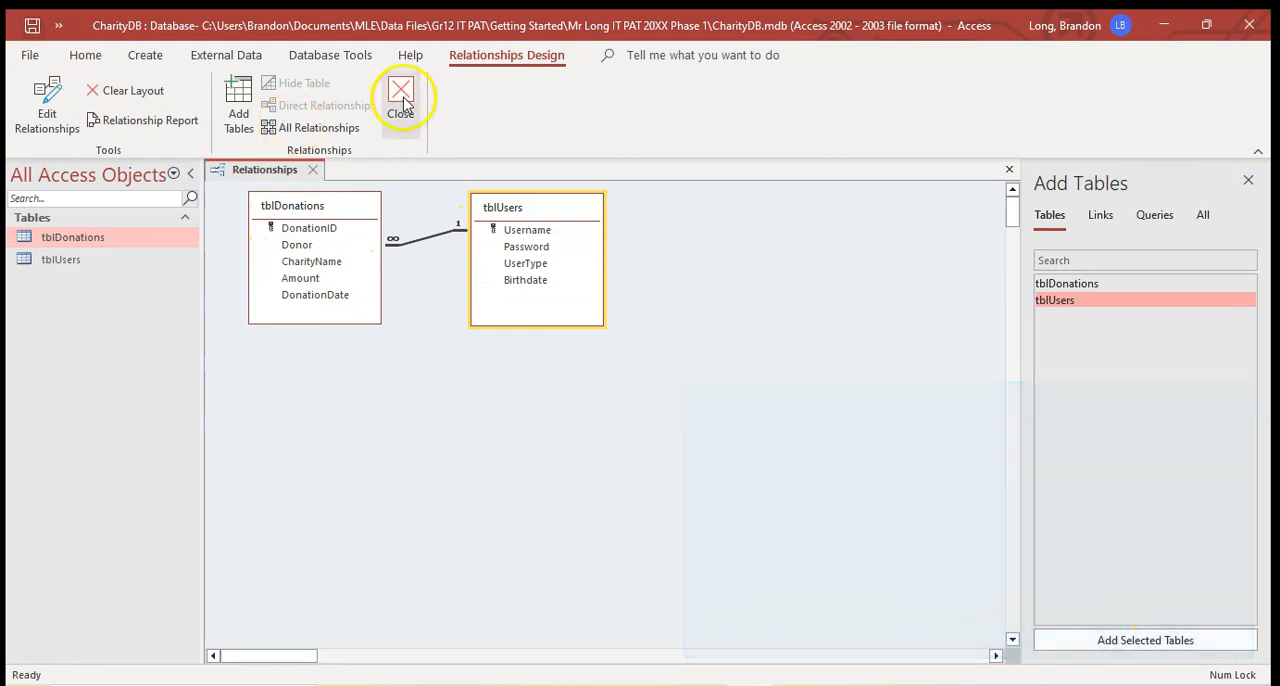
click(400, 96)
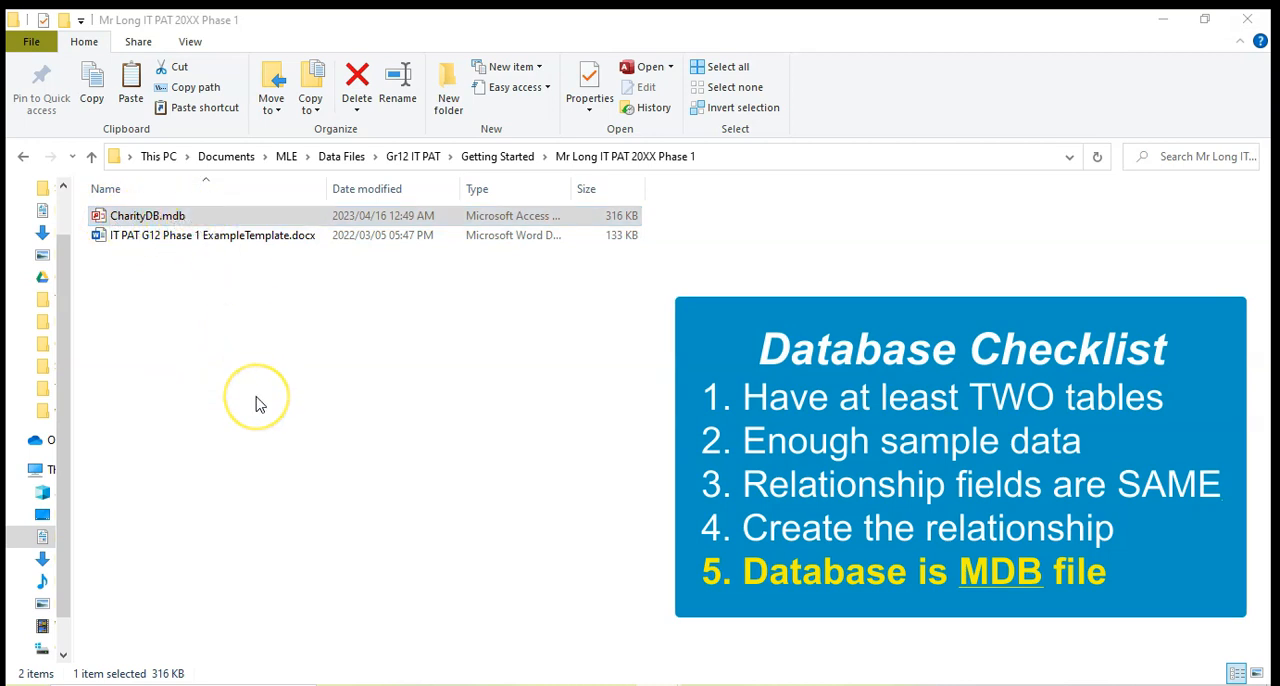
mouse_move(222, 356)
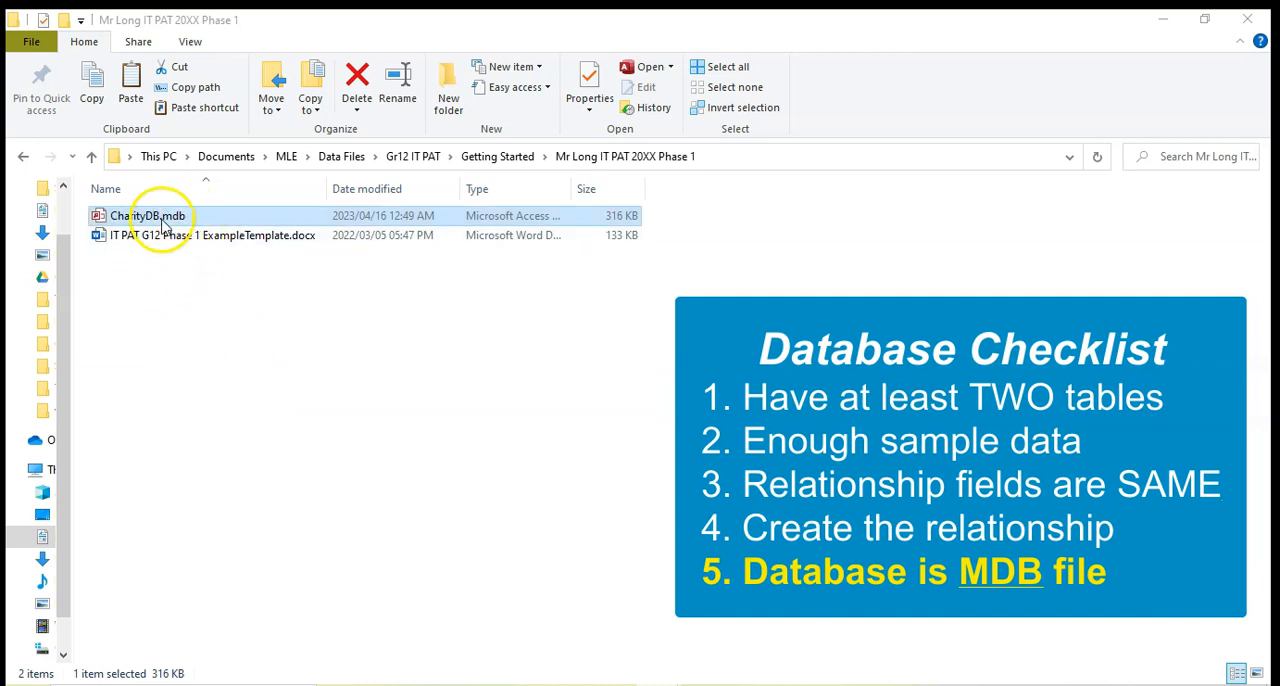
mouse_move(180, 220)
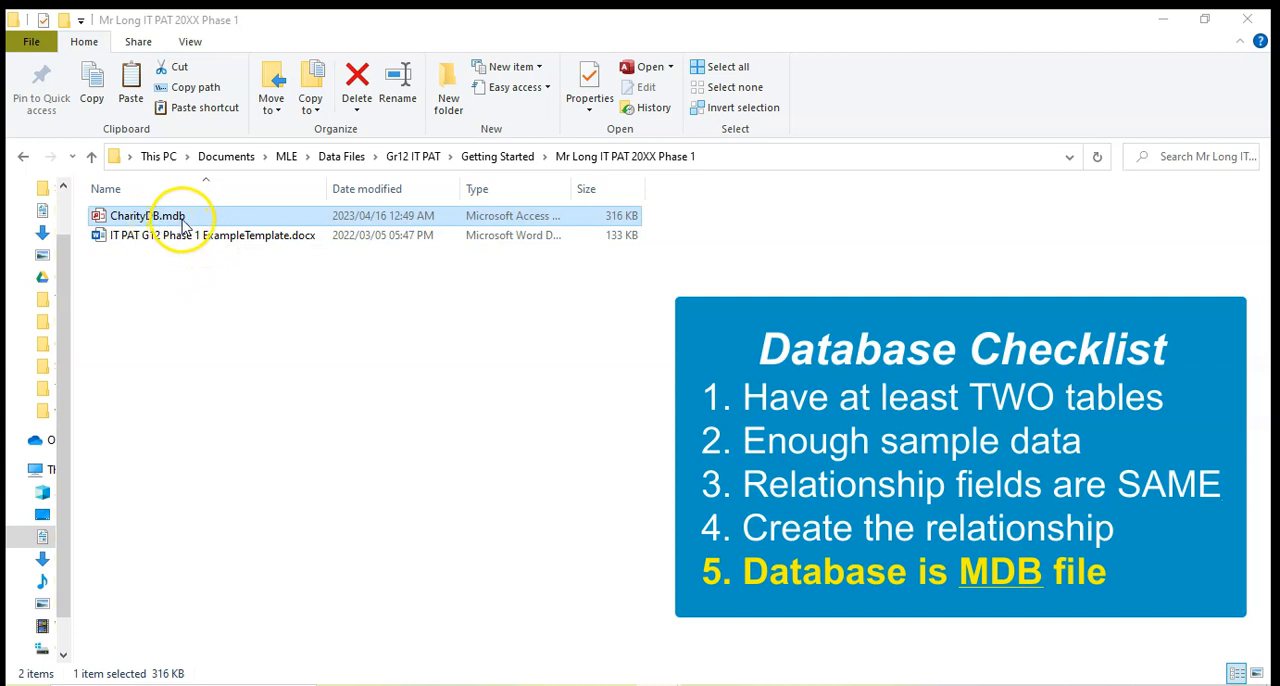
Reopen CharityDB.mdb and start exporting tblDonations to an Access database file.
double_click(146, 214)
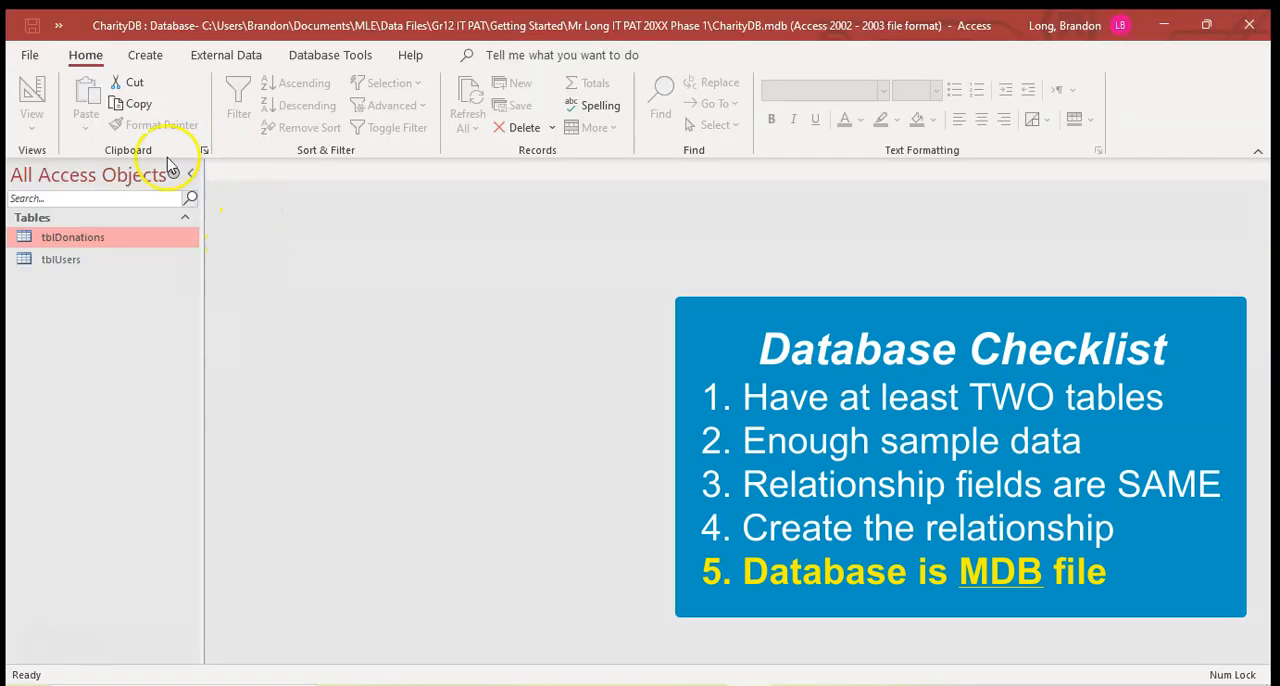
right_click(72, 236)
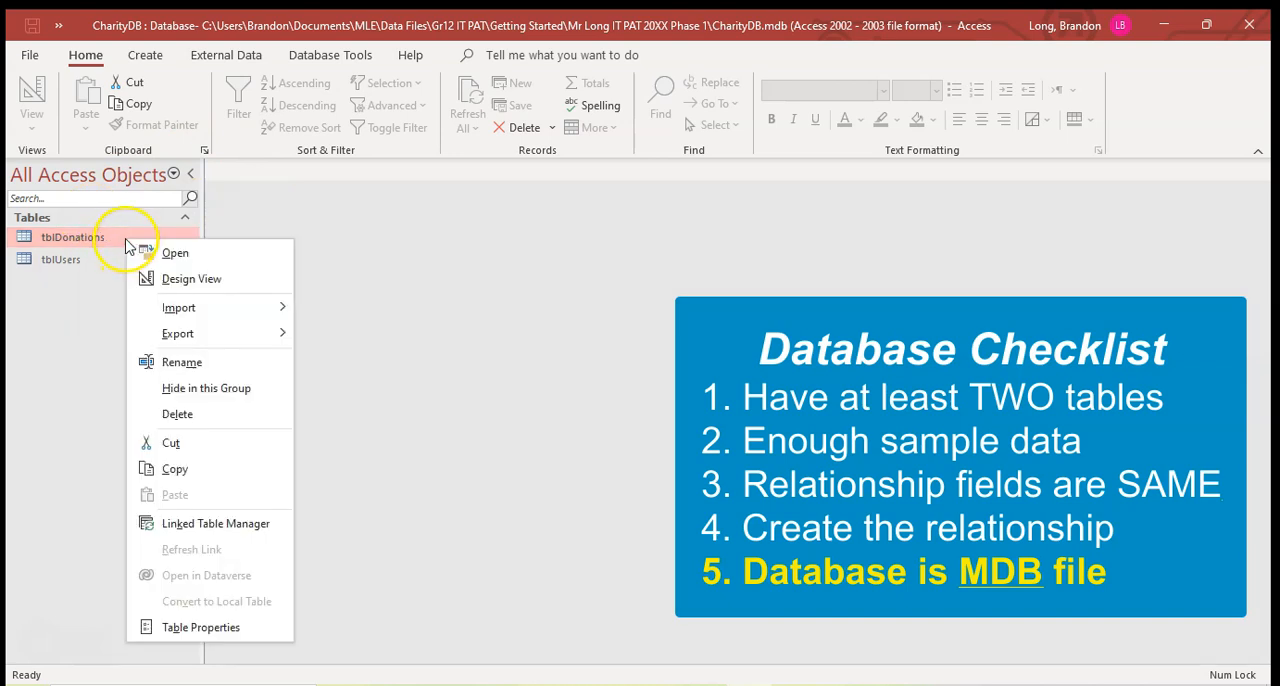
mouse_move(178, 330)
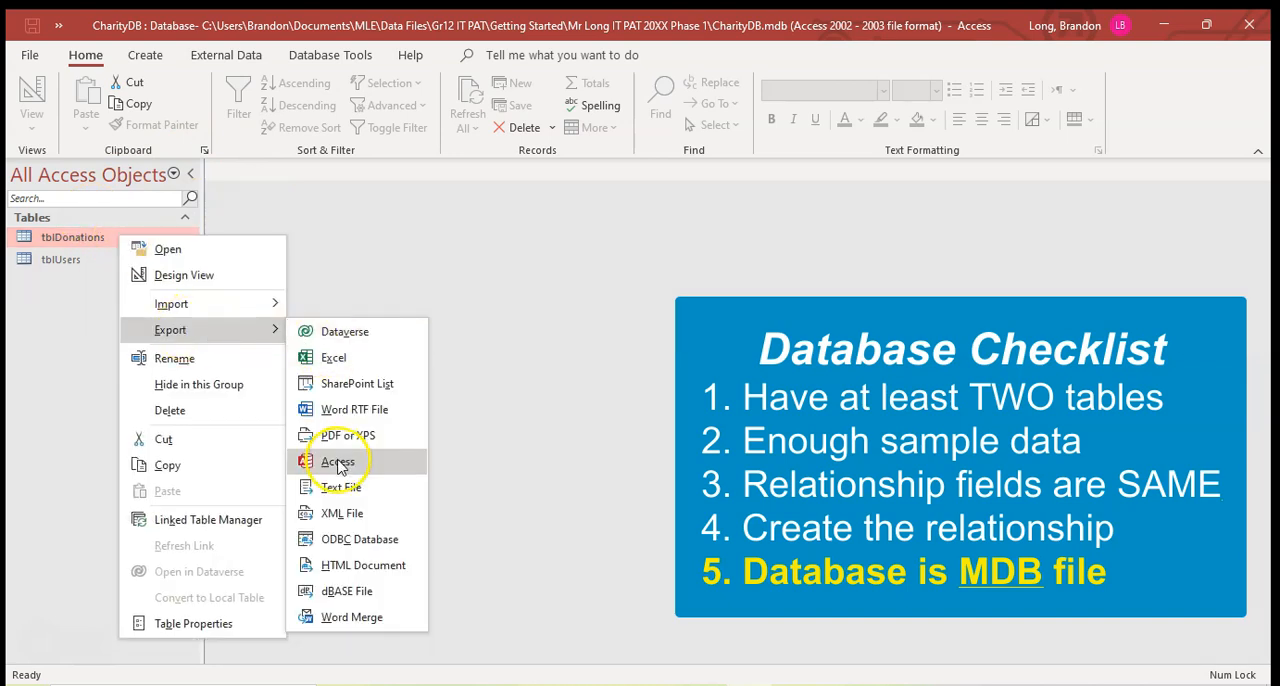
click(336, 460)
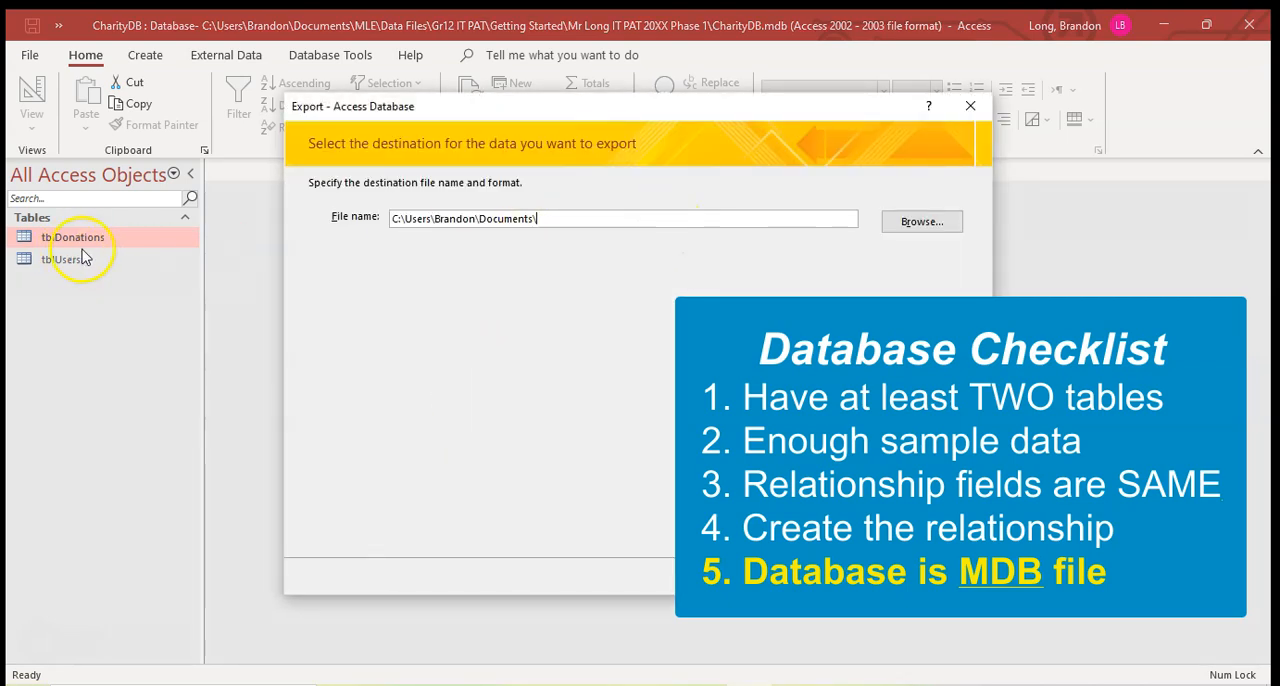
click(968, 106)
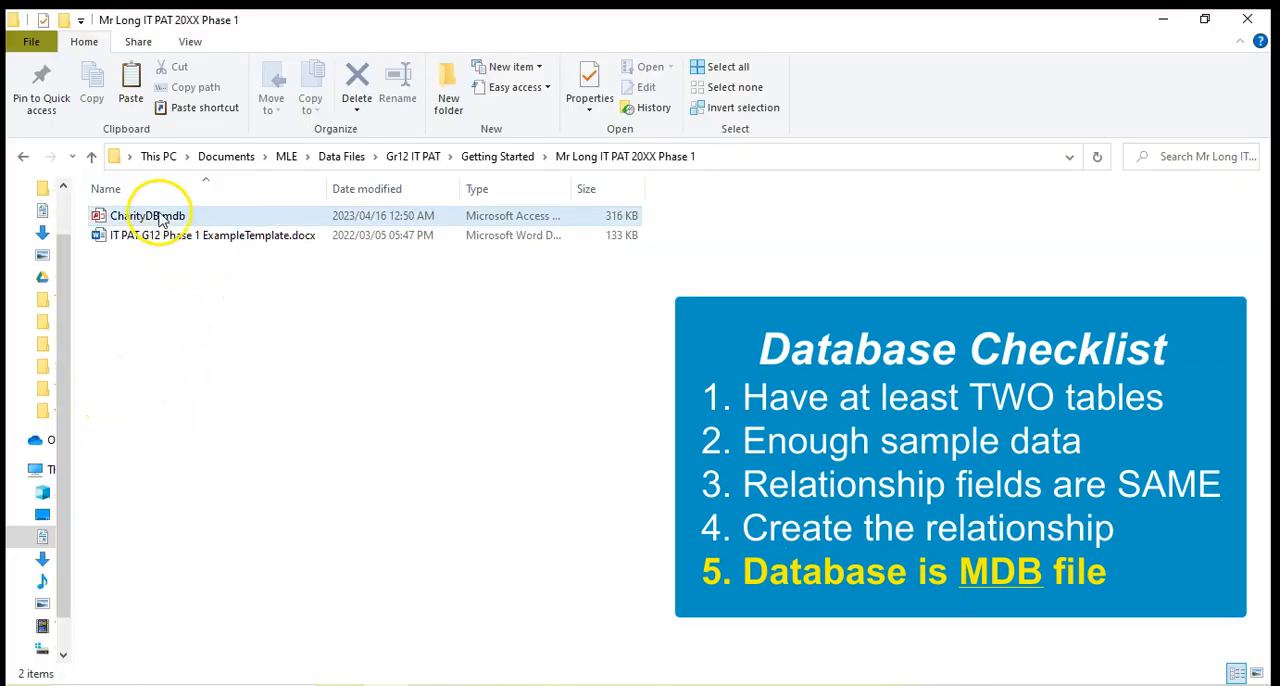
Copy CharityDB.mdb for pasting into the Phase 2 folder.
right_click(140, 214)
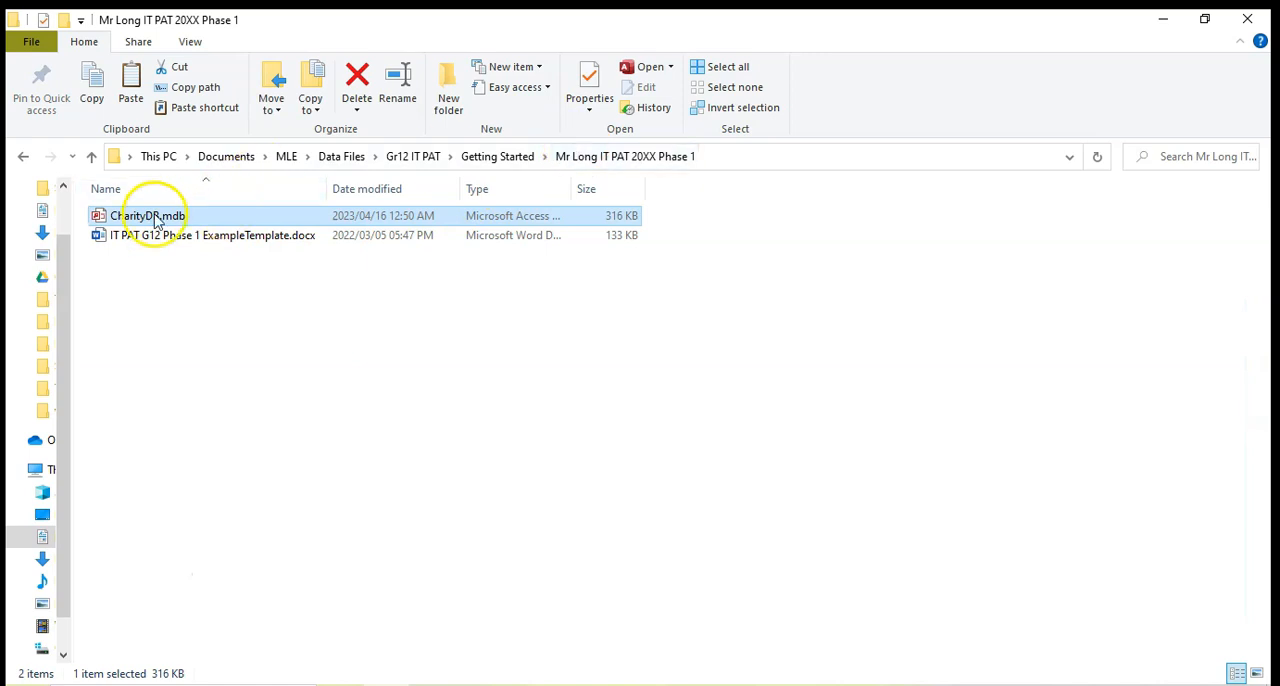
click(512, 156)
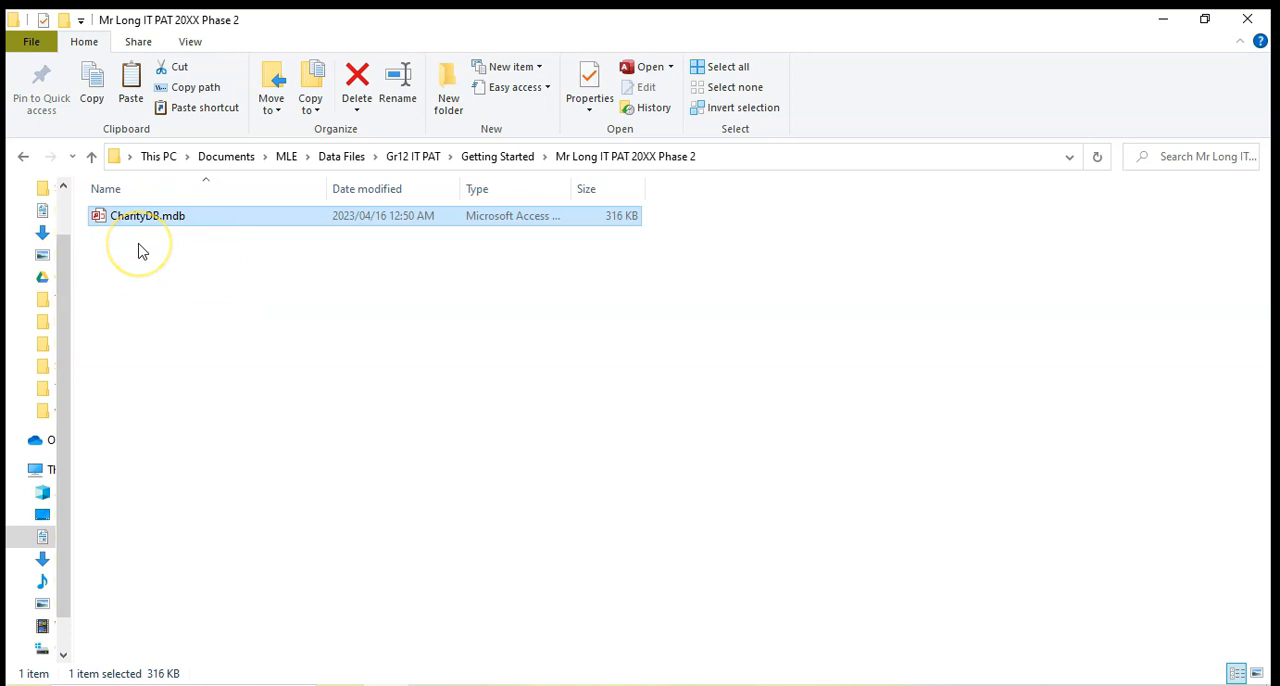
mouse_move(642, 492)
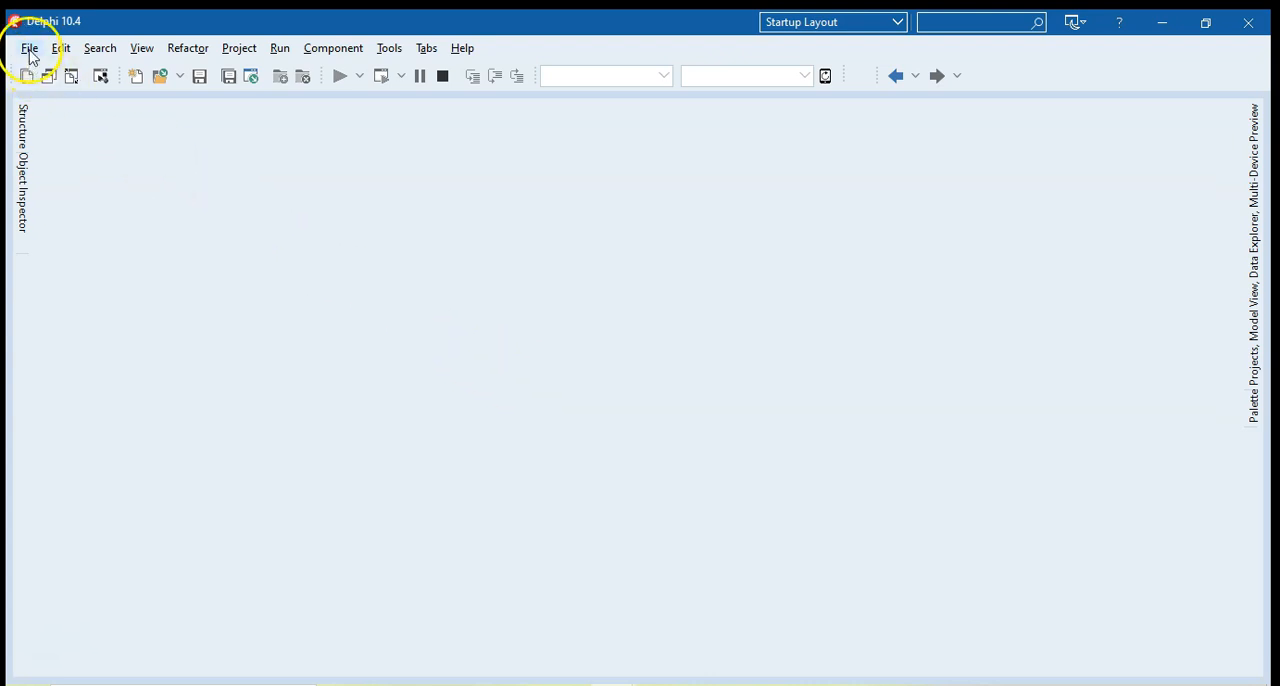
Create a new Windows VCL Application project.
click(32, 48)
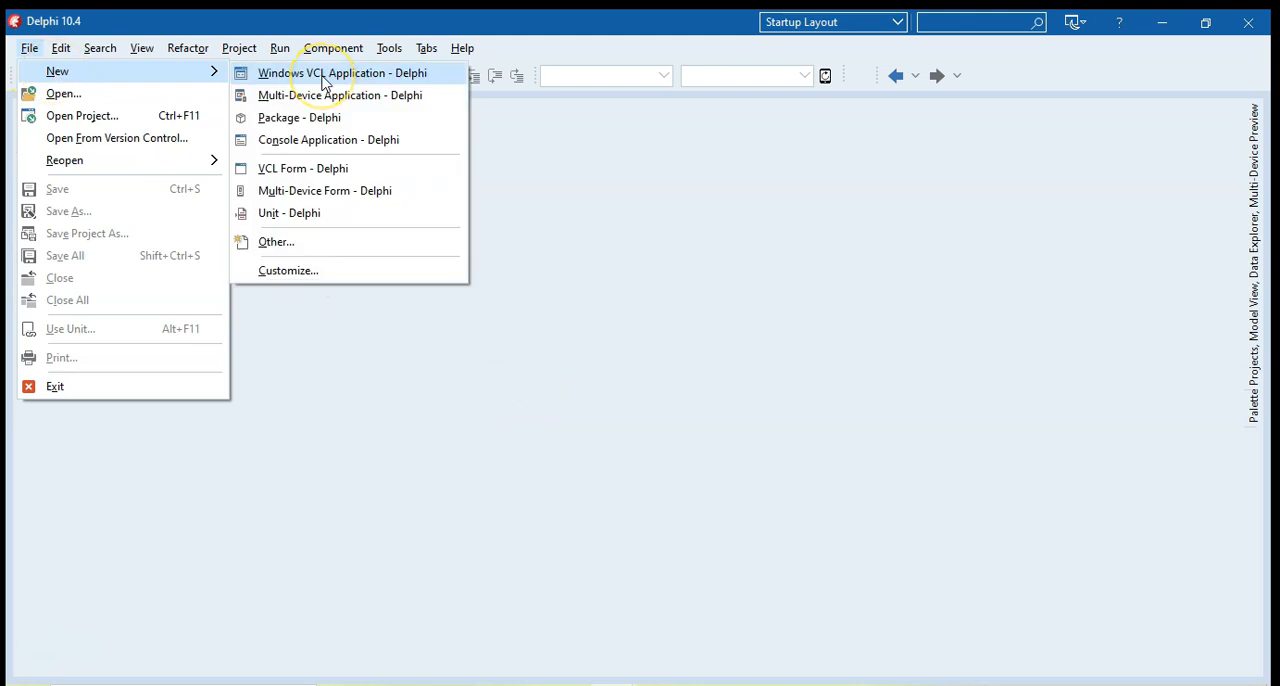
mouse_move(376, 80)
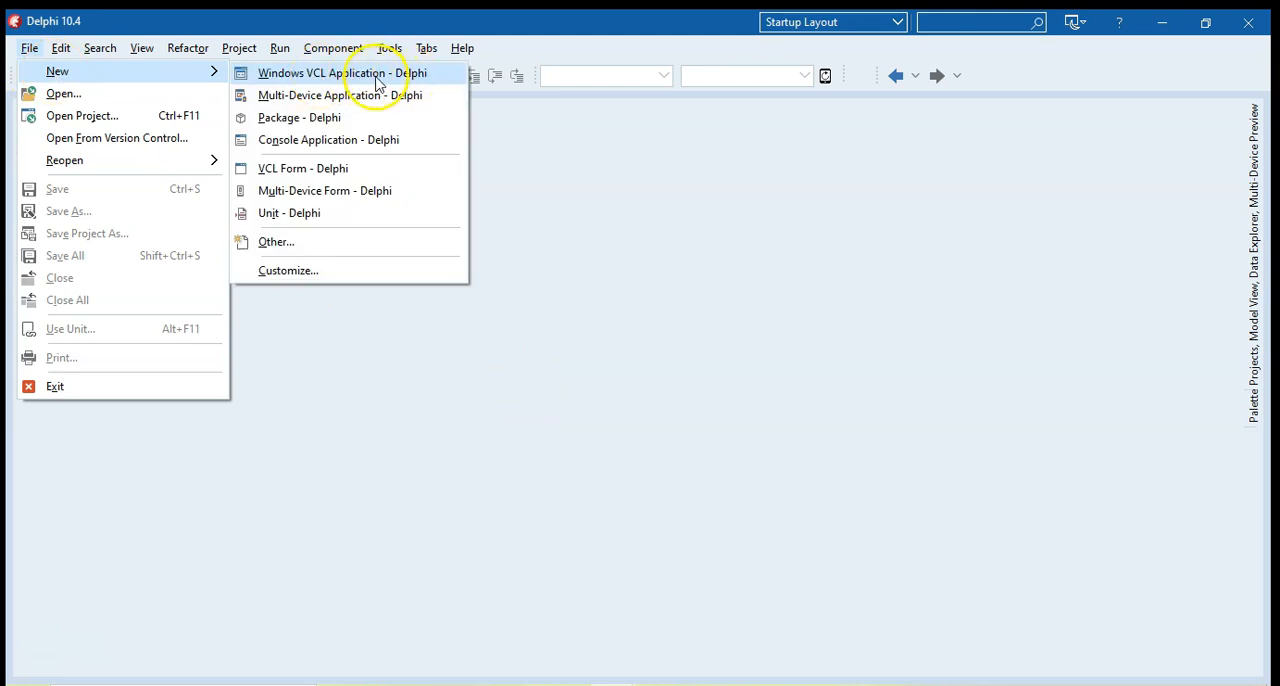
click(340, 72)
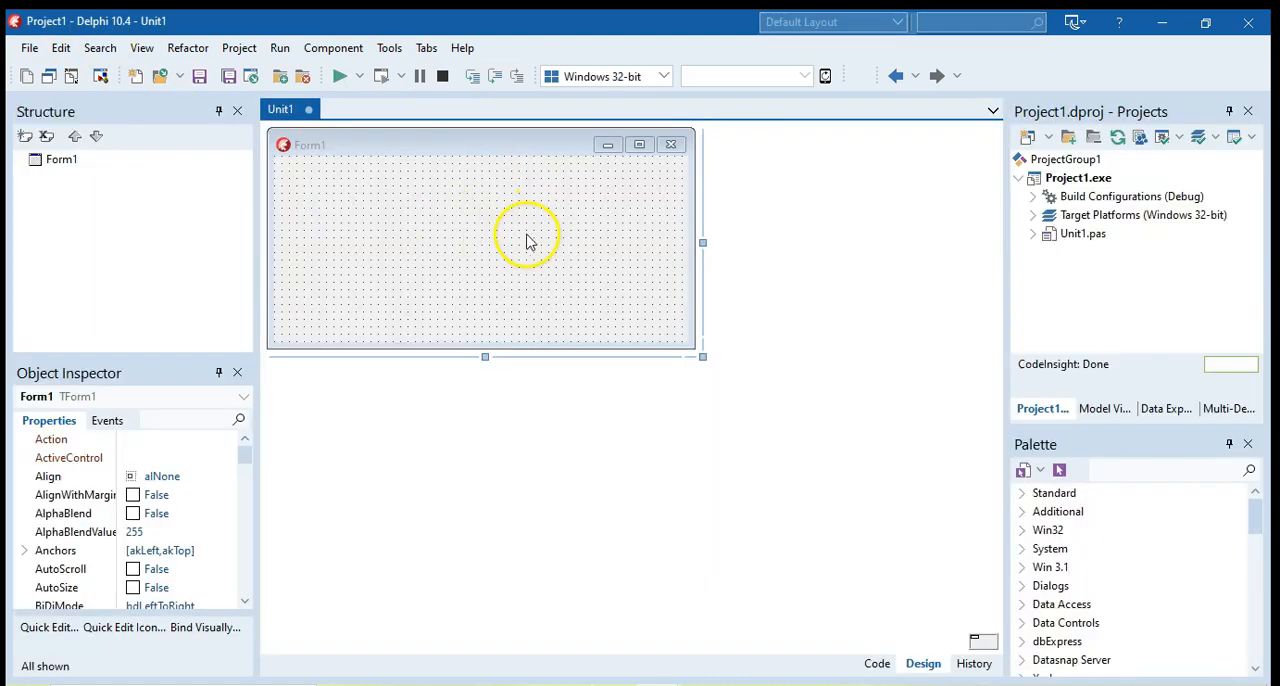
mouse_move(480, 168)
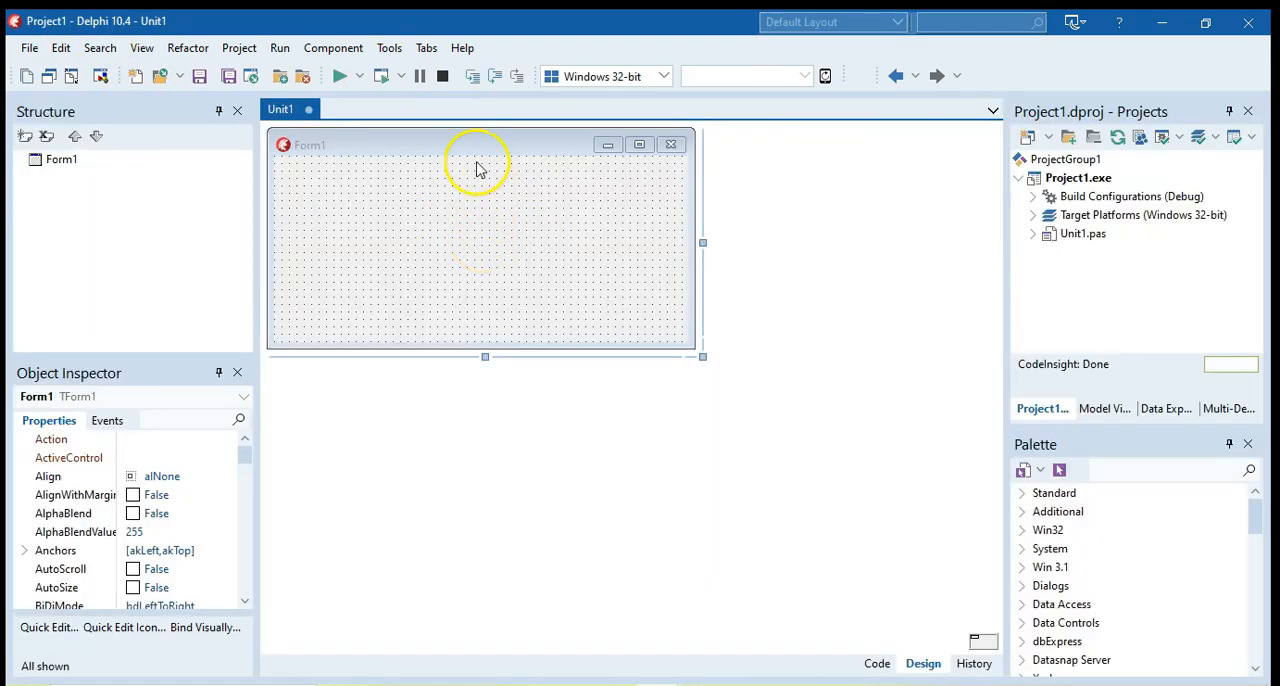
mouse_move(440, 262)
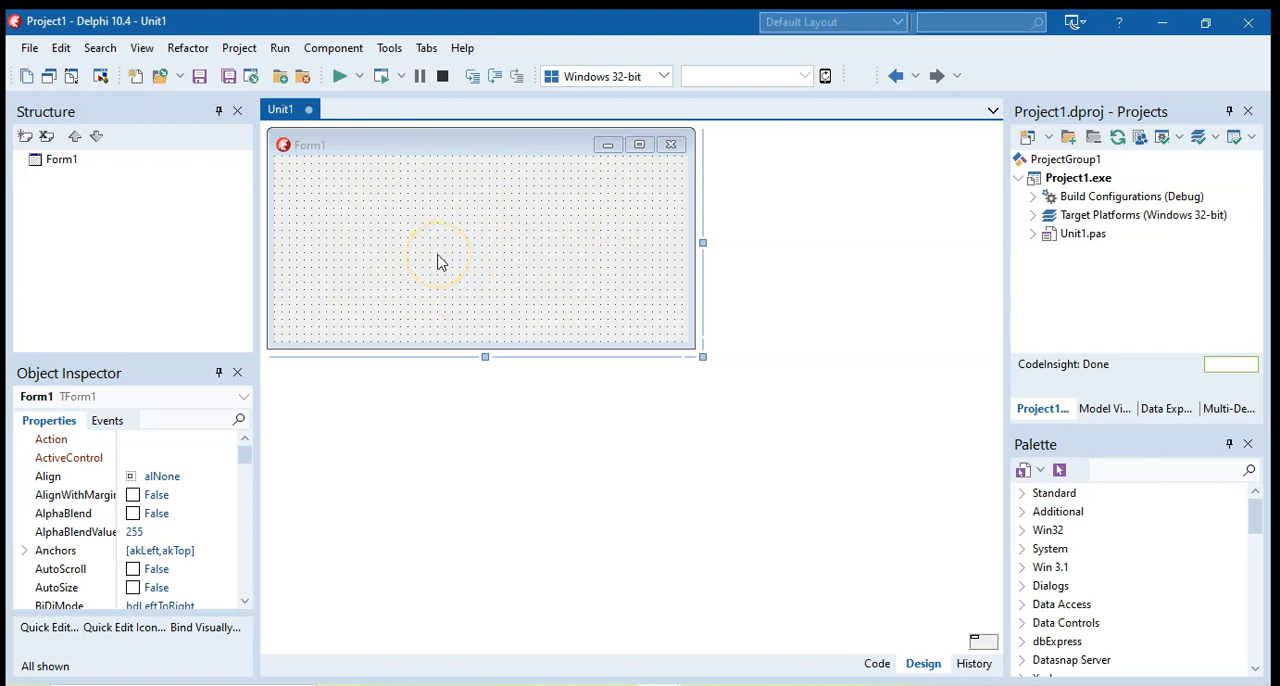
mouse_move(464, 252)
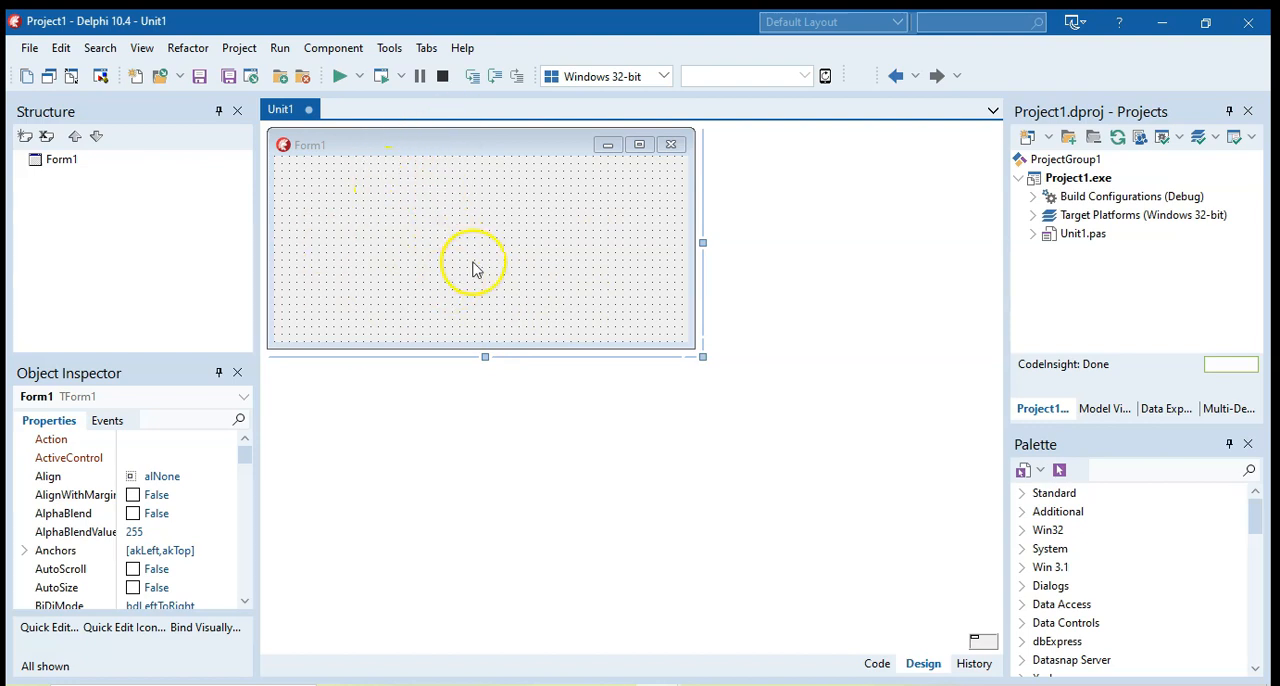
mouse_move(502, 276)
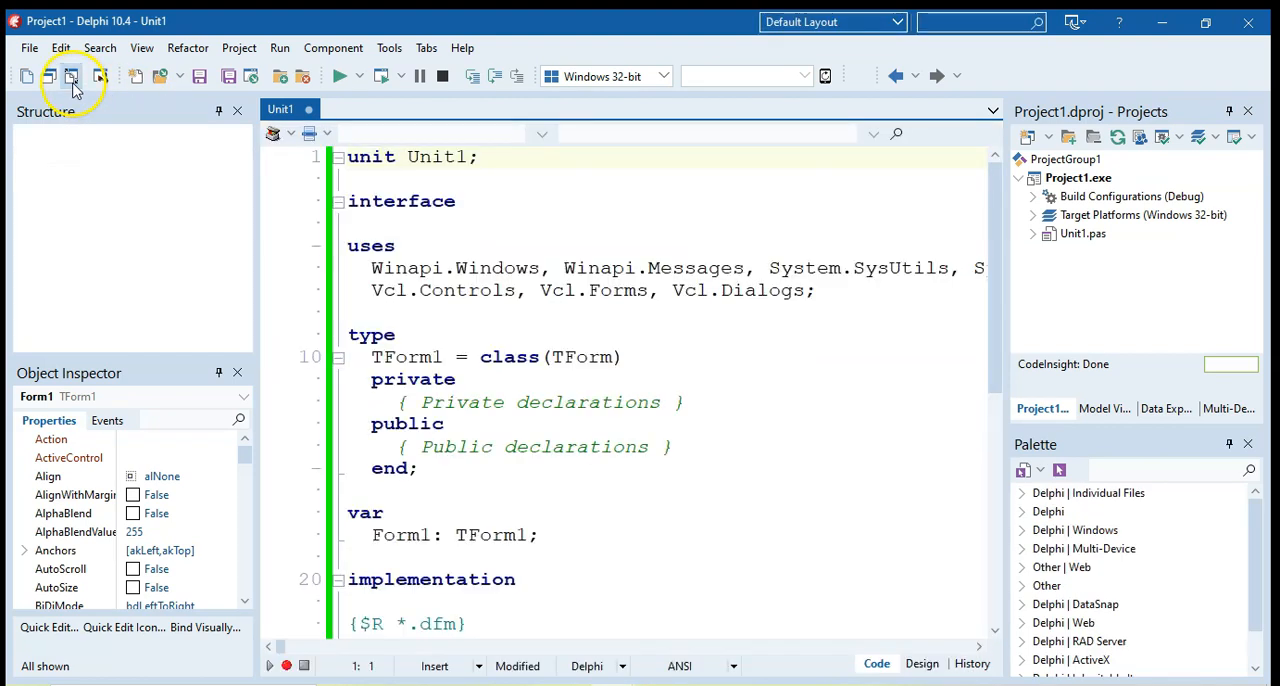
Rename the form unit from Unit1 to Main_U in the code.
double_click(436, 156)
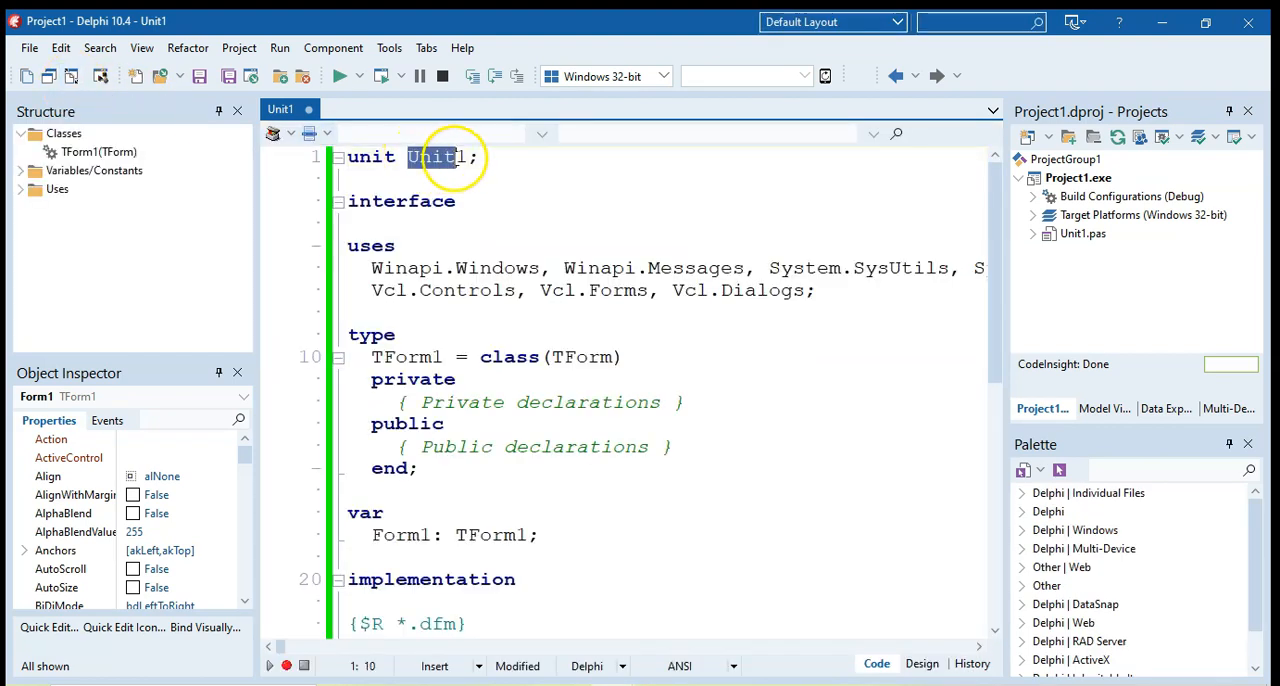
text(Main)
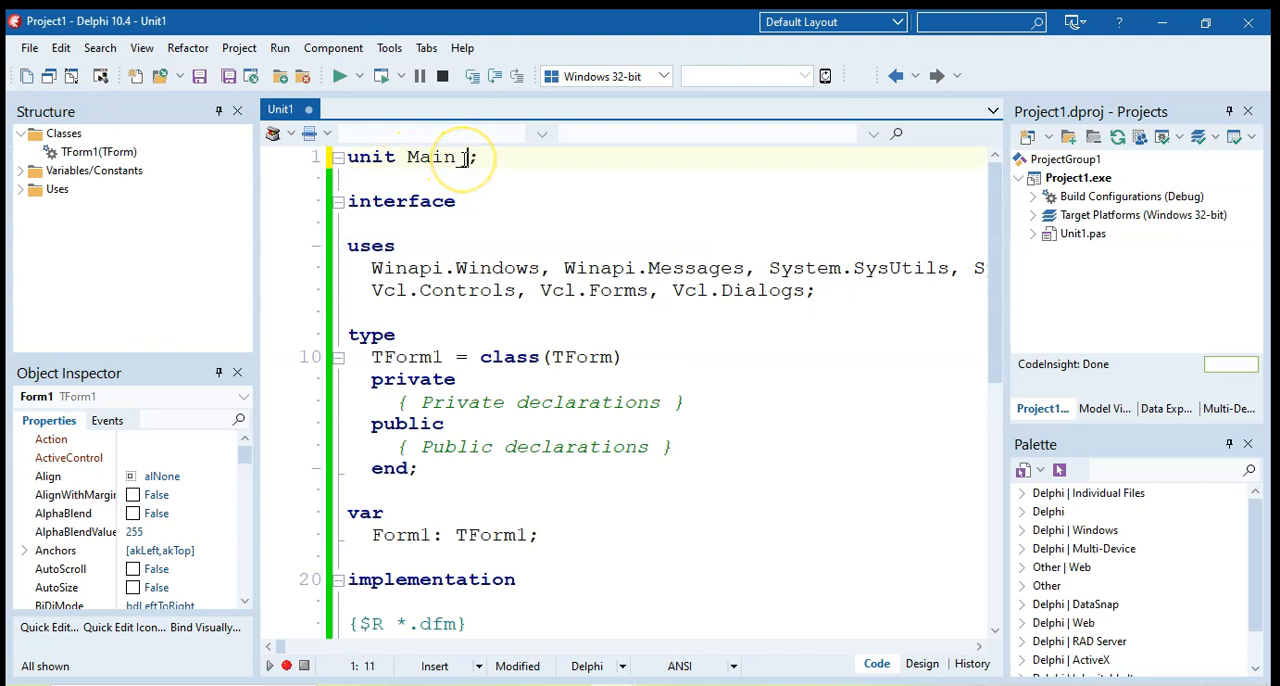
text(_U)
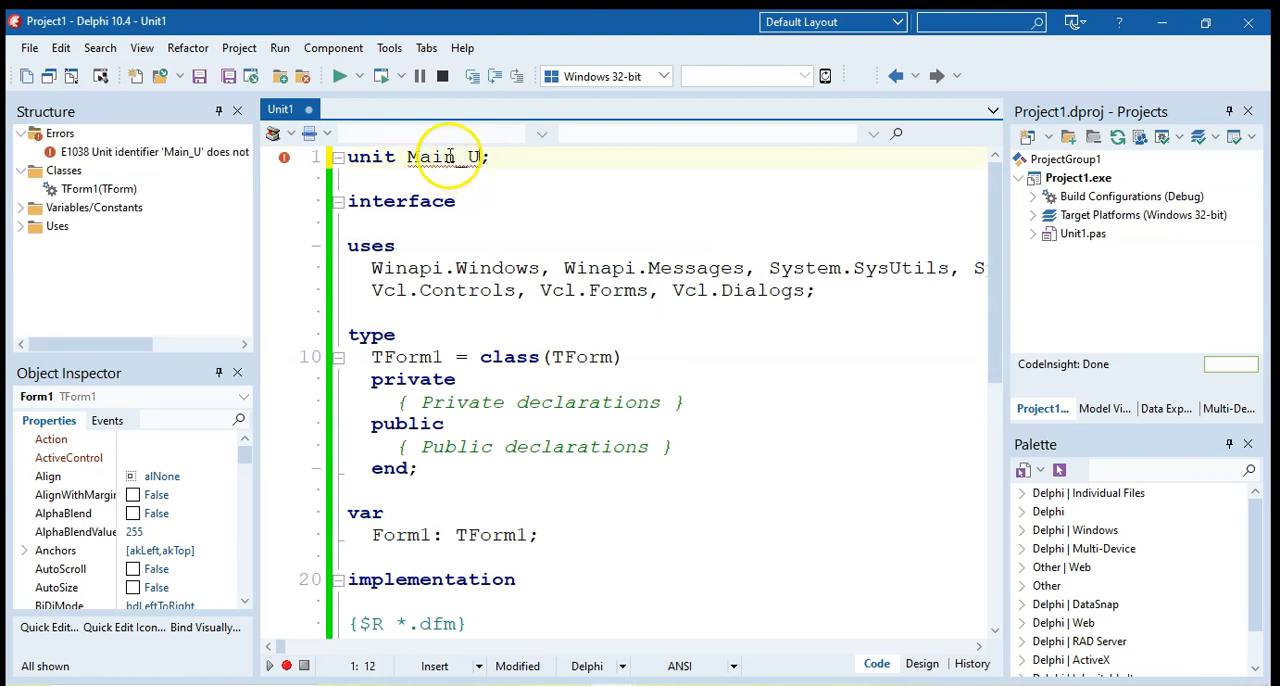
click(32, 48)
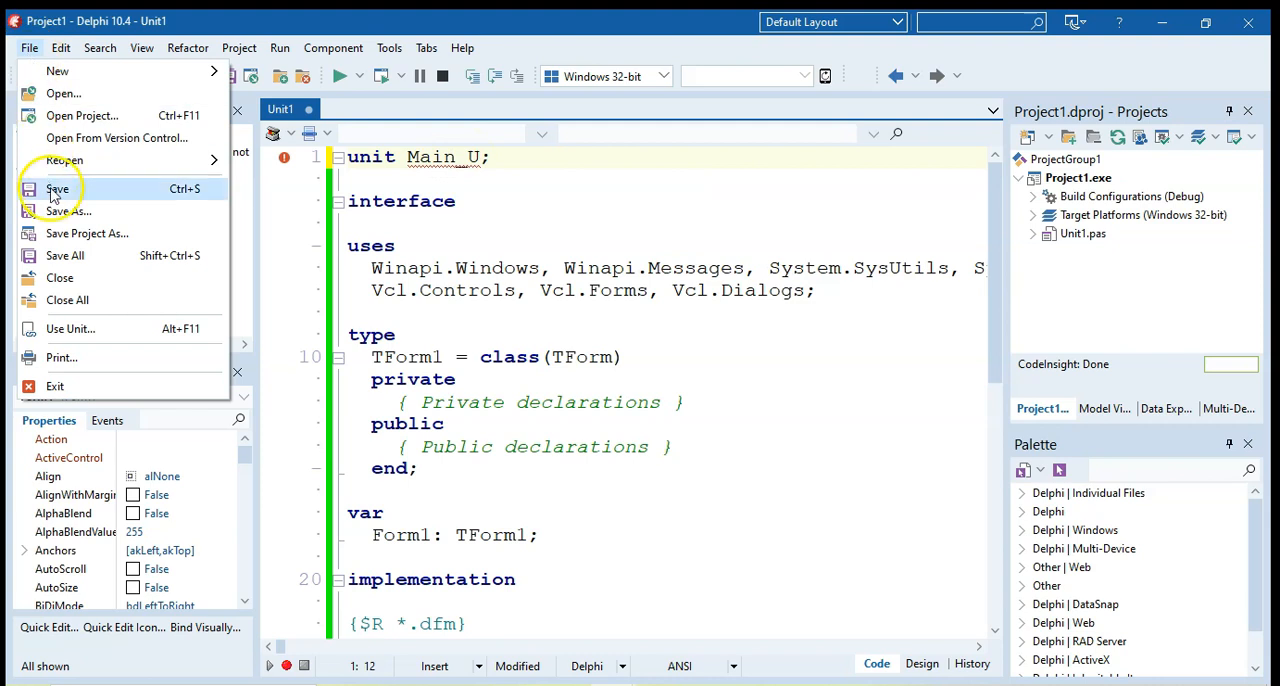
mouse_move(84, 232)
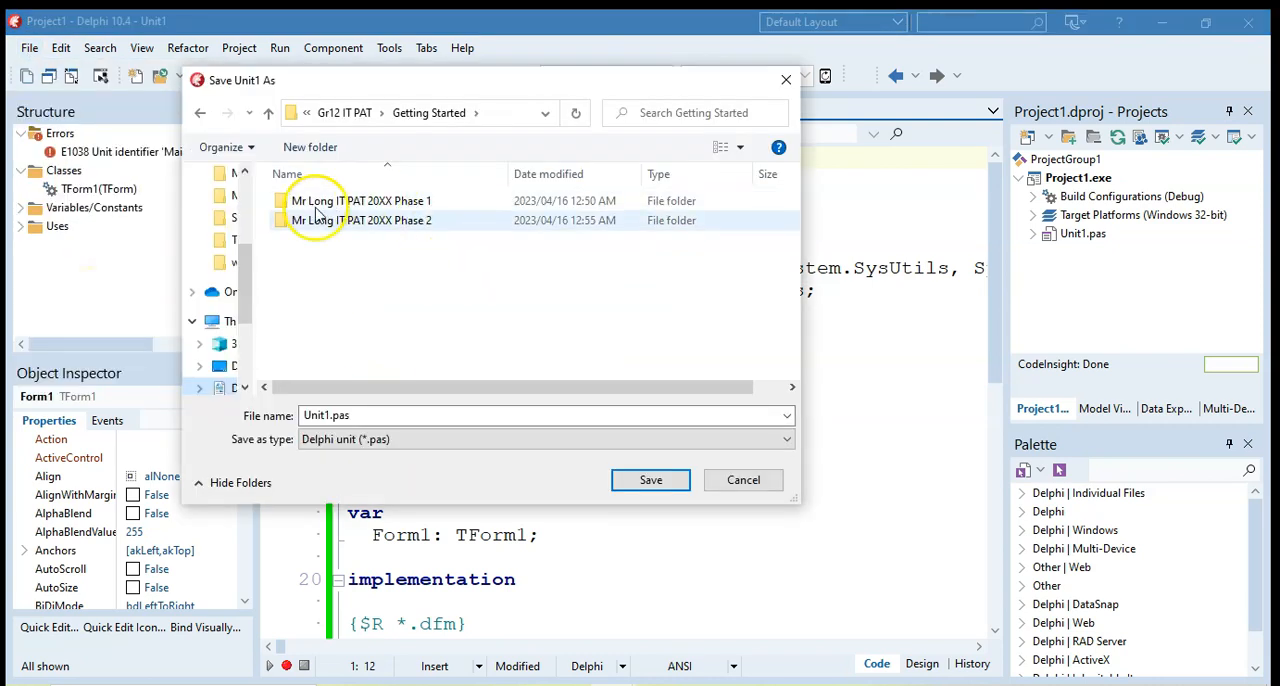
Save the unit as Main_U in the project folder.
double_click(360, 200)
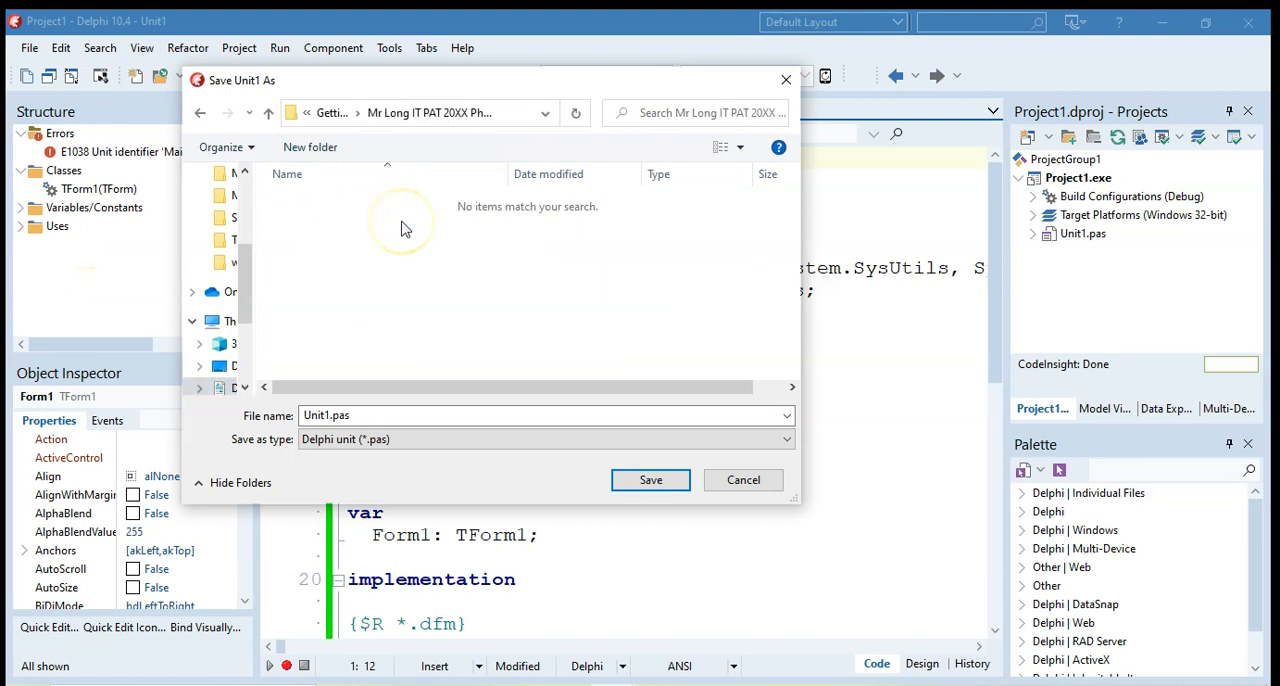
click(324, 416)
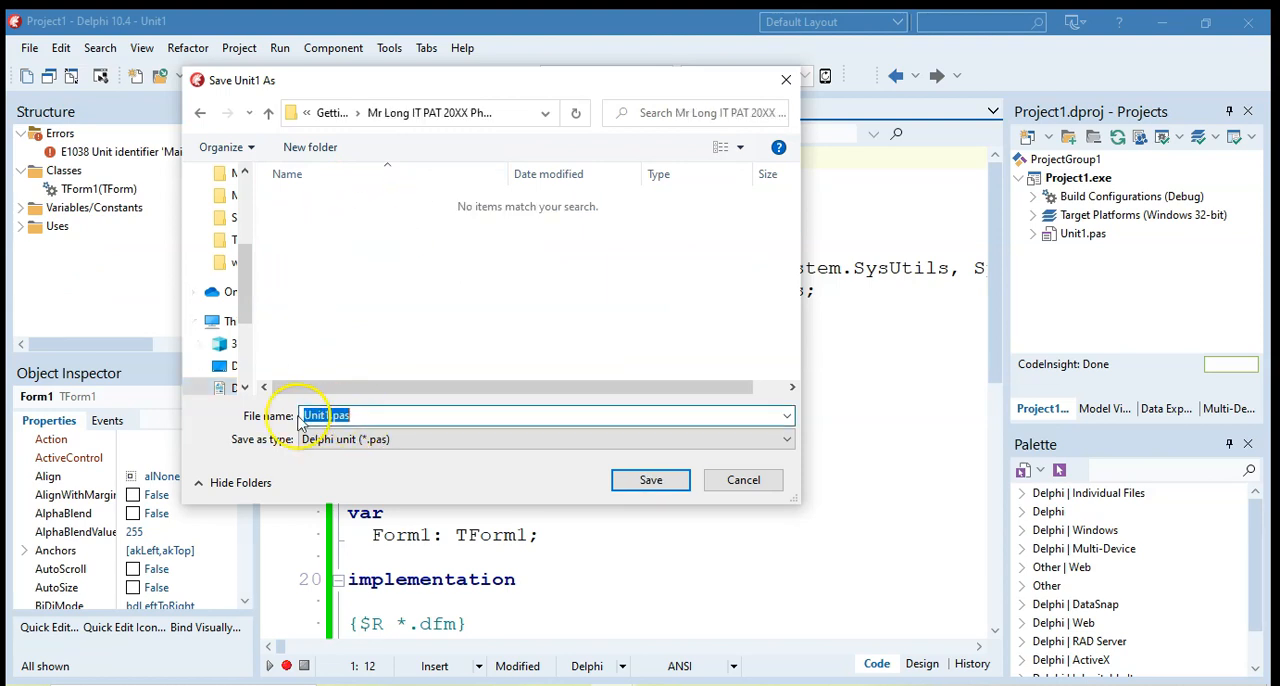
text(M)
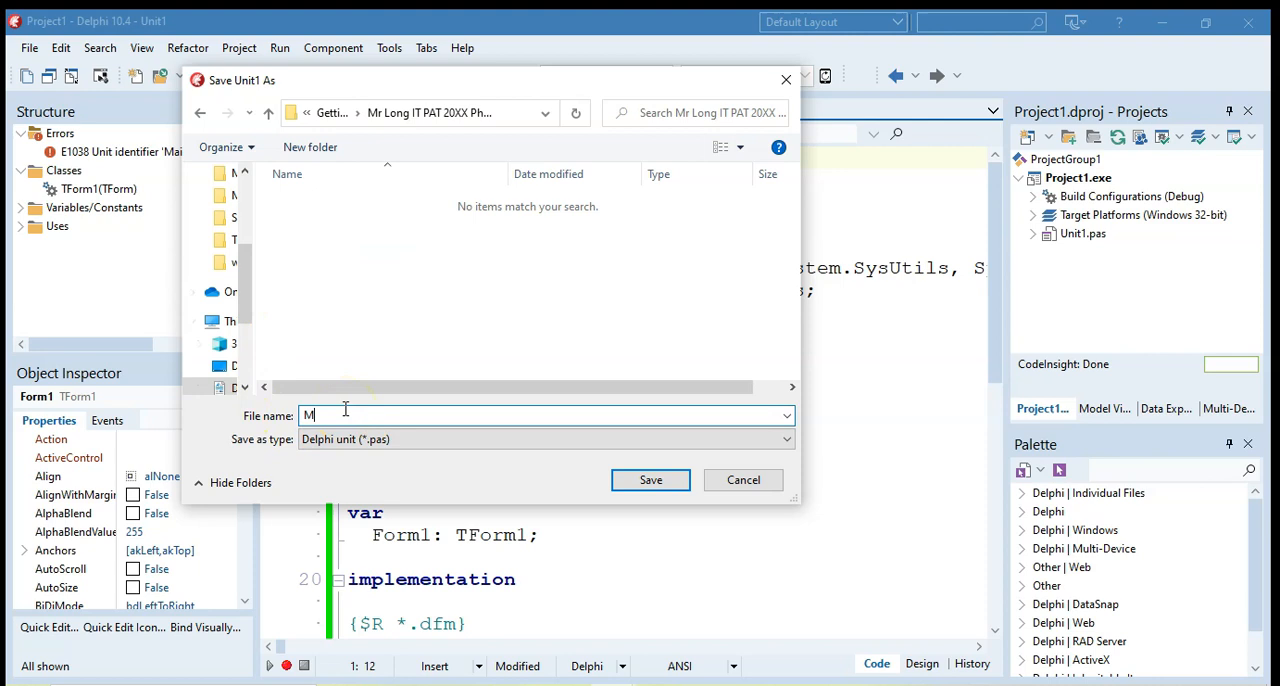
text(ain_U)
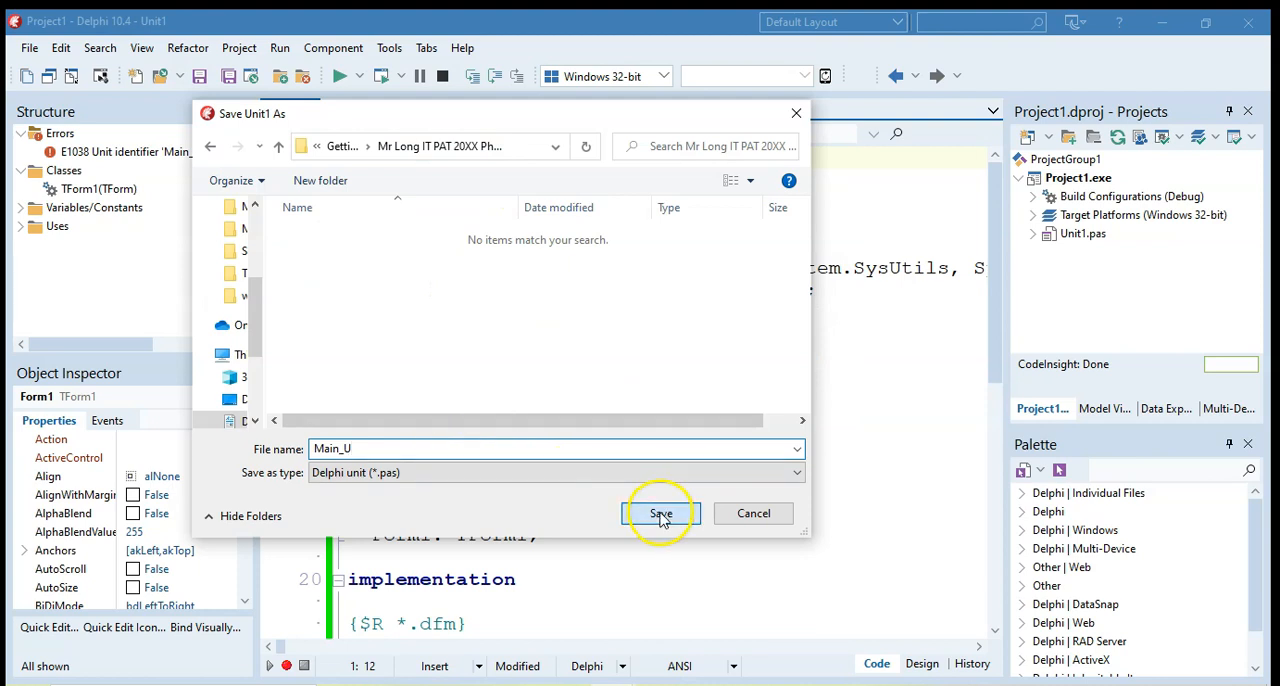
click(660, 512)
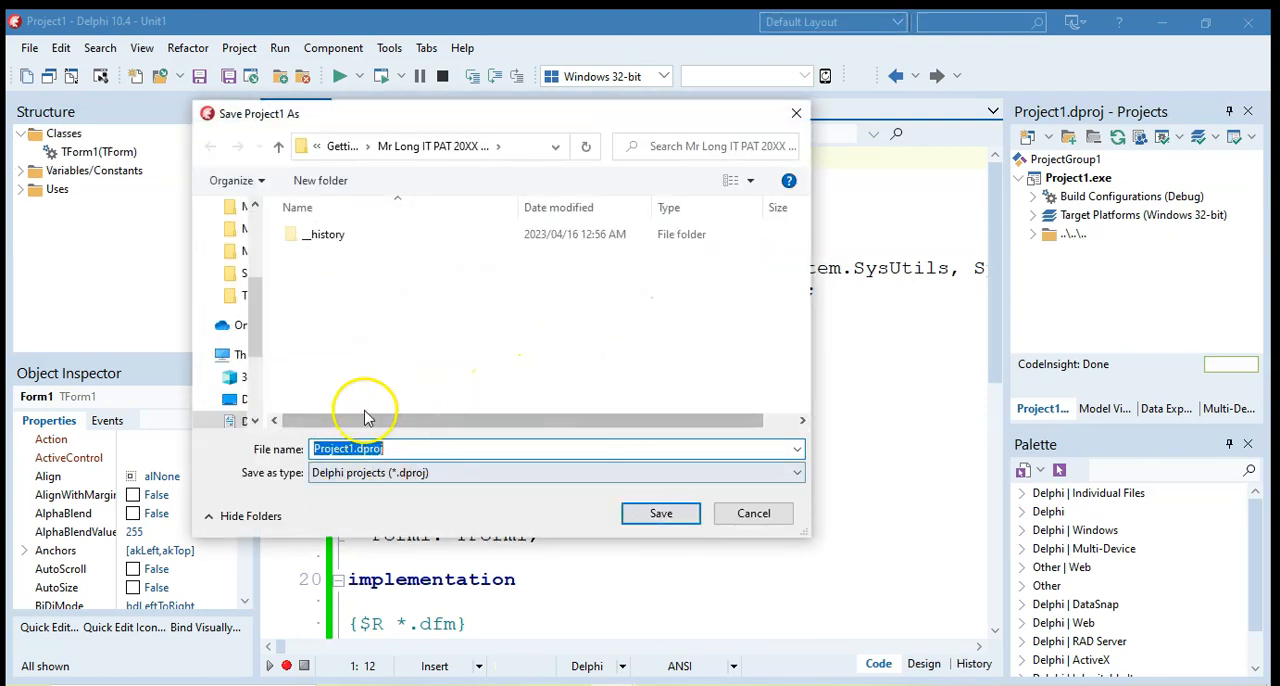
Save the project file and return to the Form1 design view.
click(660, 512)
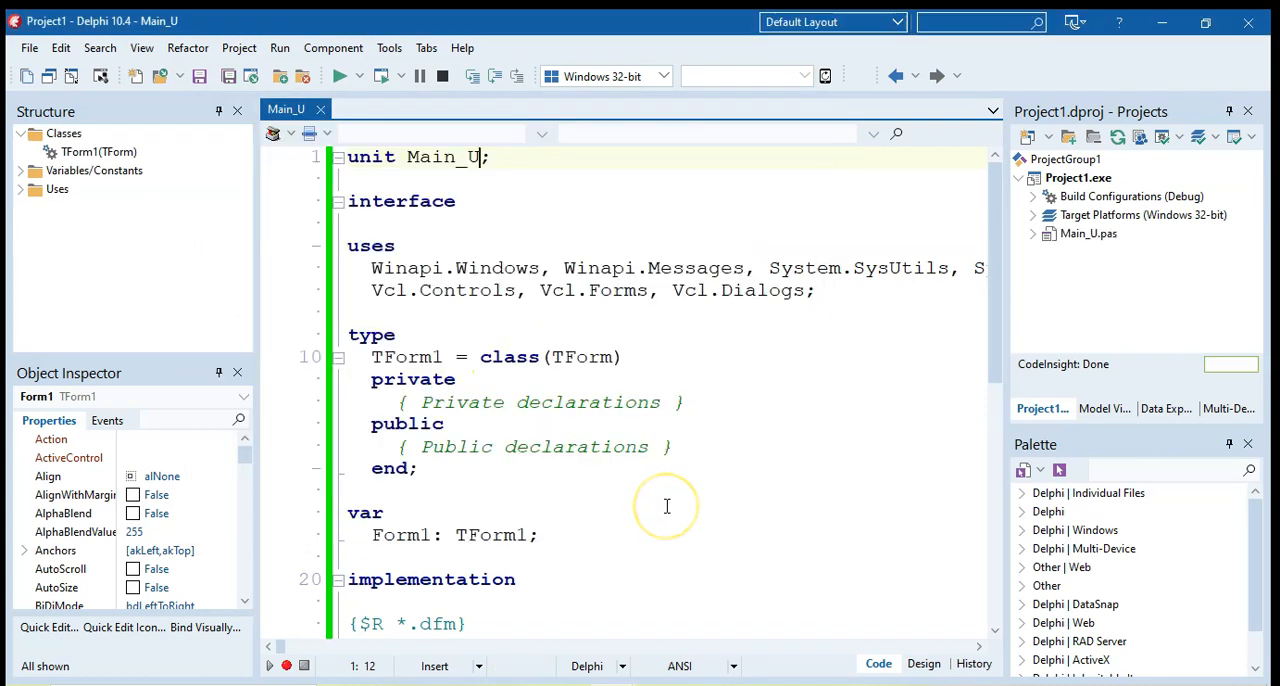
click(924, 664)
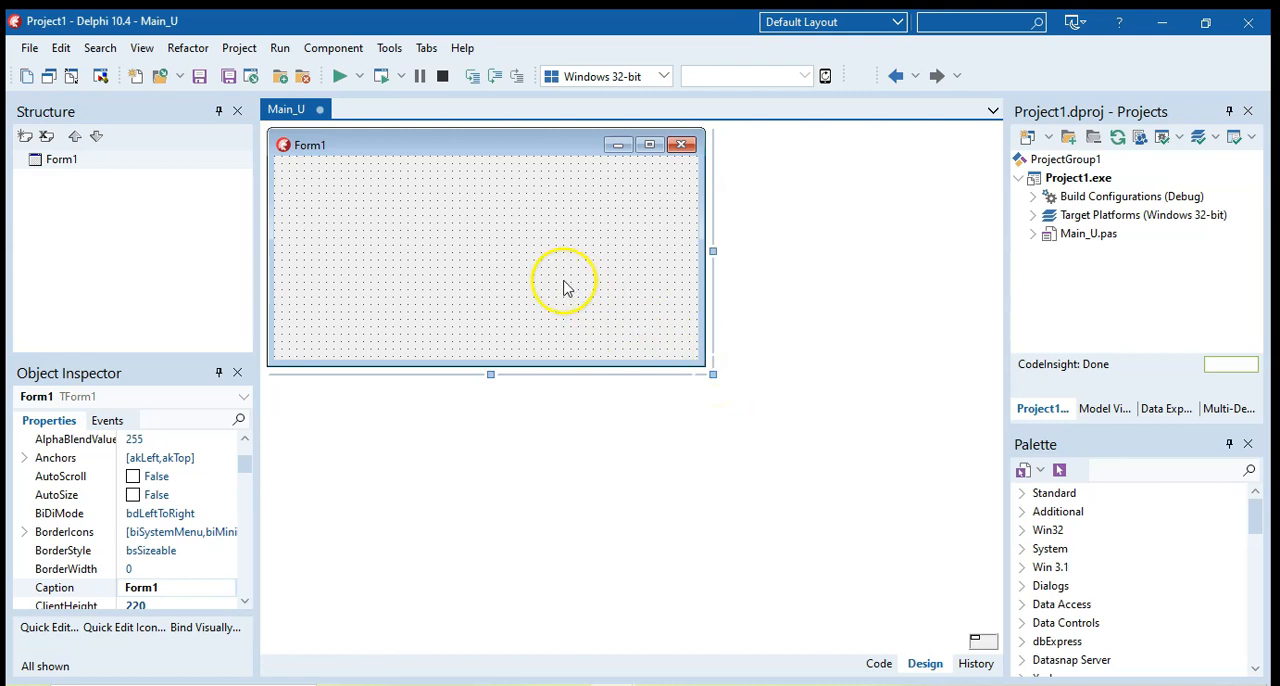
mouse_move(452, 270)
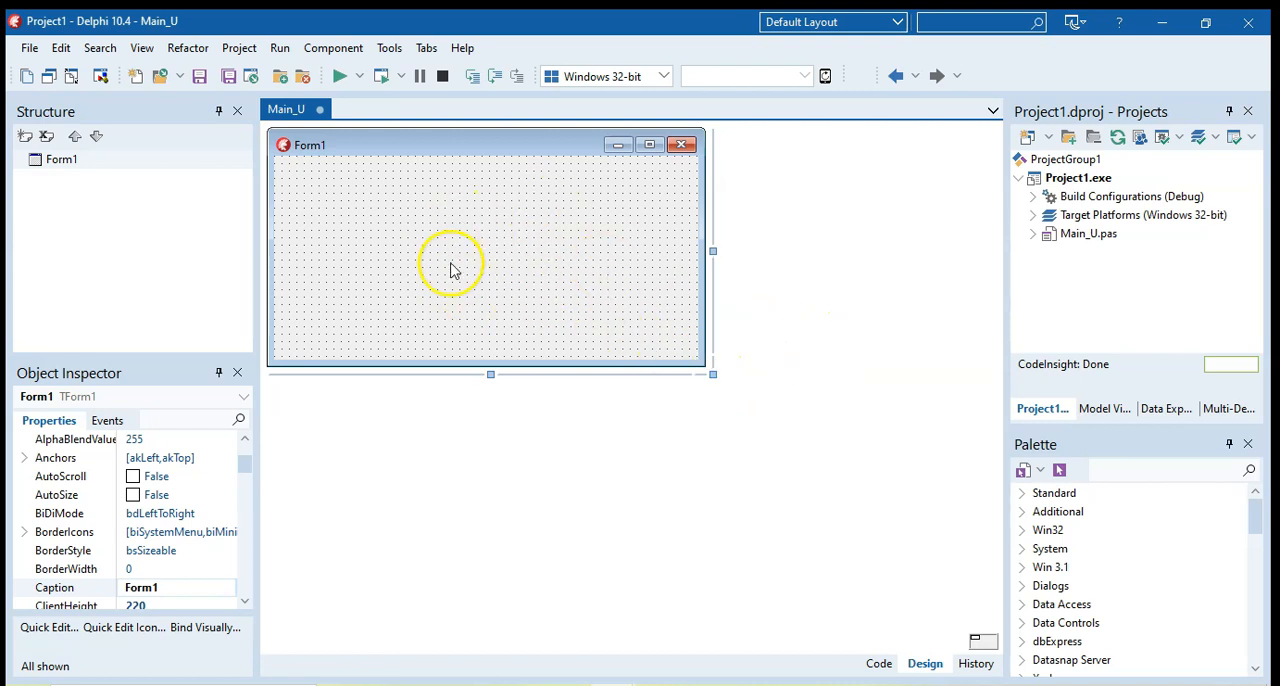
mouse_move(460, 272)
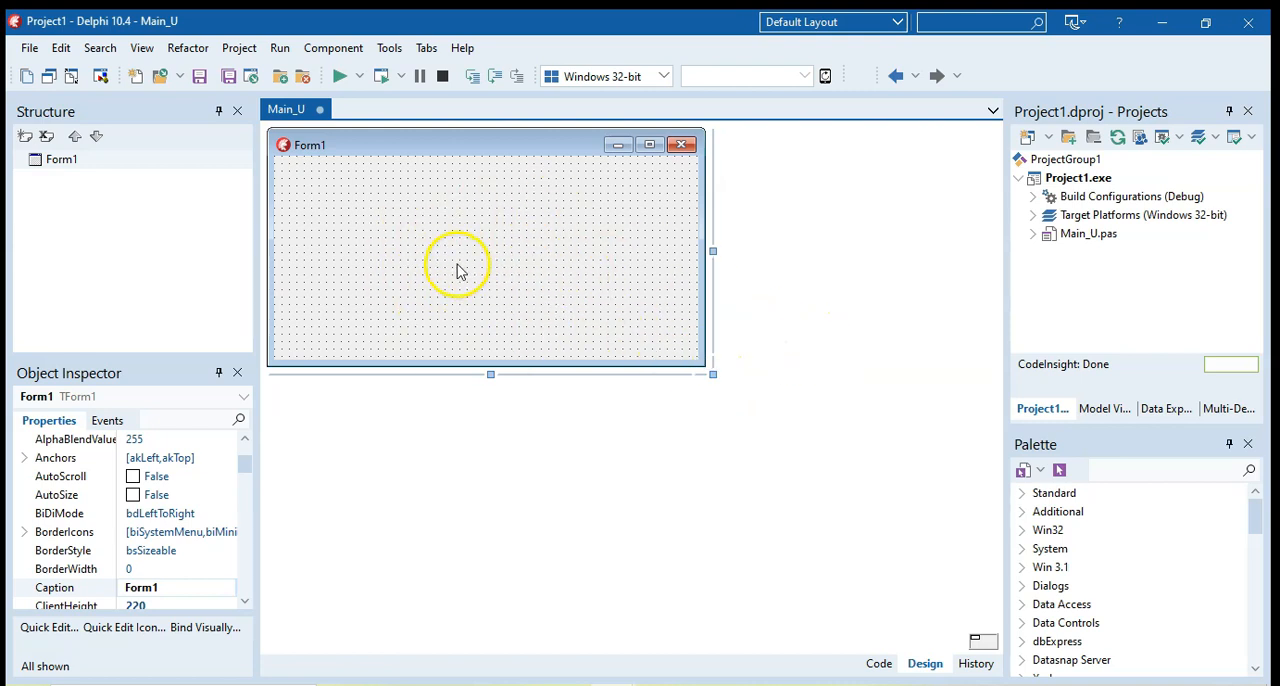
mouse_move(398, 248)
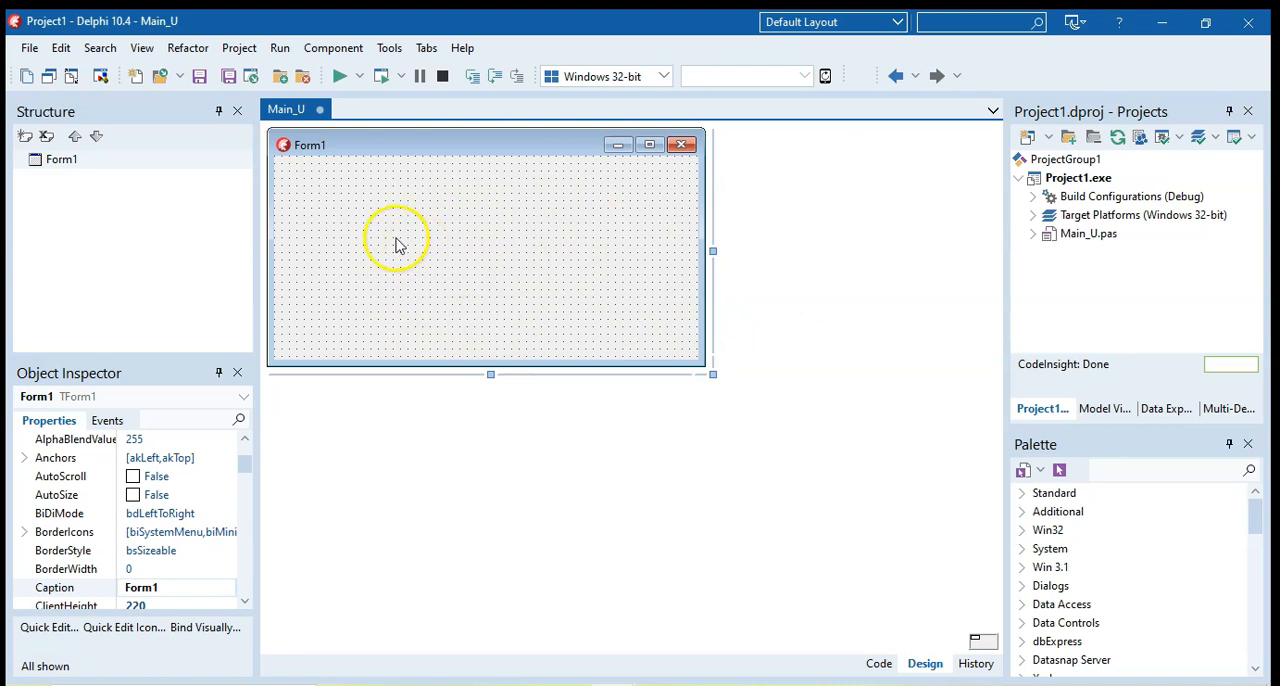
Add a new Data Module from the Database templates to the project.
click(36, 46)
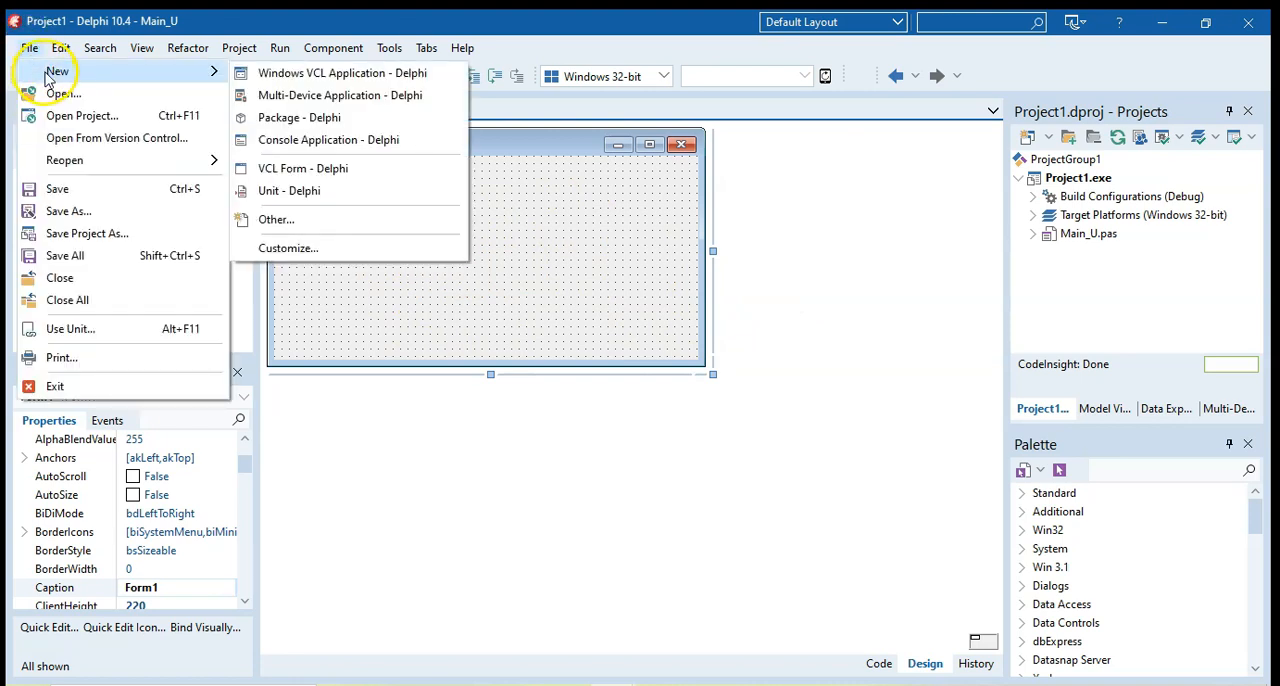
click(276, 220)
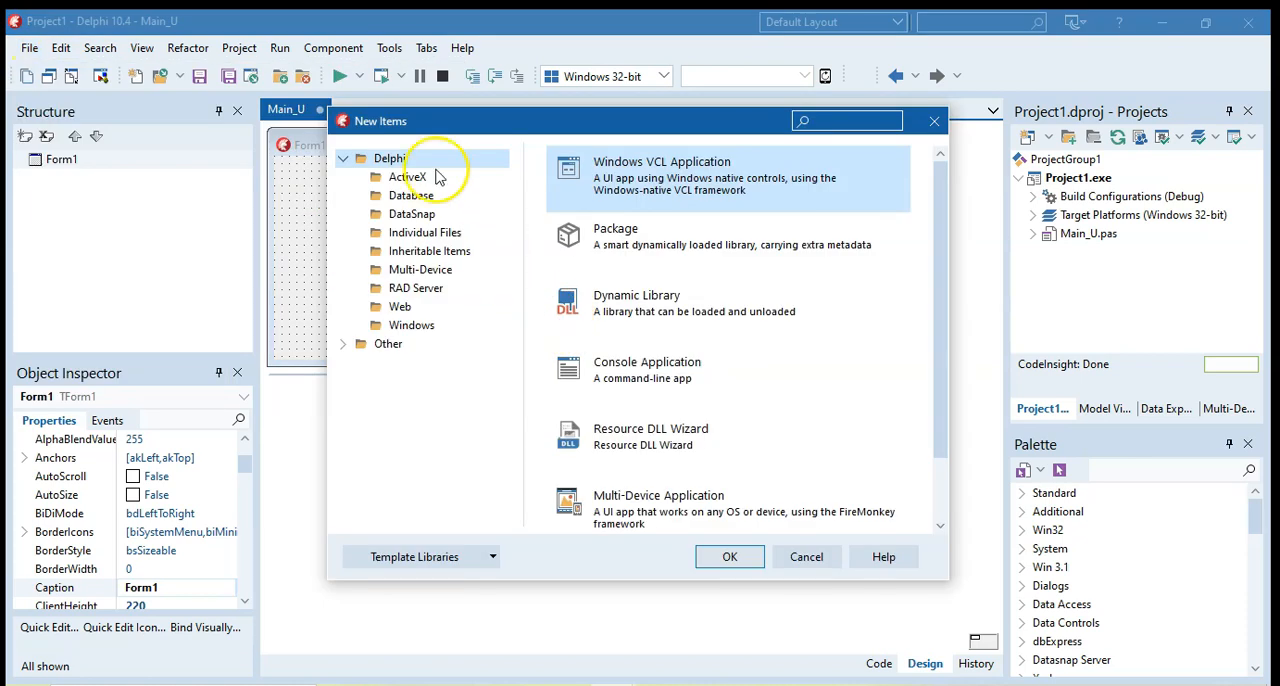
click(412, 196)
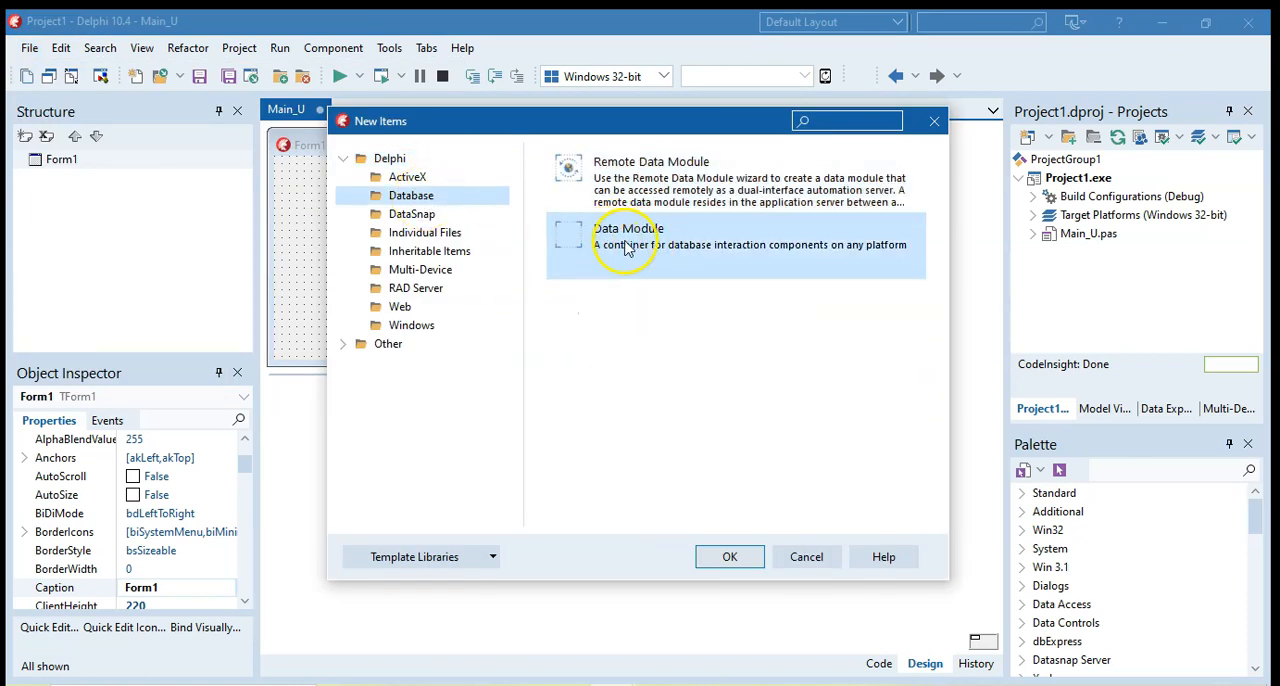
click(730, 556)
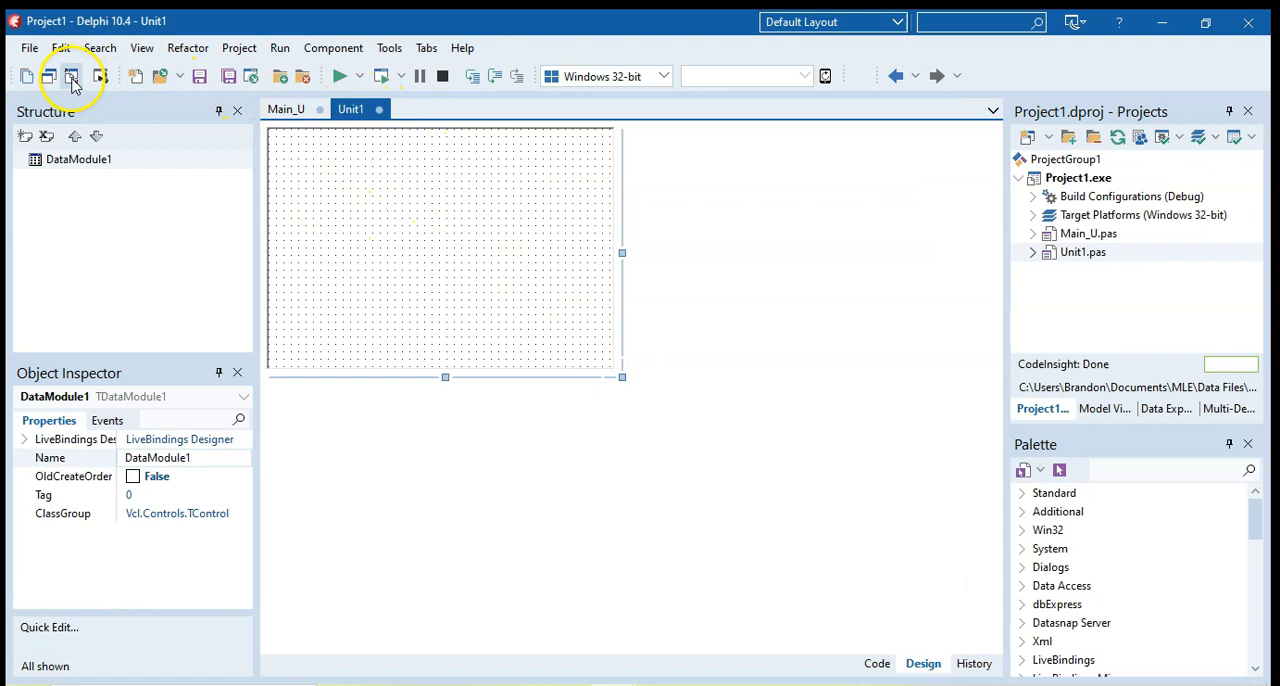
Rename the data module unit from Unit1 to dmCharity_U in the code.
click(876, 664)
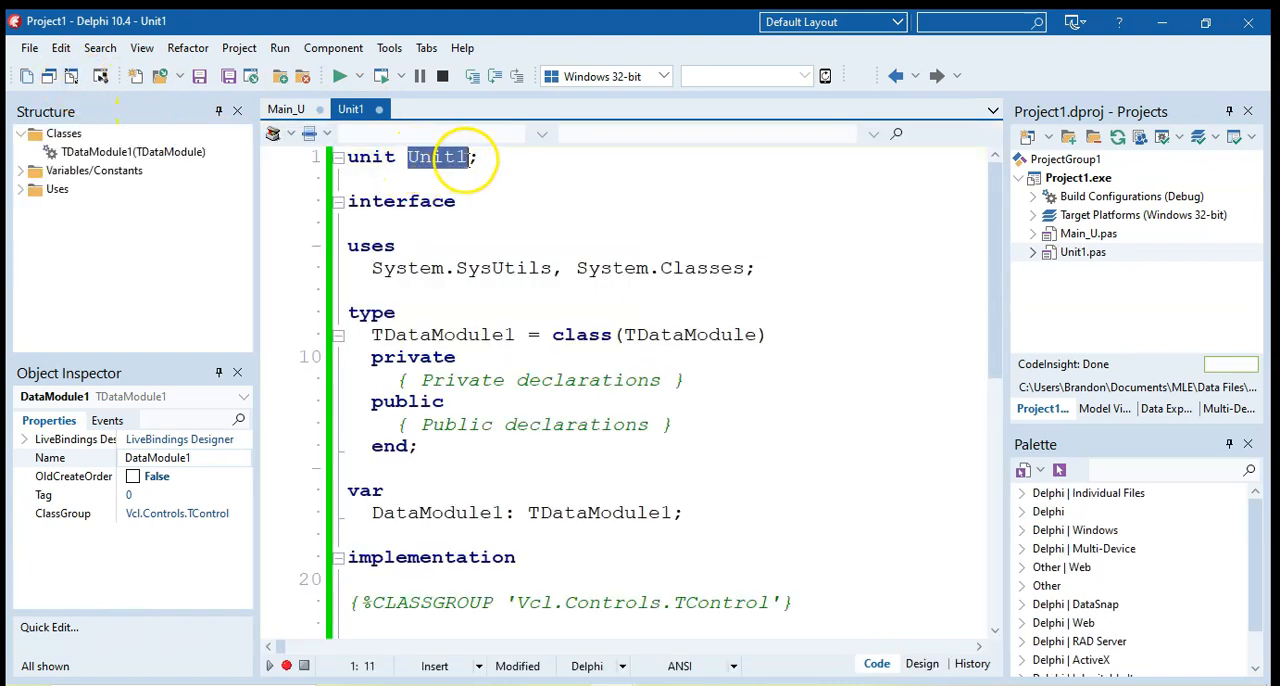
text(dm)
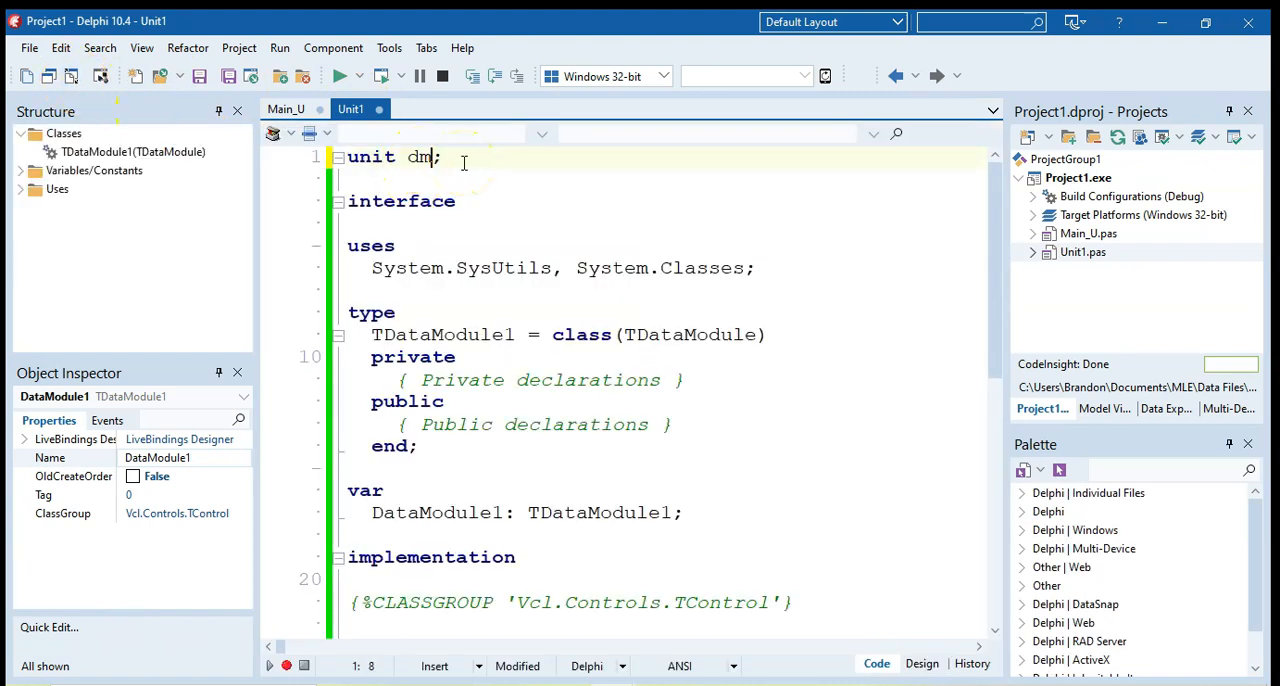
text(Charity)
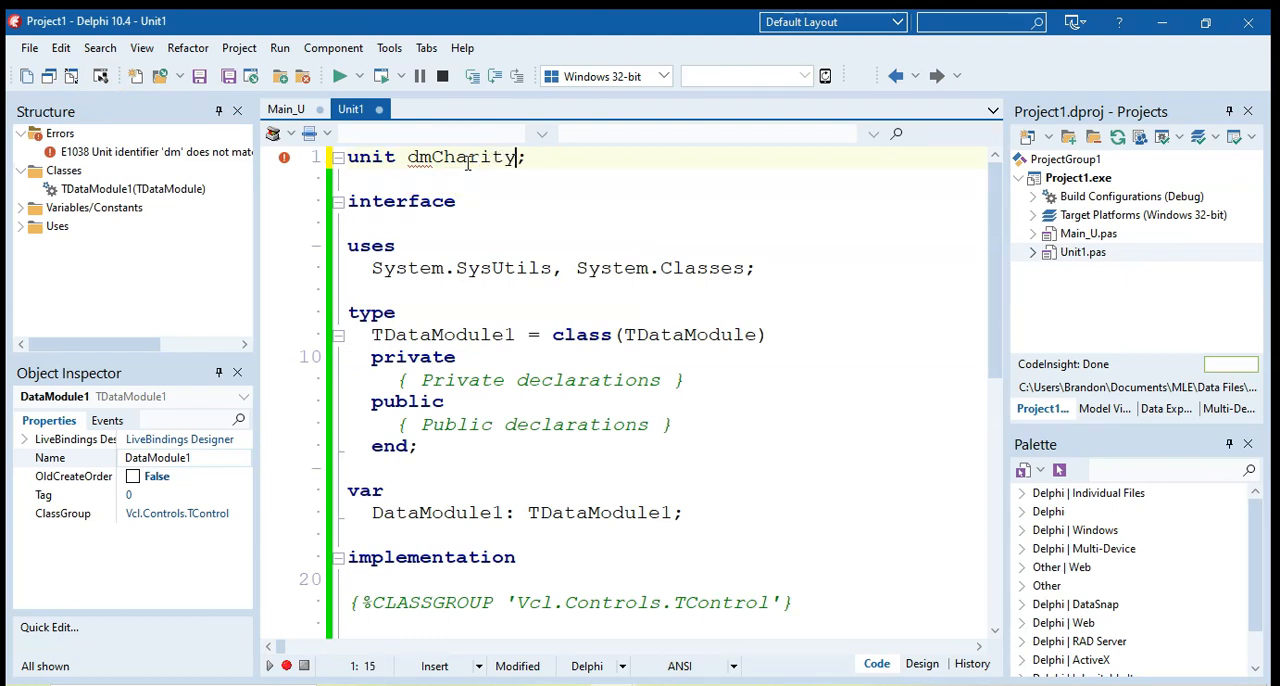
text(" ")
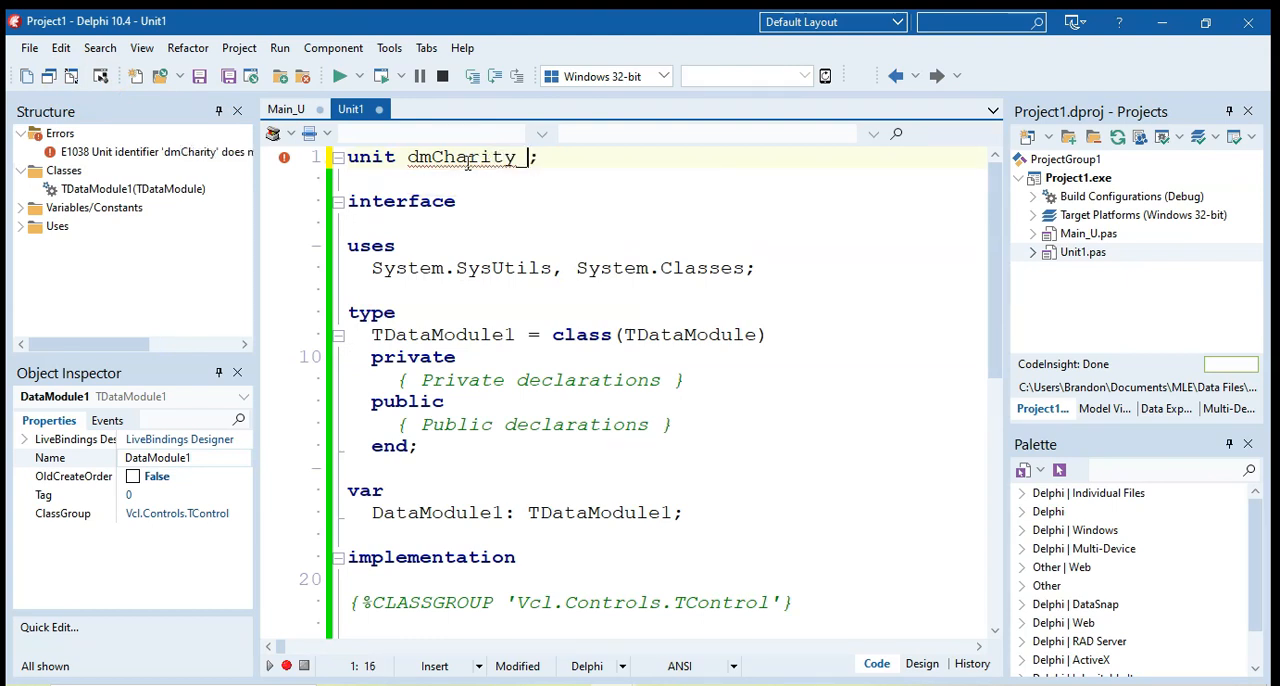
text(_U)
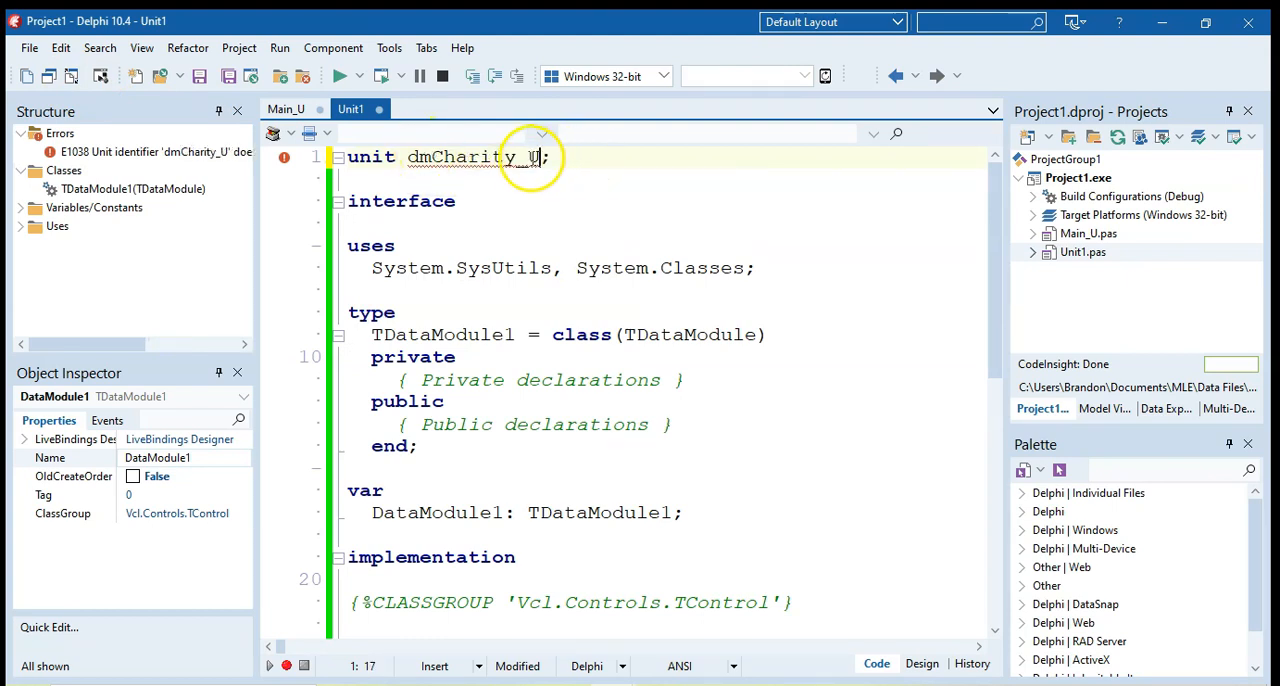
Save the data module unit as dmCharity_U via Save As.
click(28, 46)
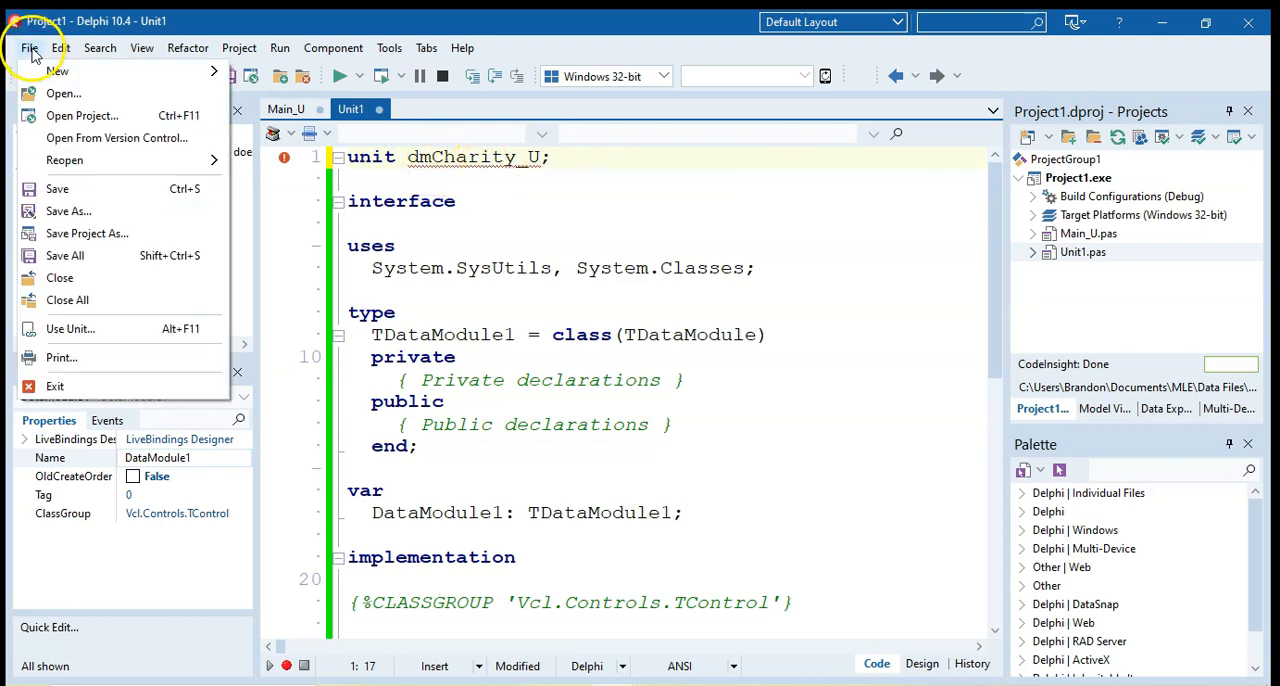
click(68, 212)
text(dmCharity_U)
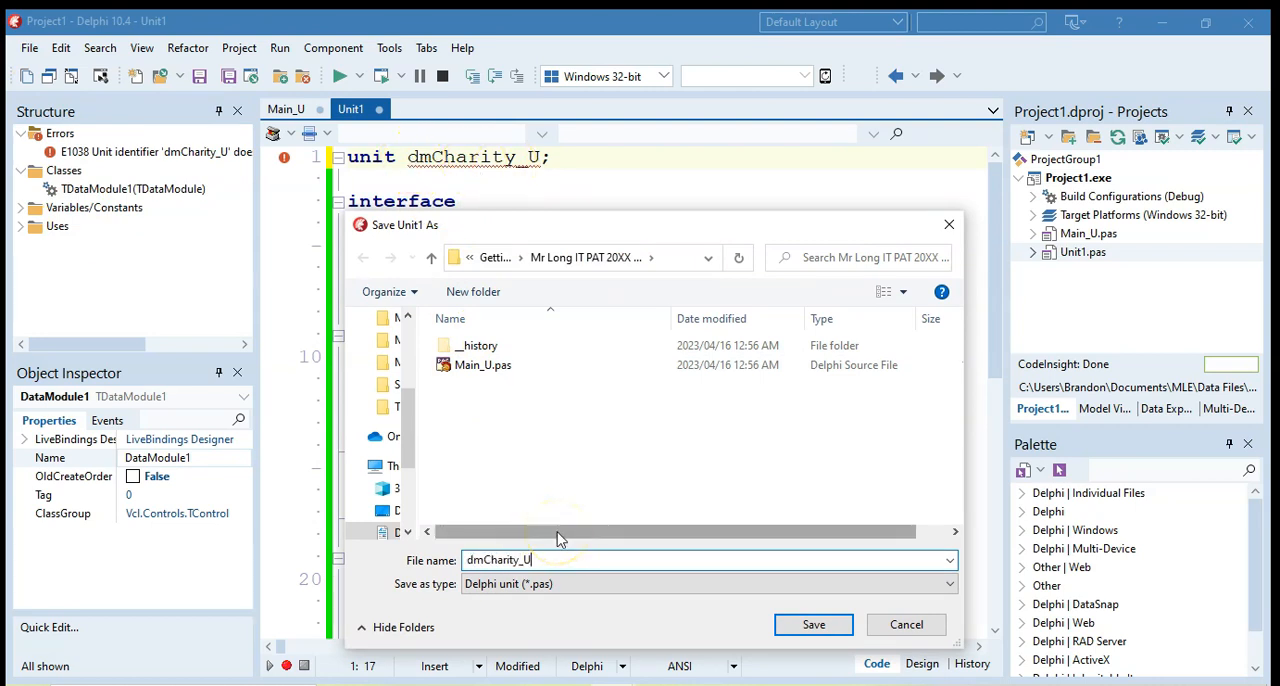
mouse_move(812, 624)
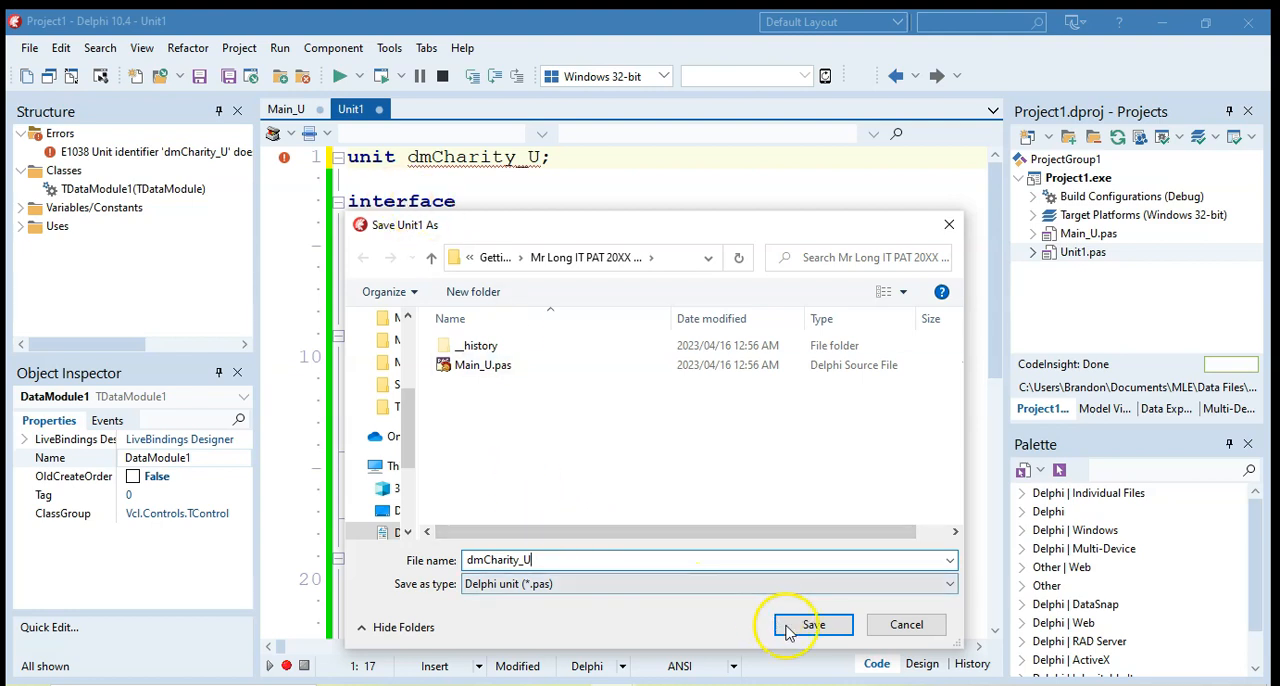
click(816, 624)
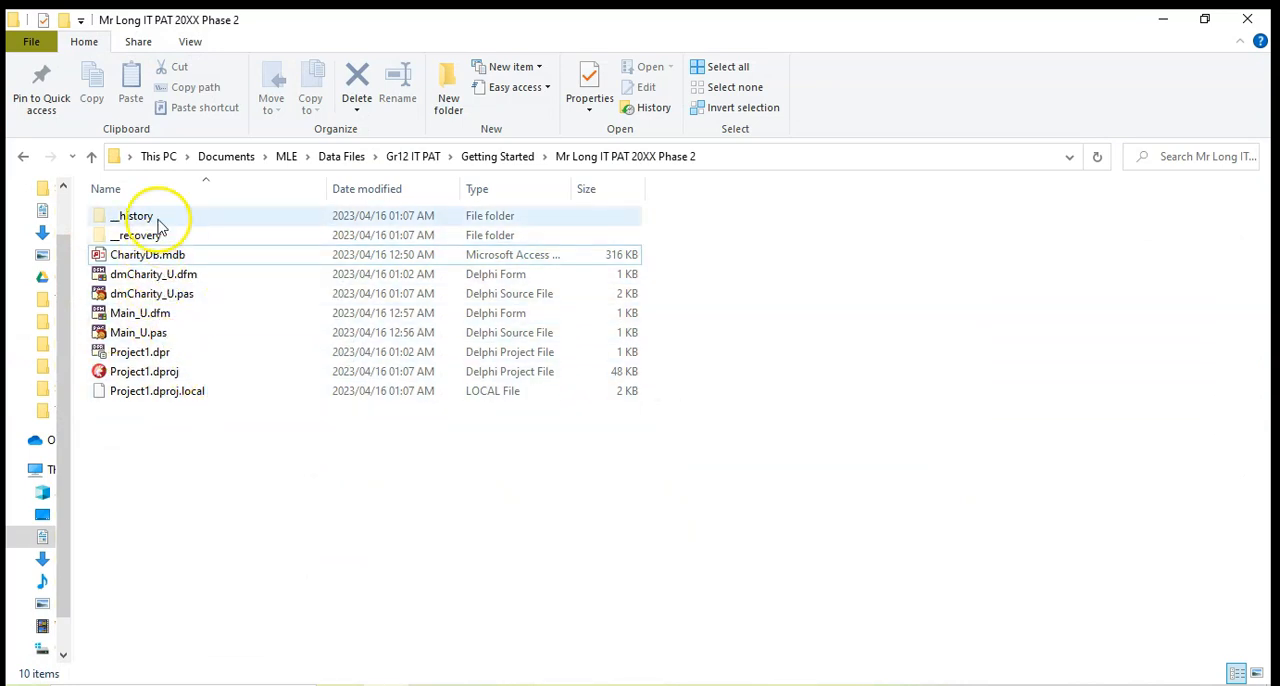
Run the project, dismiss the missing Win32\Debug\CharityDB.mdb error and bring the project folder forward.
click(140, 254)
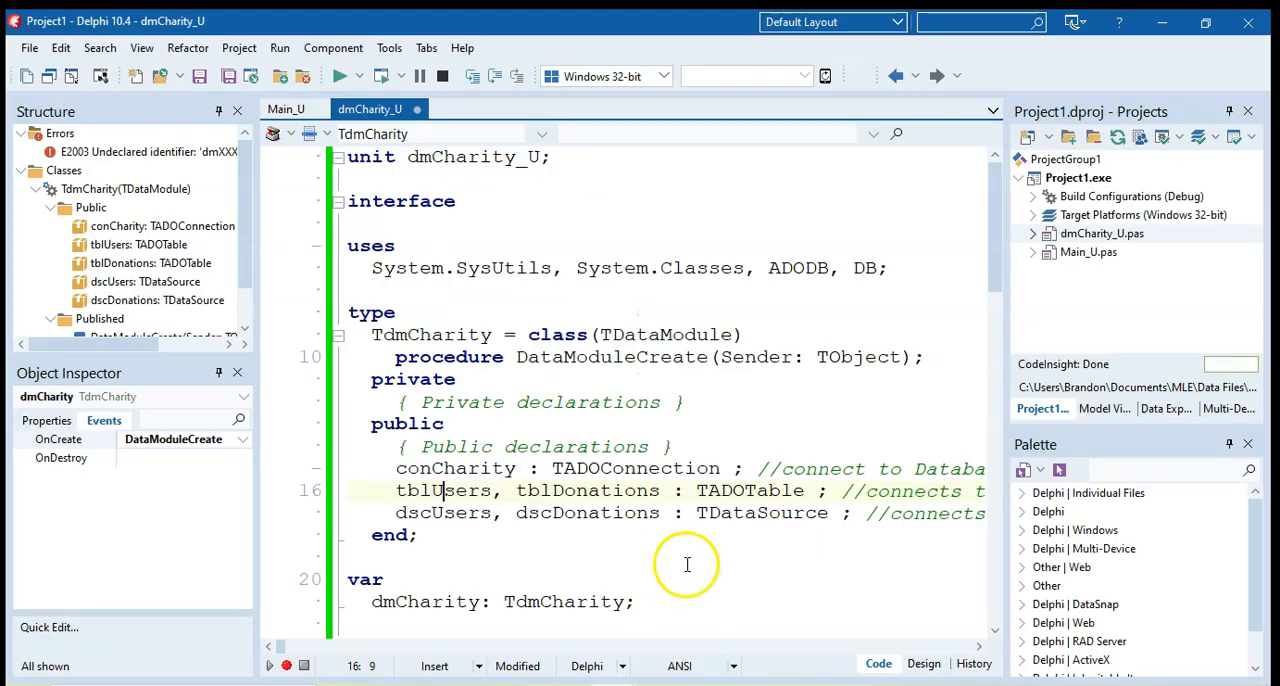
click(342, 76)
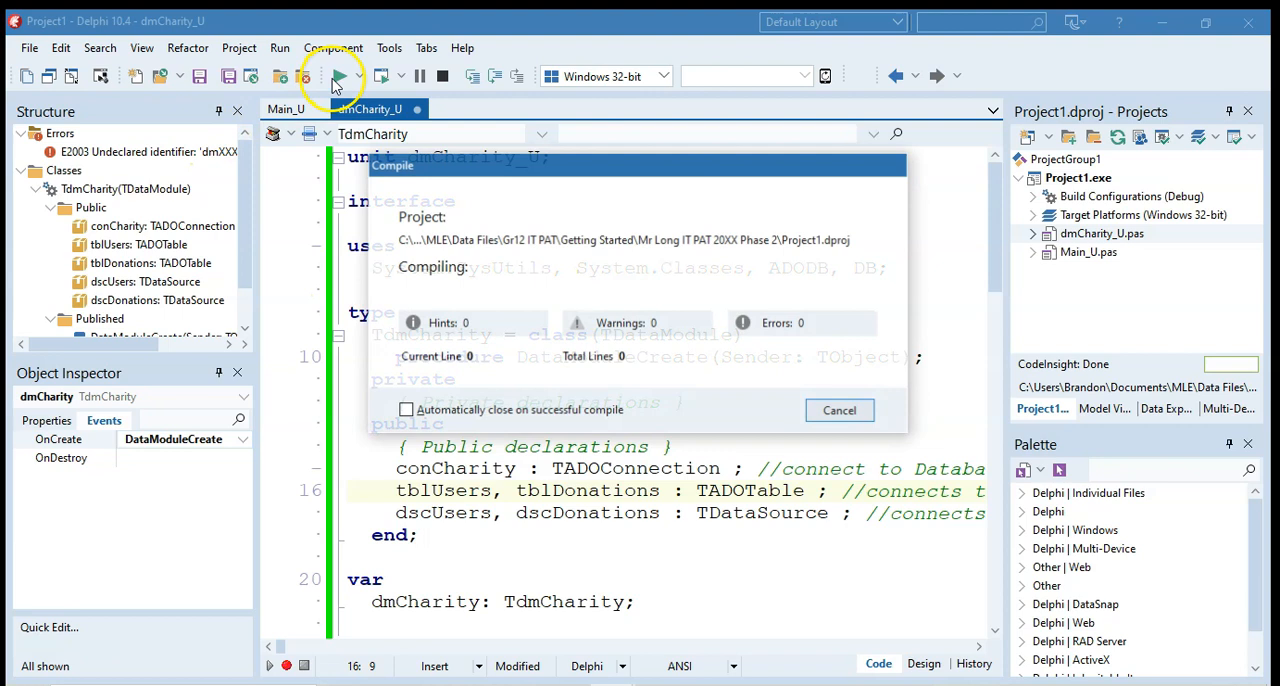
click(342, 76)
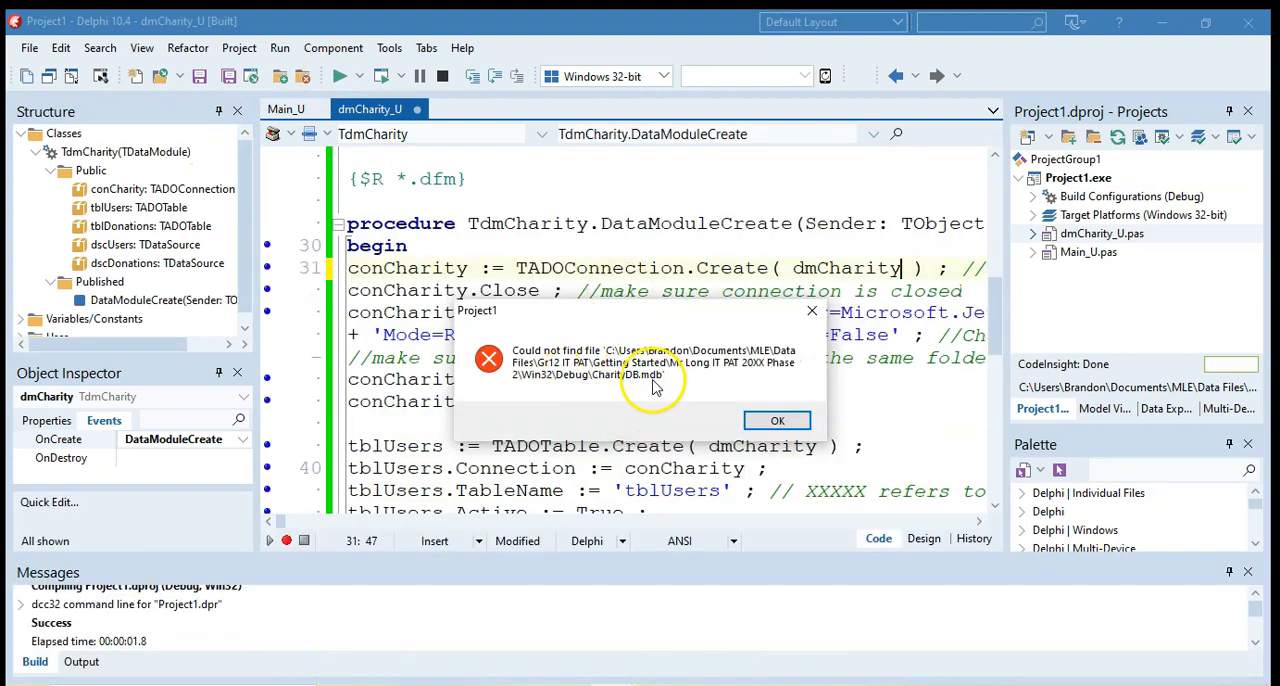
click(776, 420)
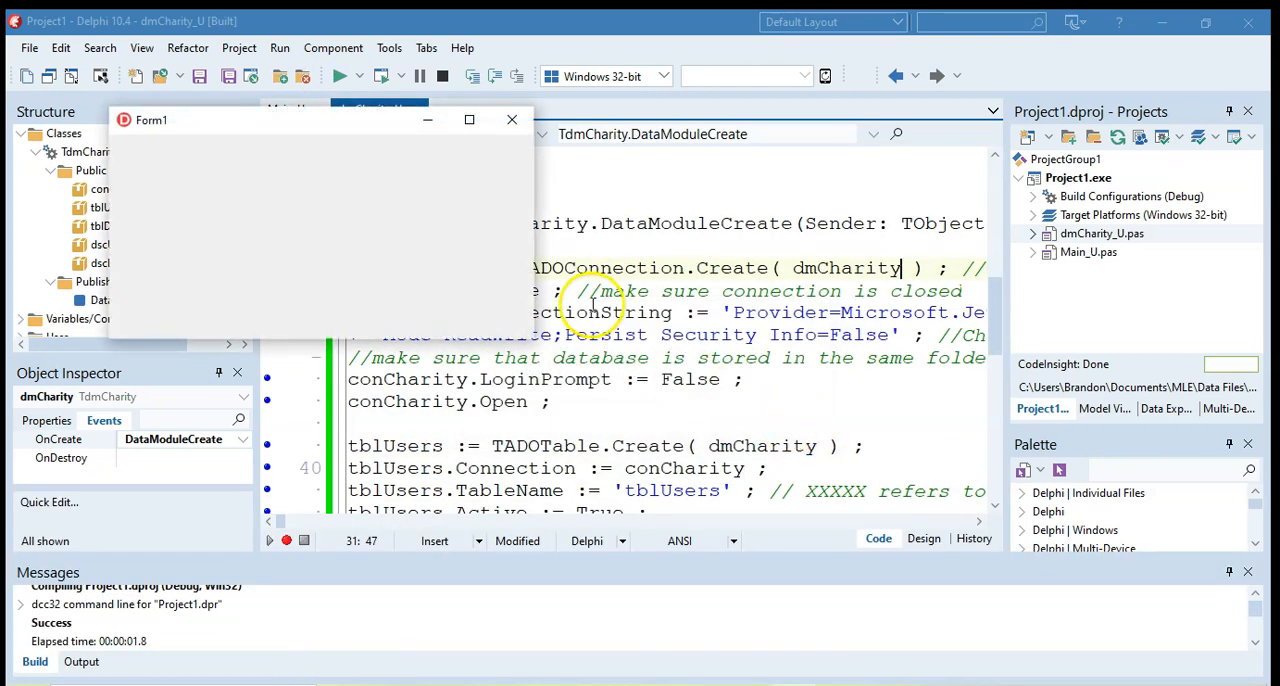
click(512, 120)
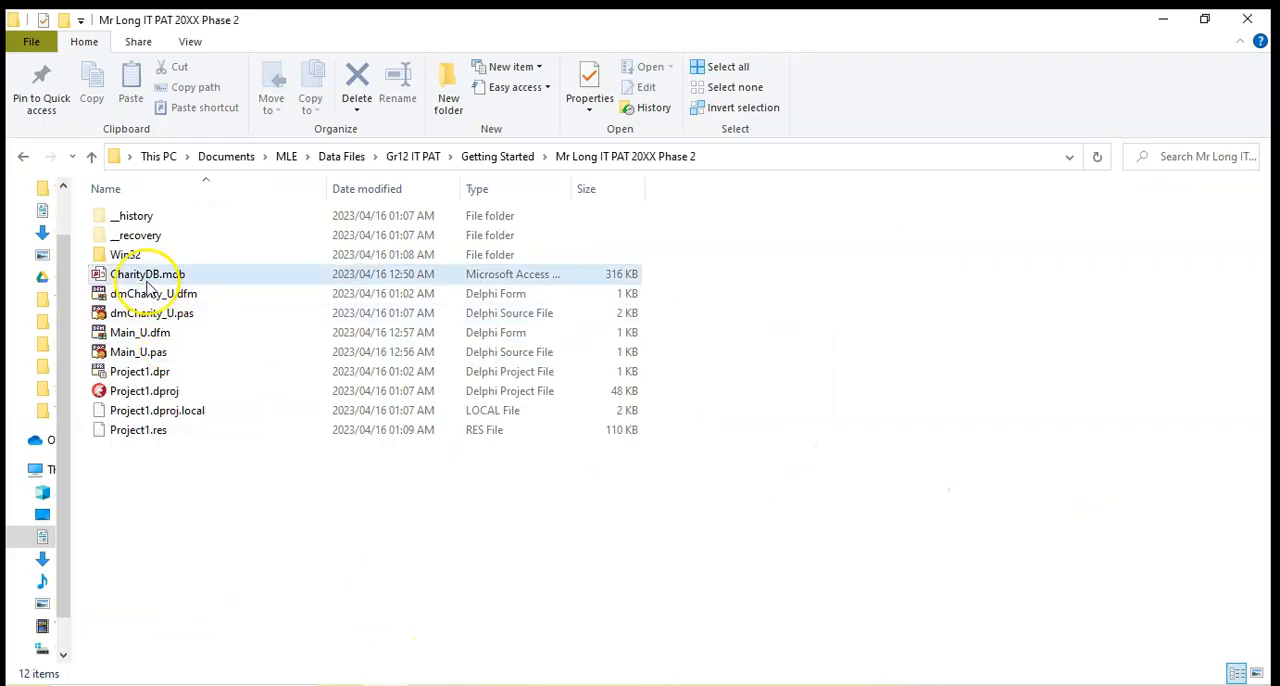
Move CharityDB.mdb into Win32\Debug beside Project1.exe and the compiled units.
click(122, 254)
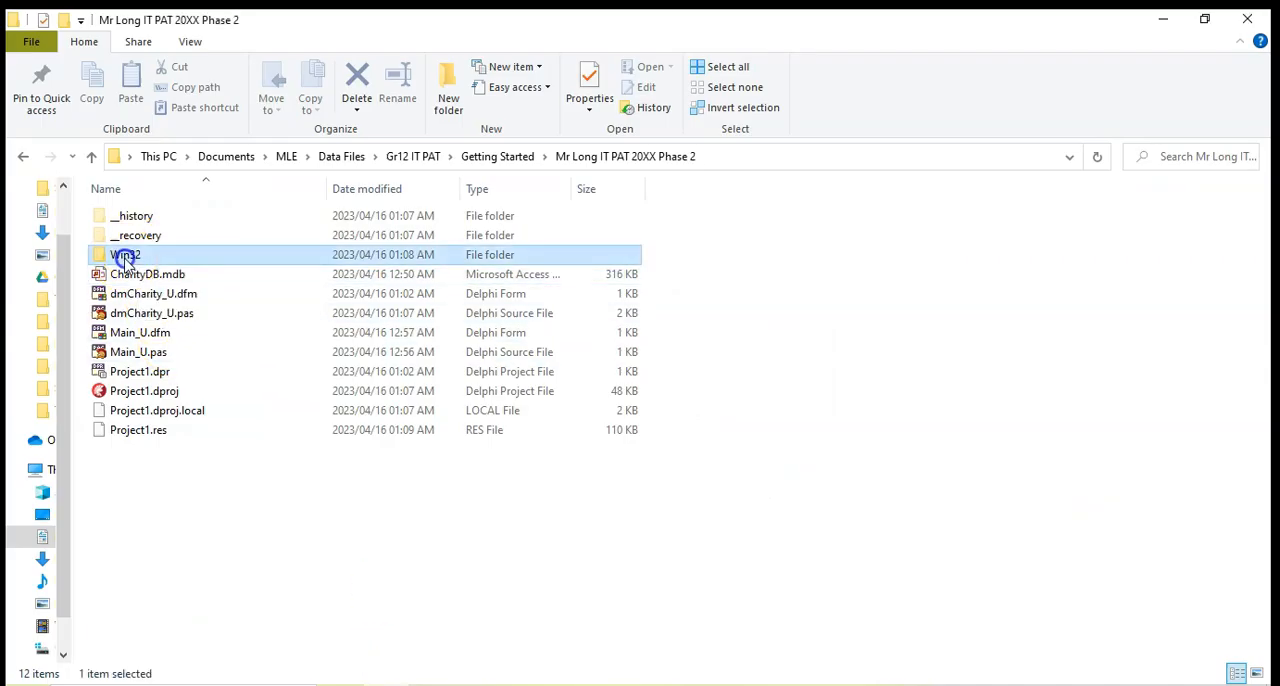
double_click(122, 254)
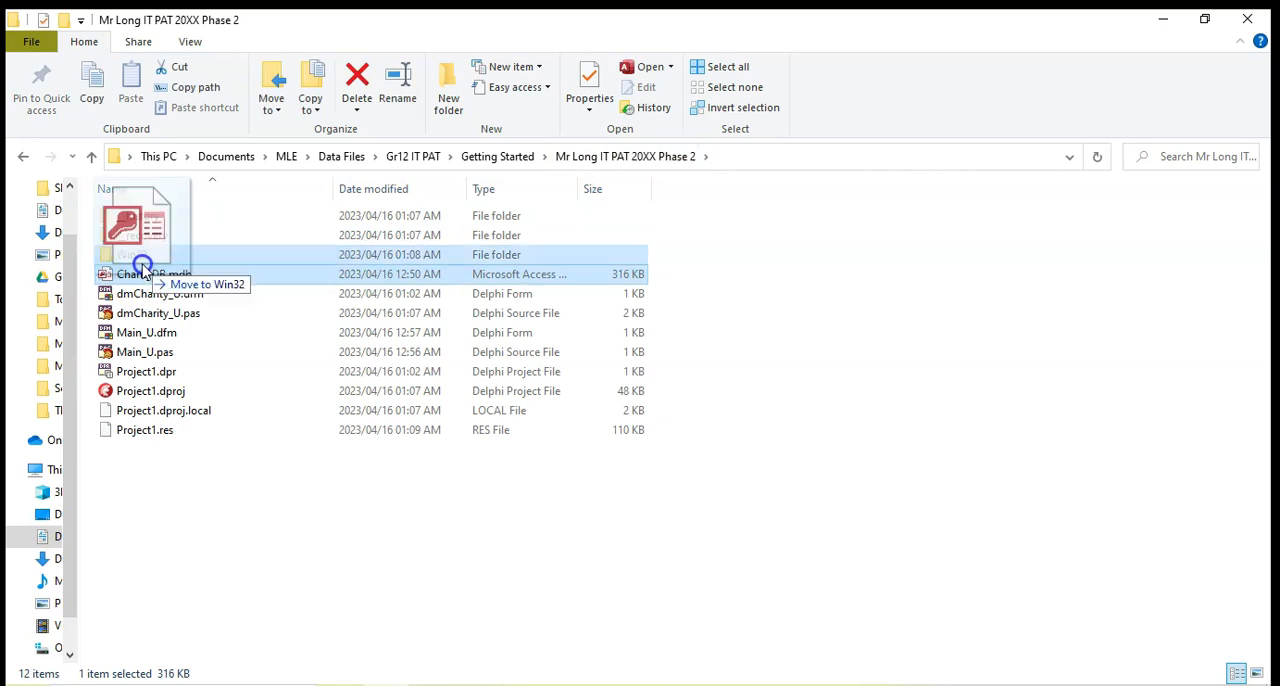
drag(136, 264, 136, 264)
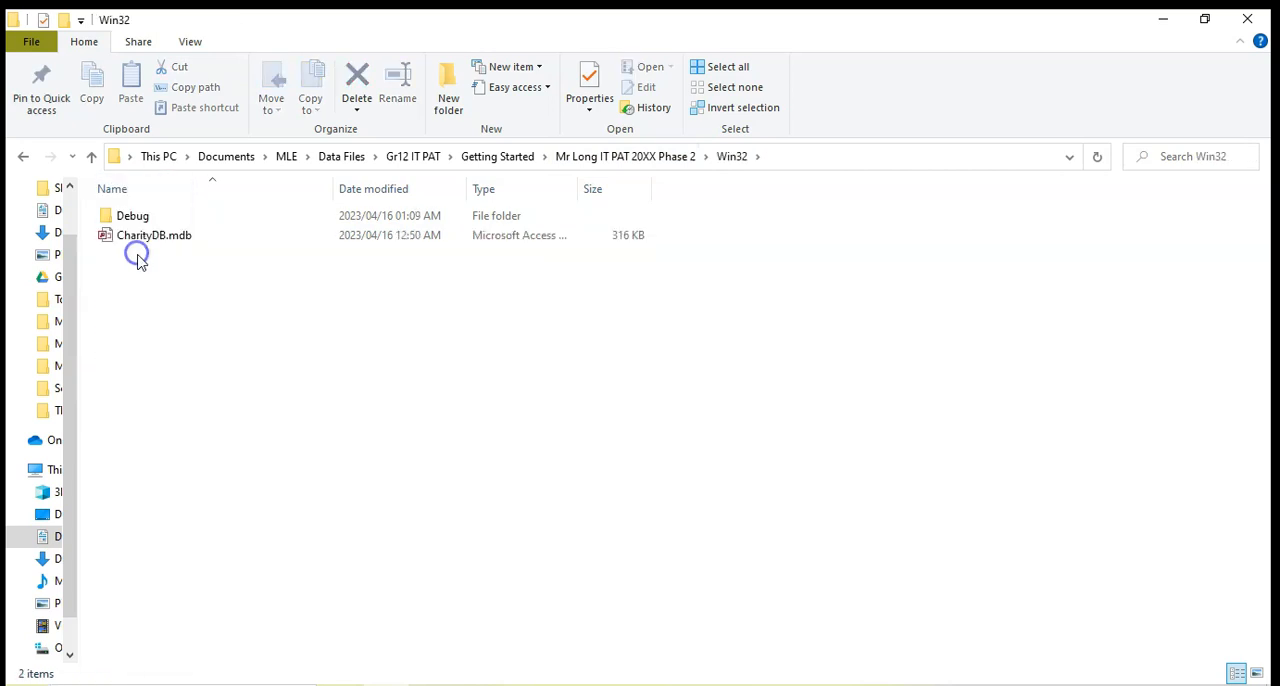
drag(154, 236, 132, 214)
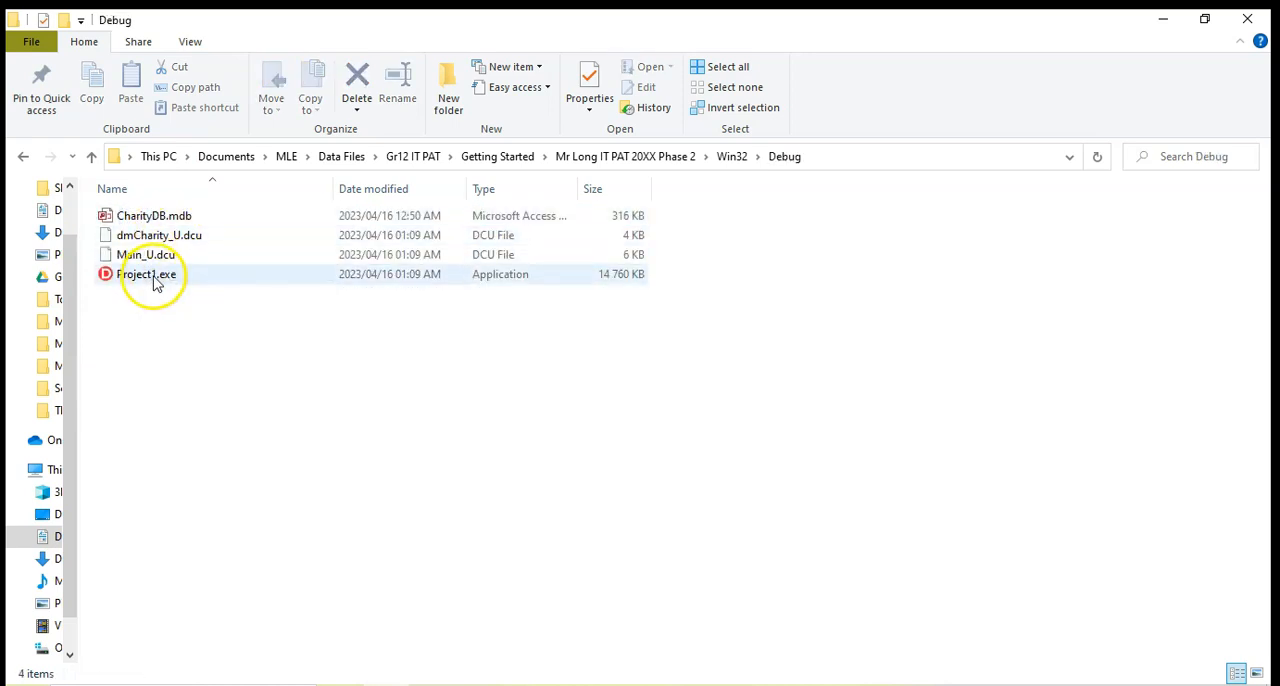
click(156, 304)
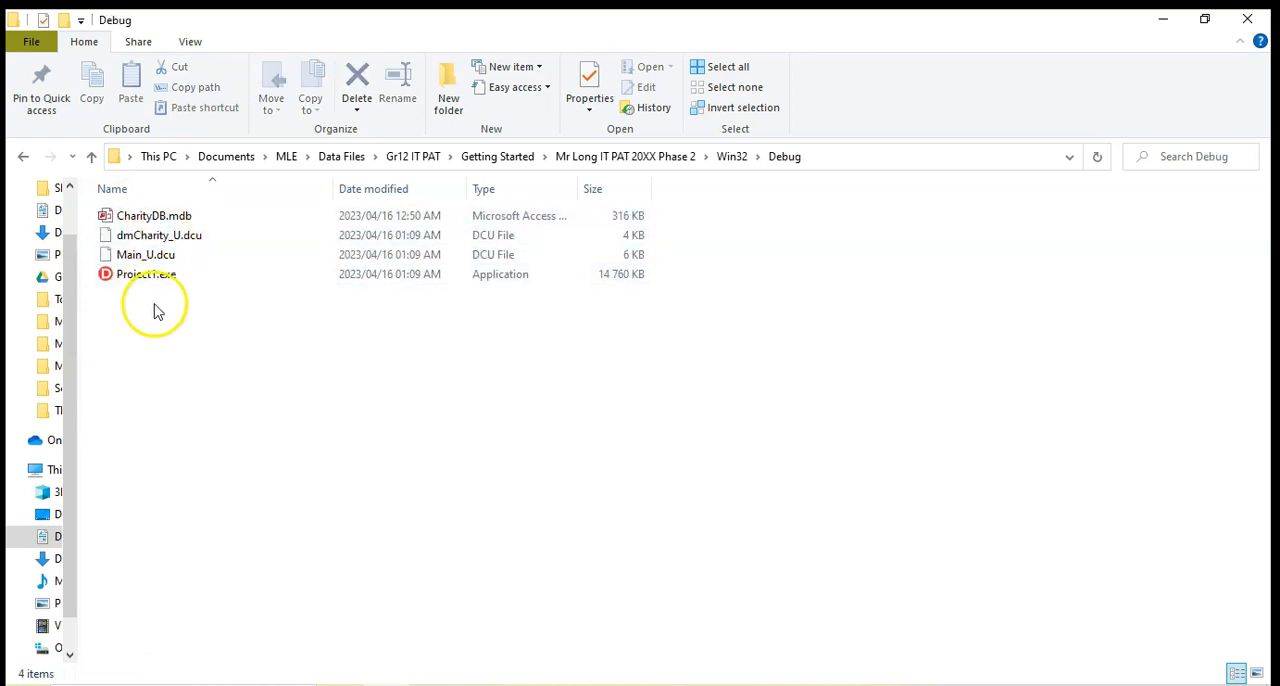
mouse_move(310, 412)
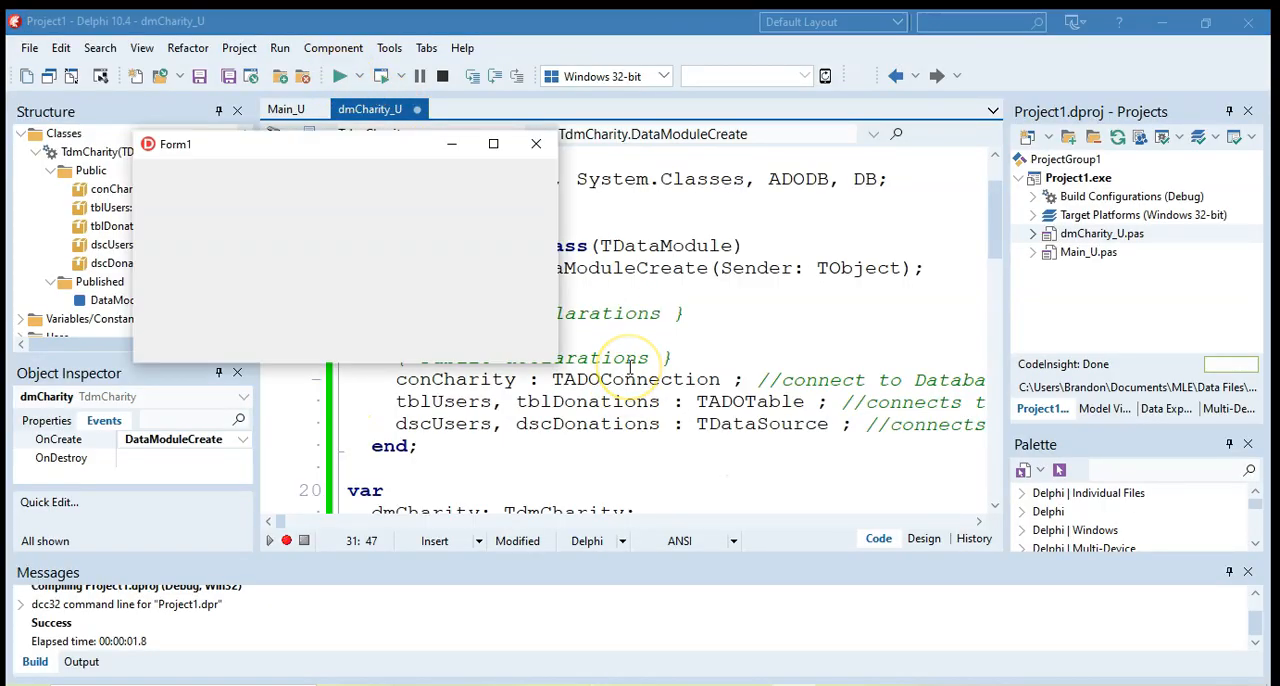
mouse_move(522, 268)
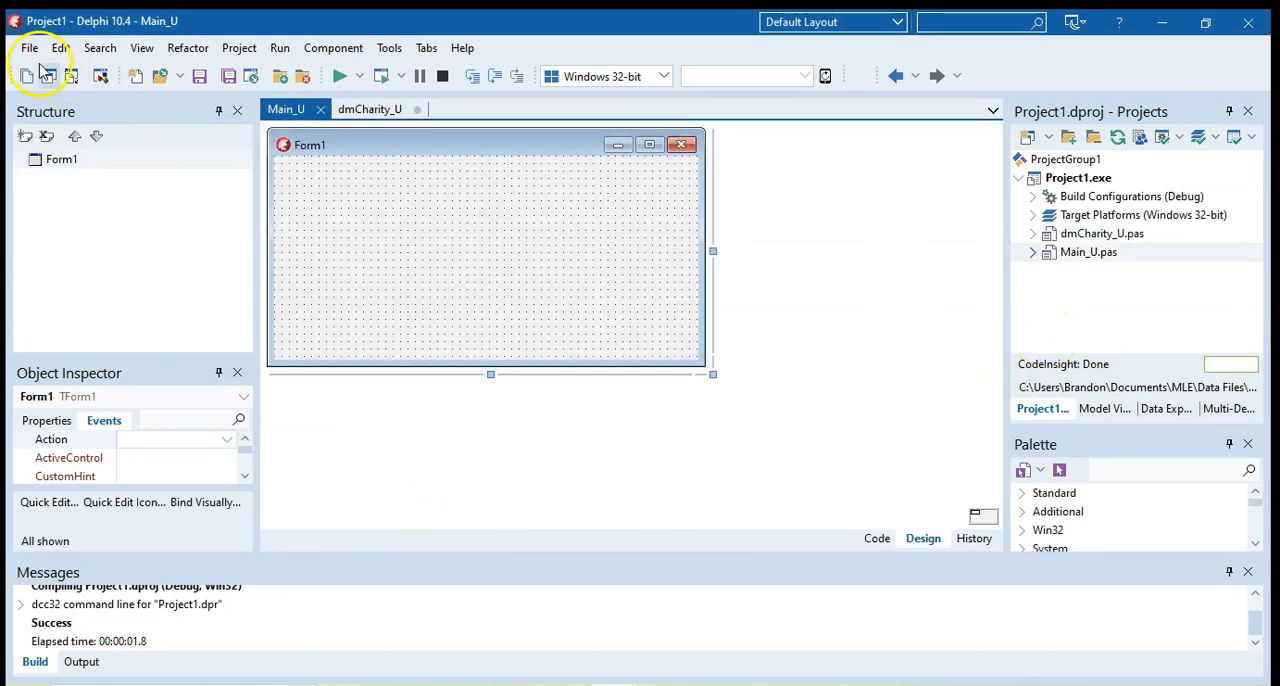
Close the running Form1 and revisit the Win32\Debug output folder before returning to dmCharity_U.
click(30, 46)
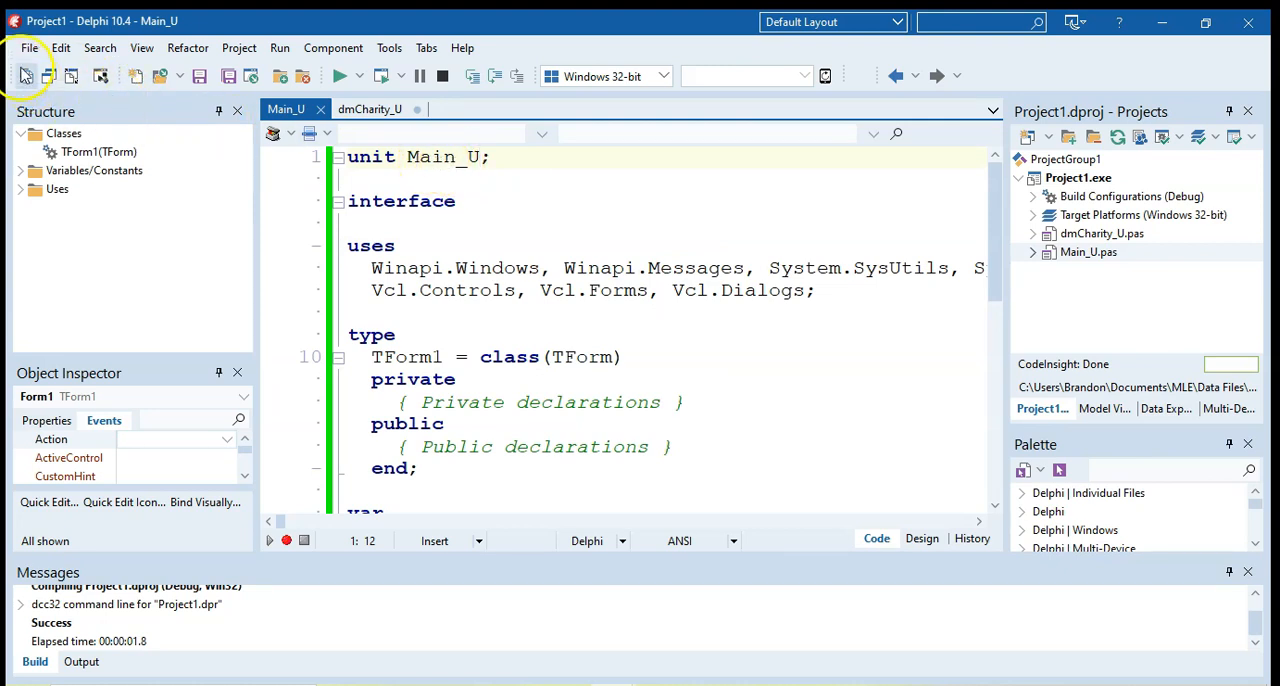
click(36, 46)
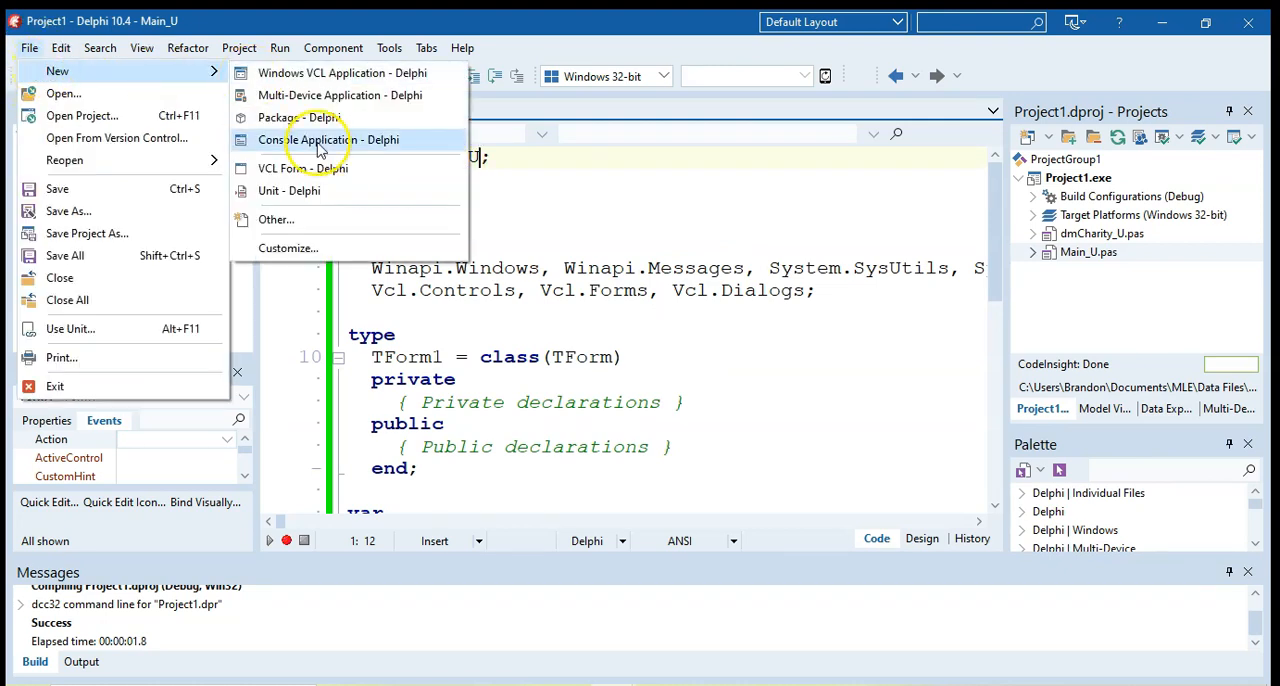
mouse_move(308, 224)
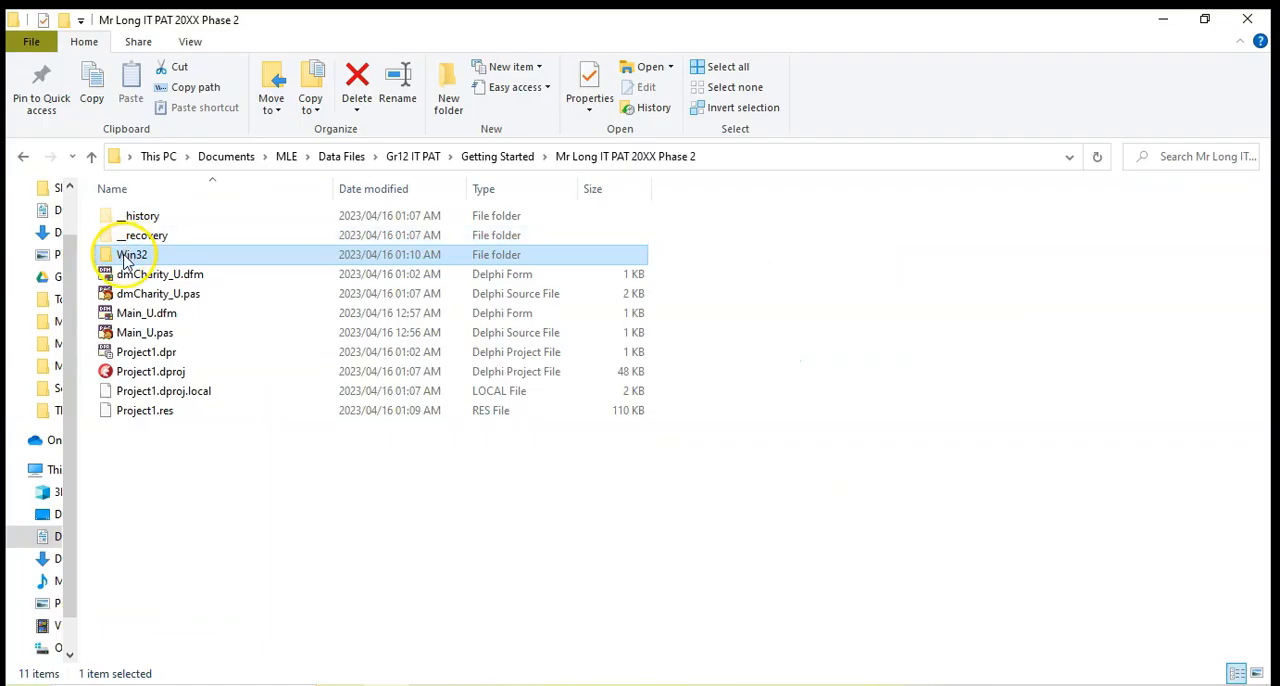
mouse_move(156, 260)
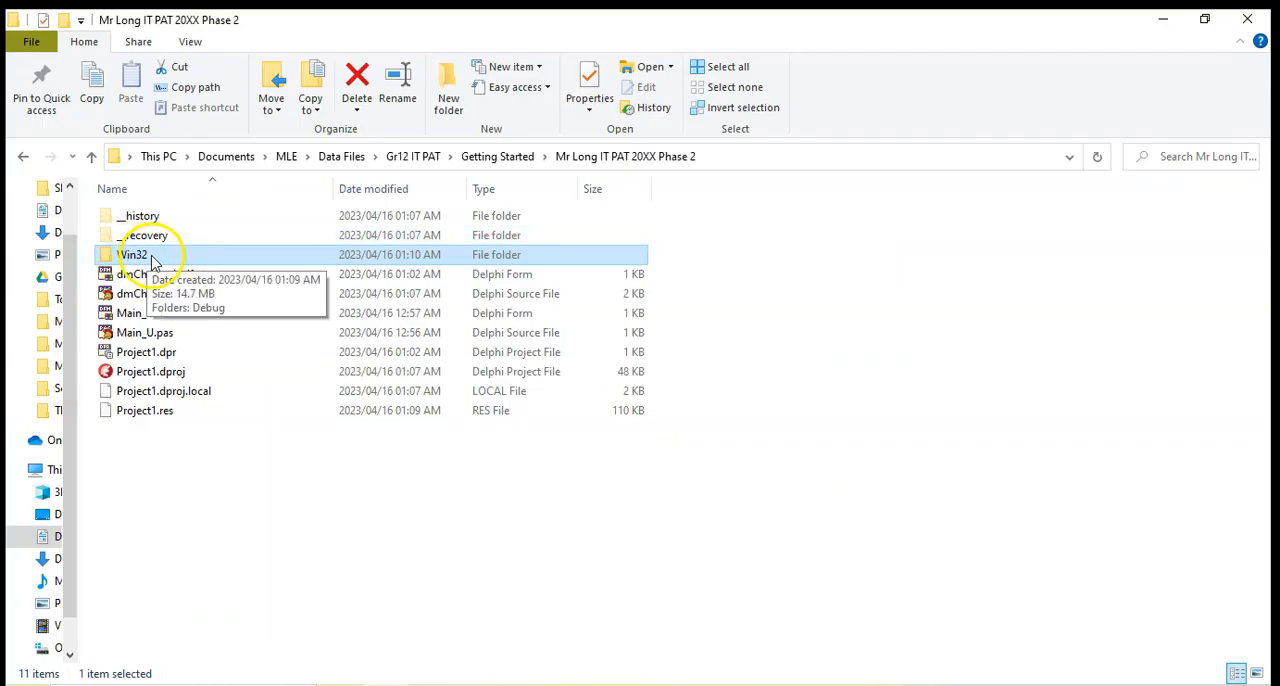
double_click(134, 254)
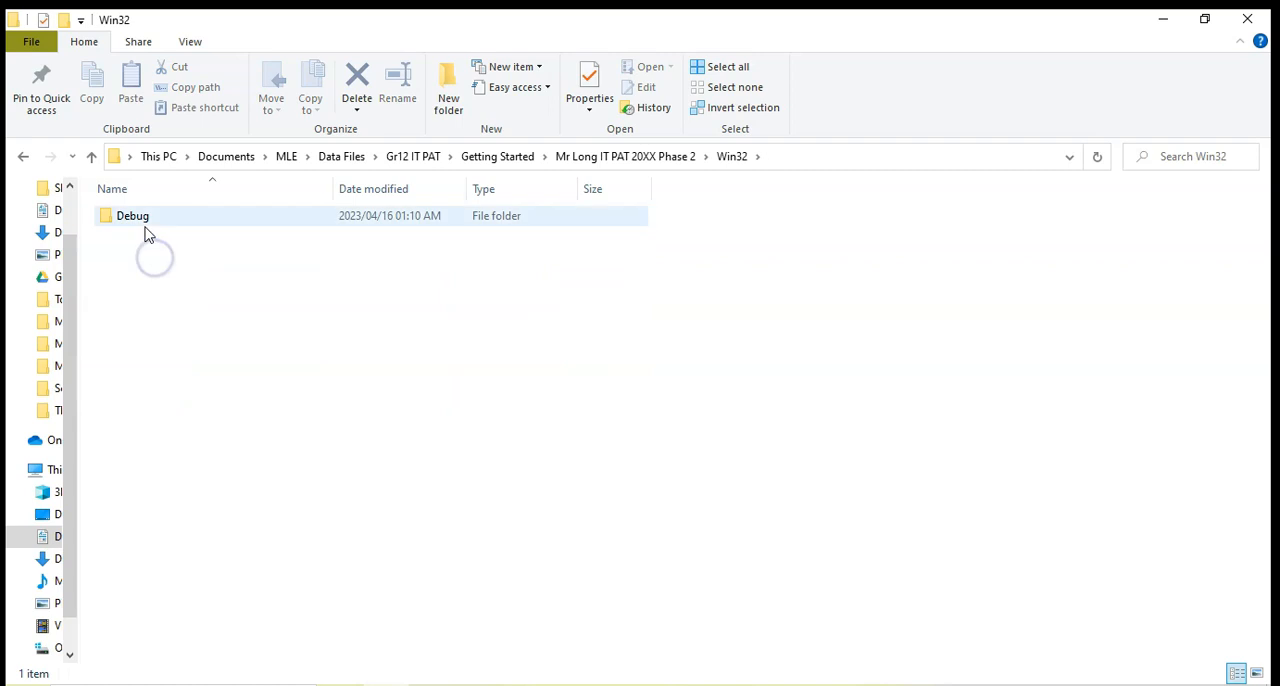
double_click(132, 214)
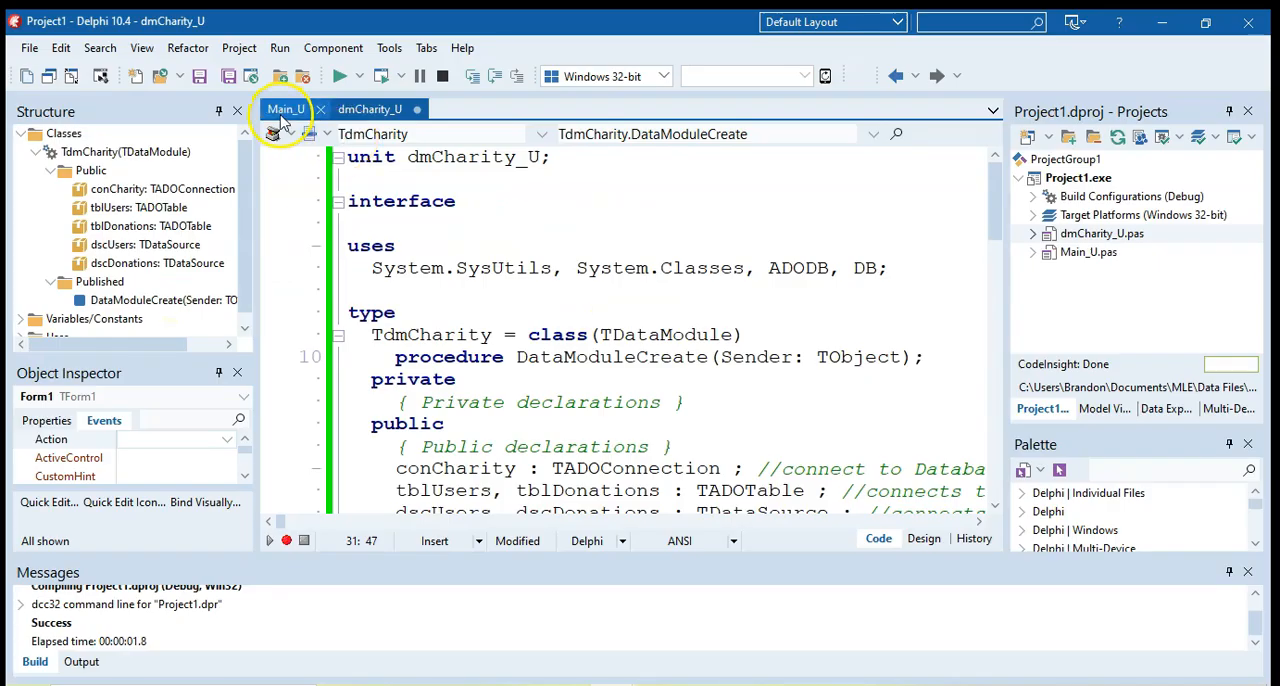
mouse_move(284, 108)
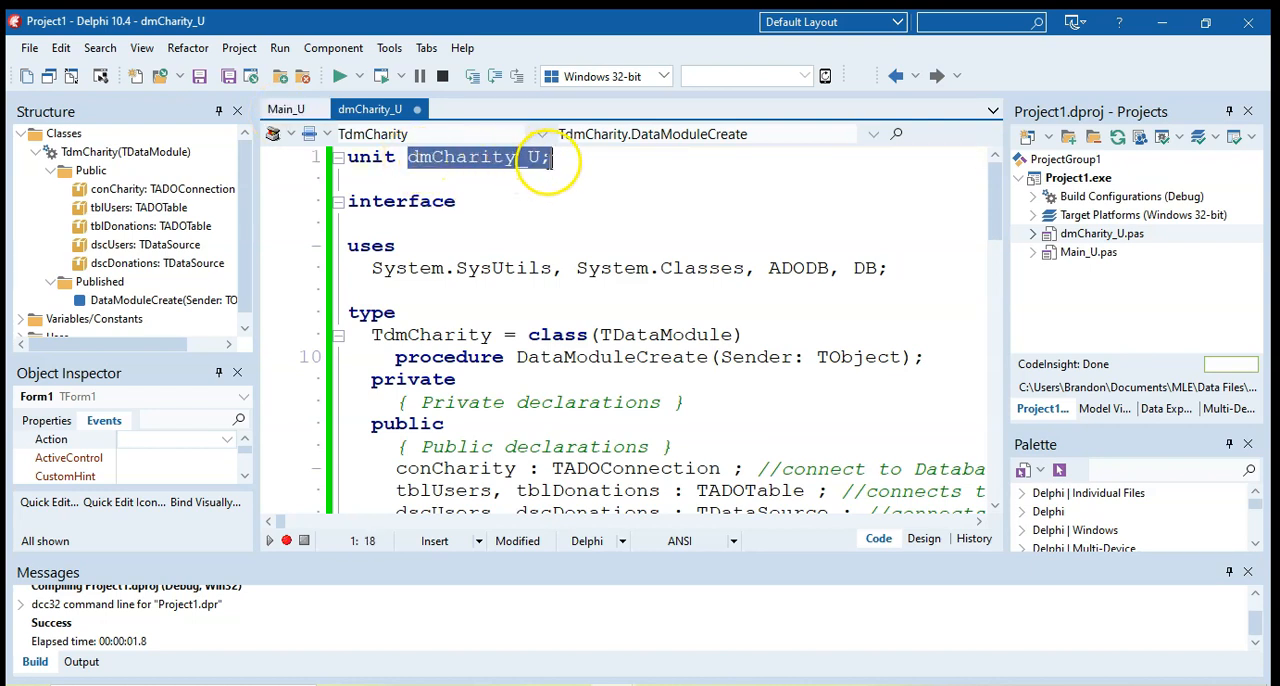
Add dmCharity_U after Vcl.Dialogs in Main_U's uses clause and return to the Form1 design view.
click(288, 108)
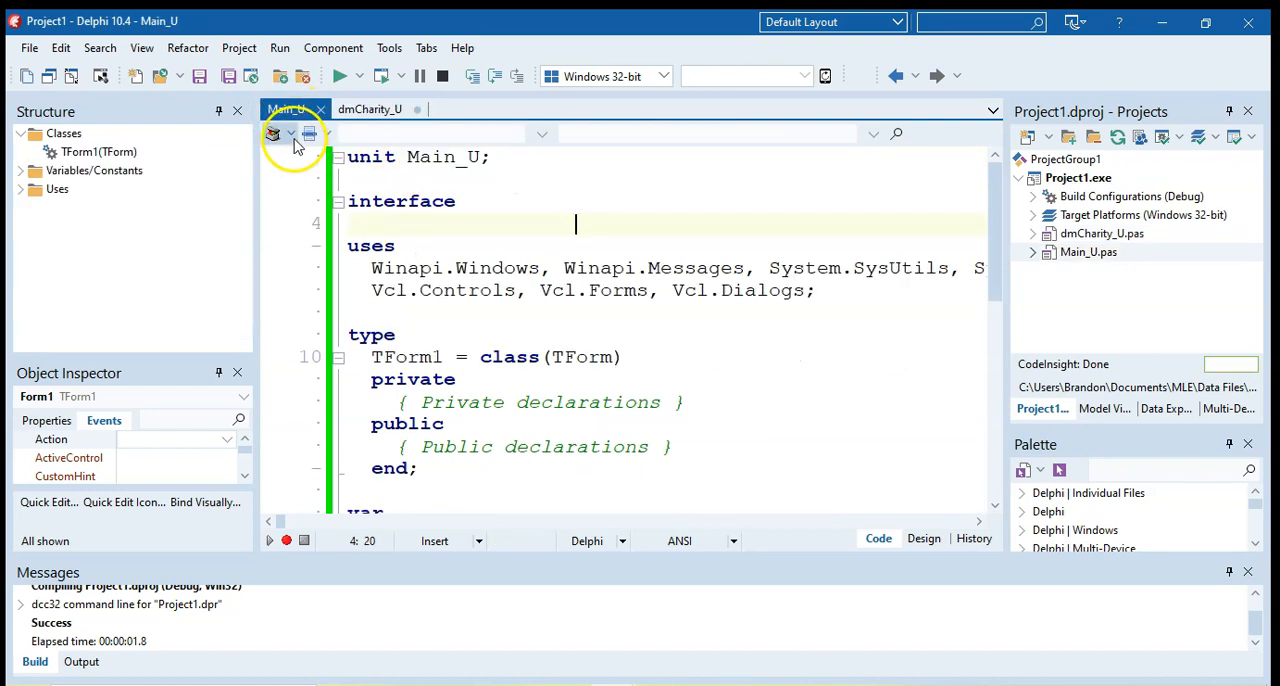
click(924, 538)
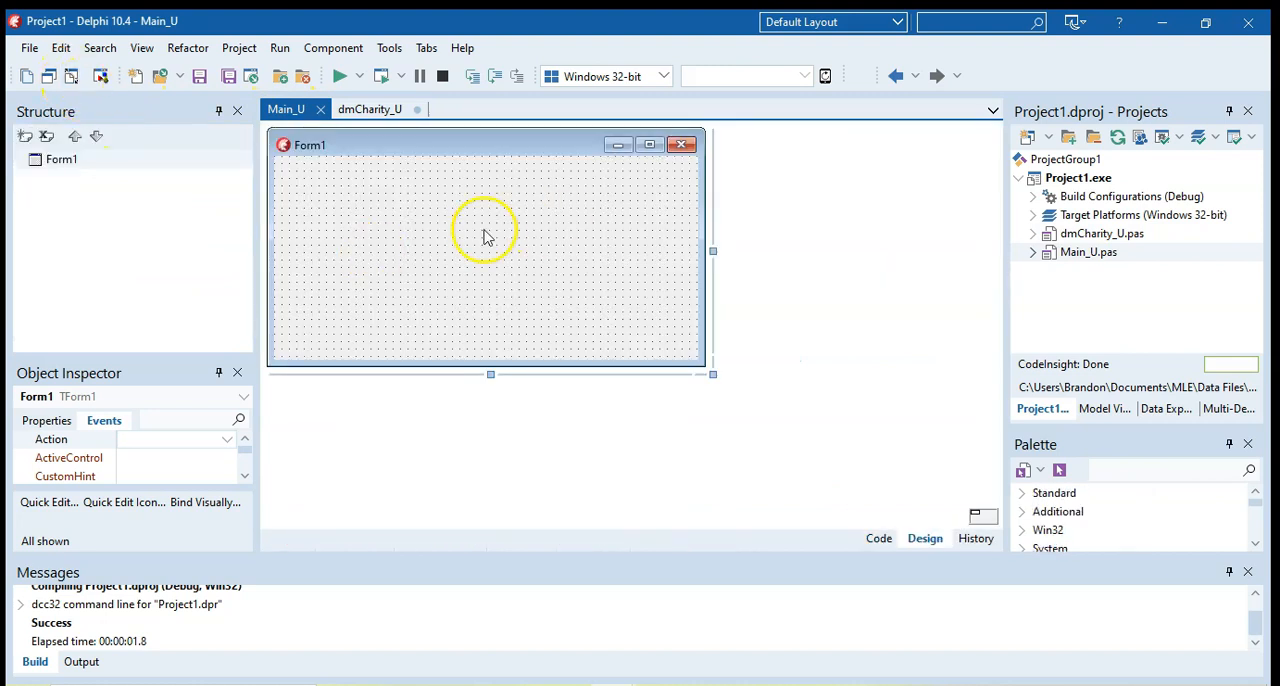
mouse_move(712, 374)
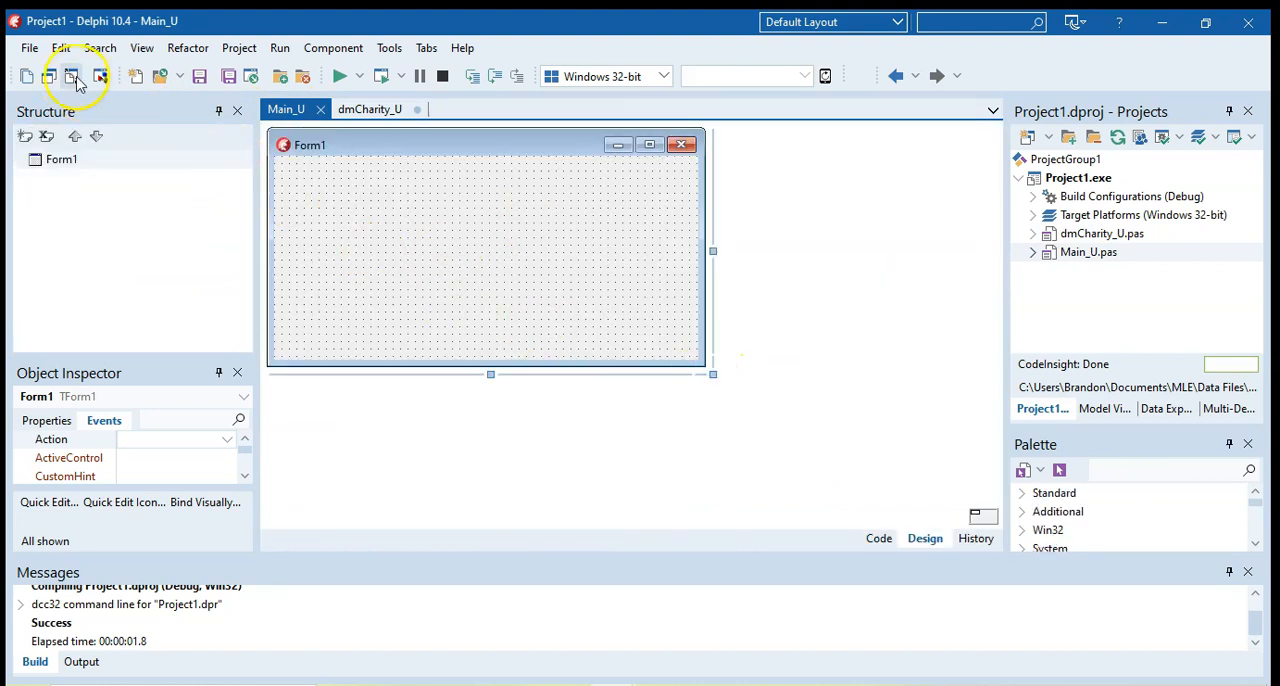
click(878, 538)
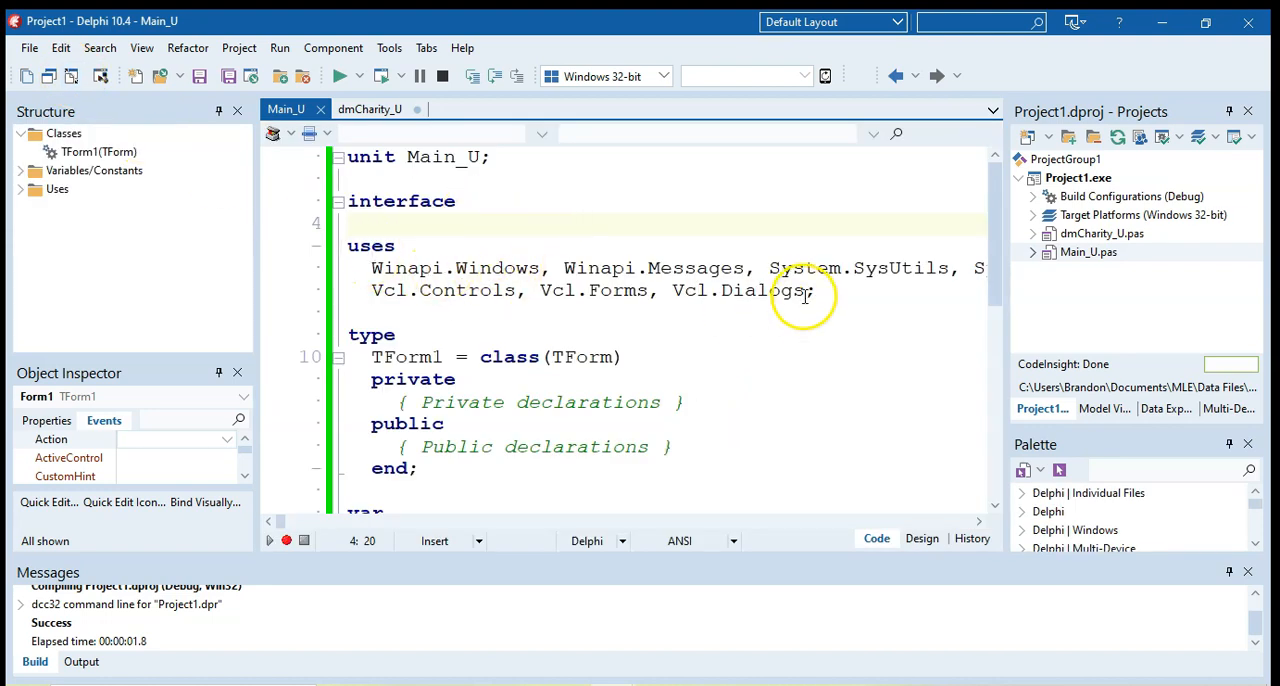
text(dmCh)
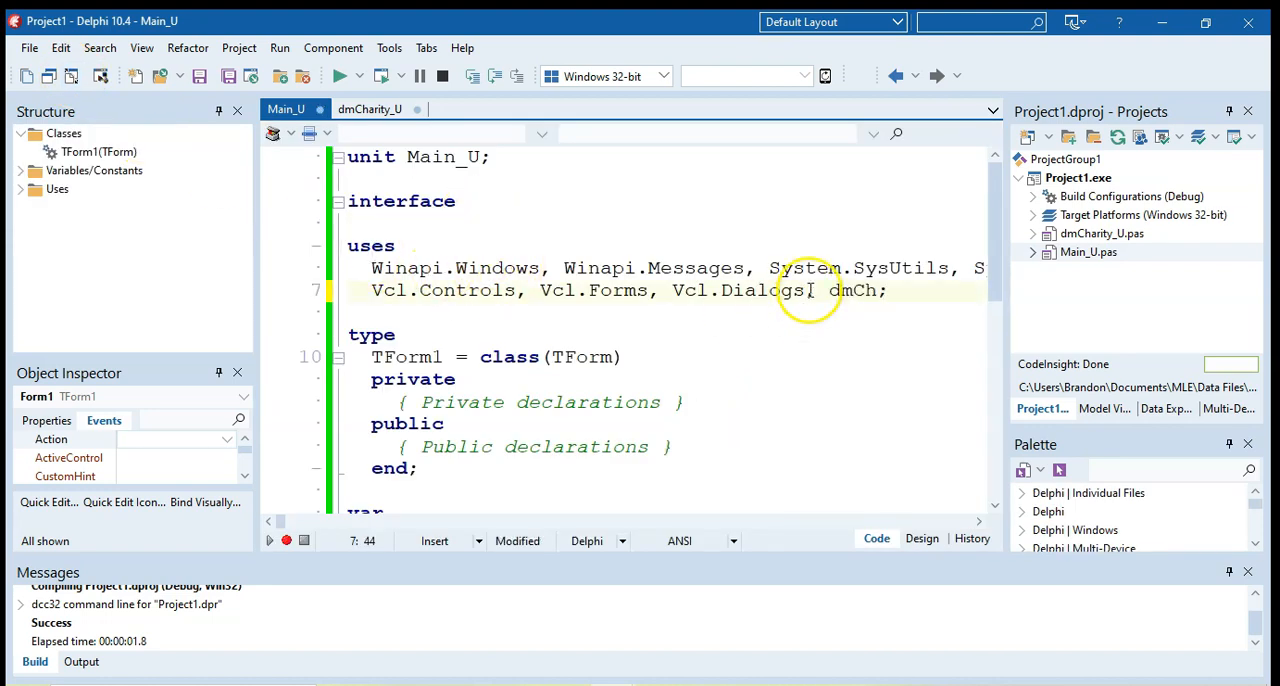
text(arity_U)
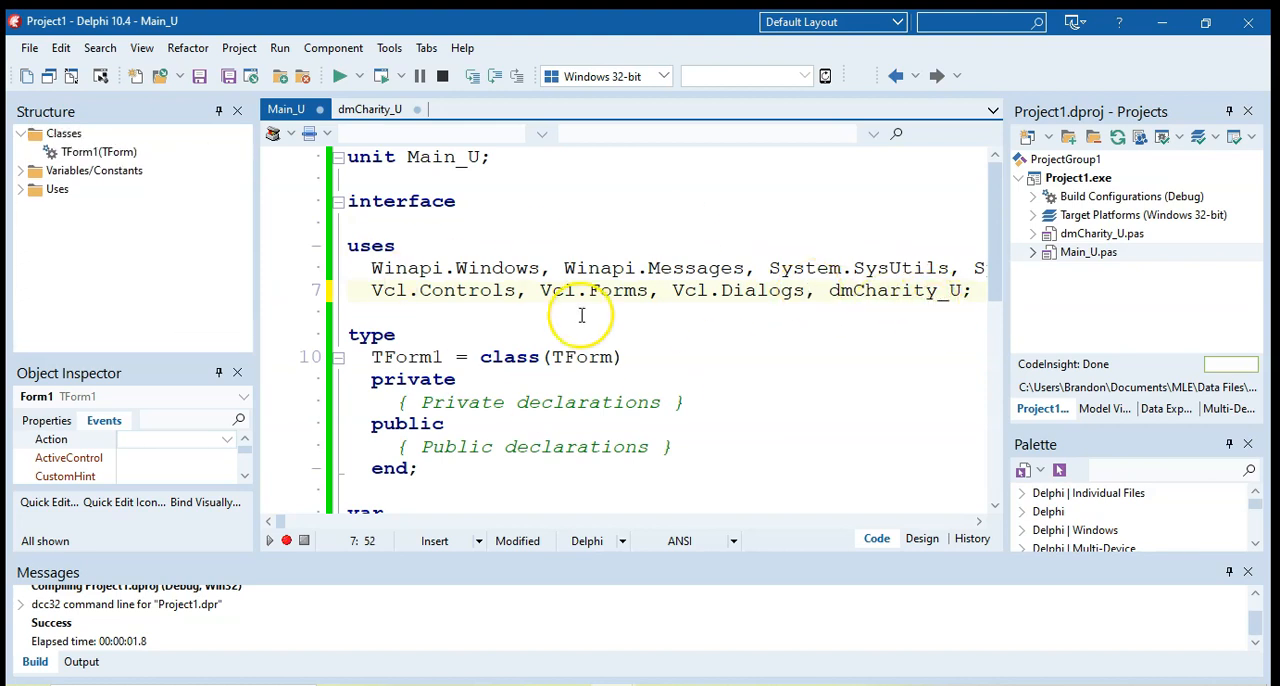
click(924, 538)
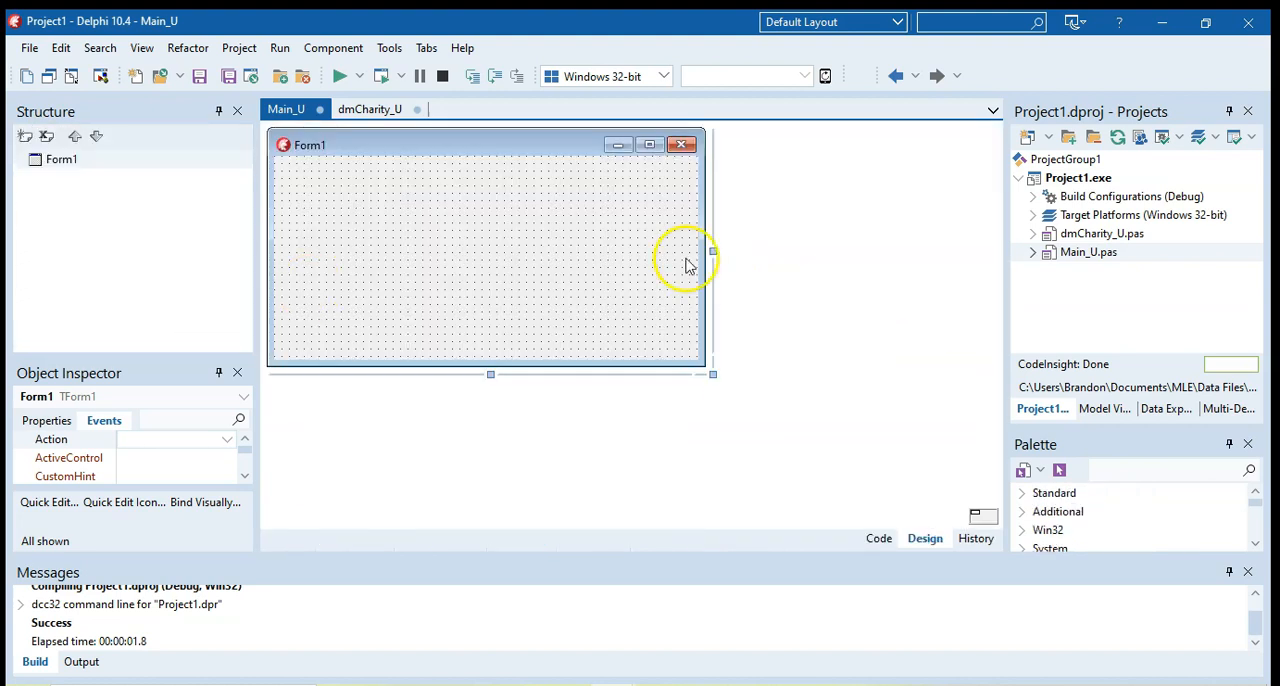
mouse_move(588, 304)
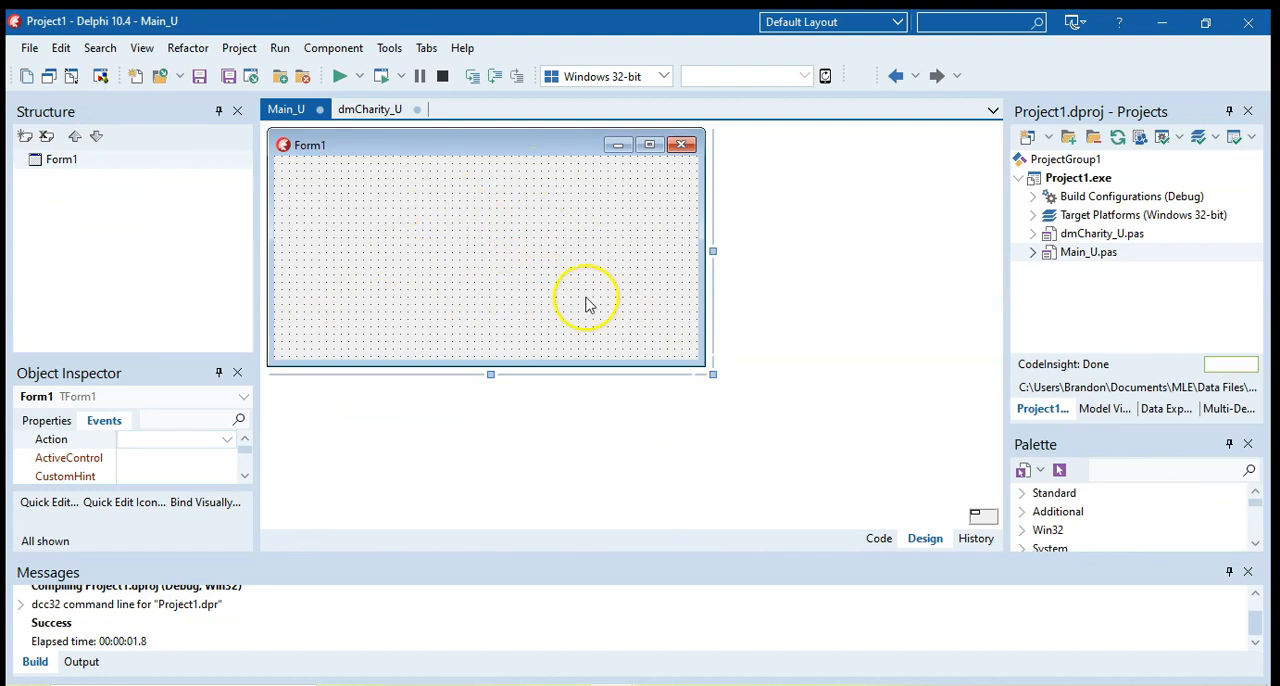
mouse_move(498, 260)
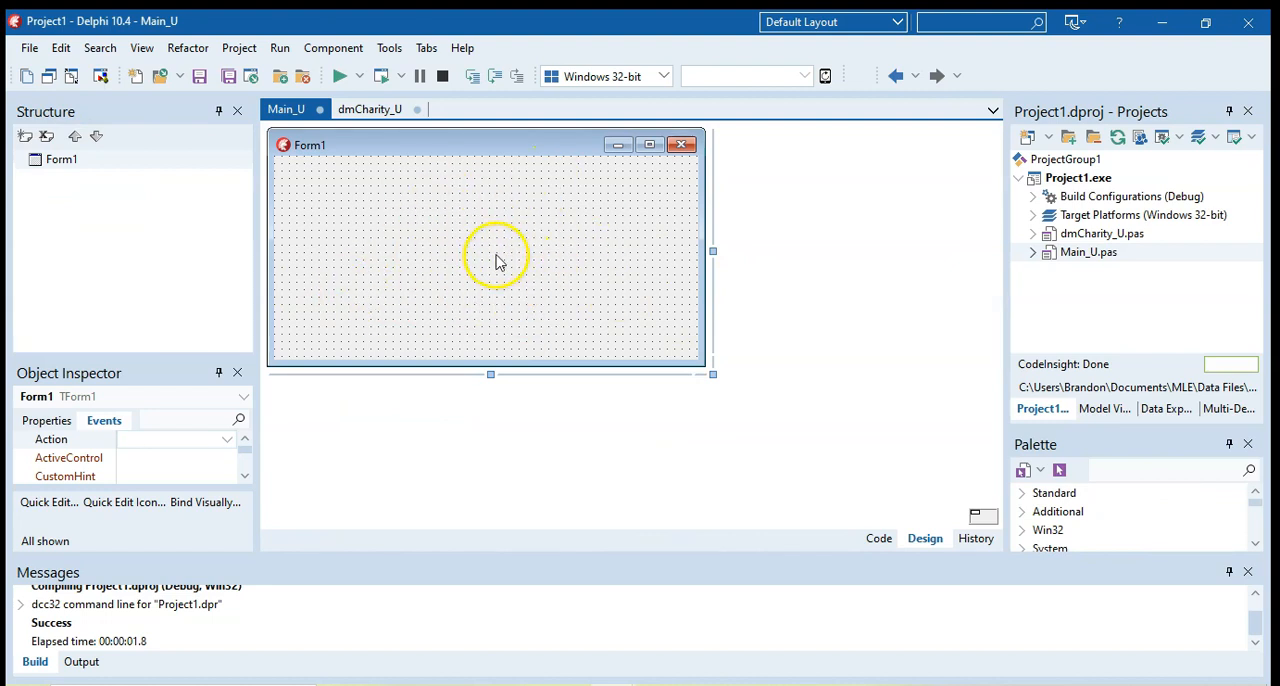
mouse_move(36, 48)
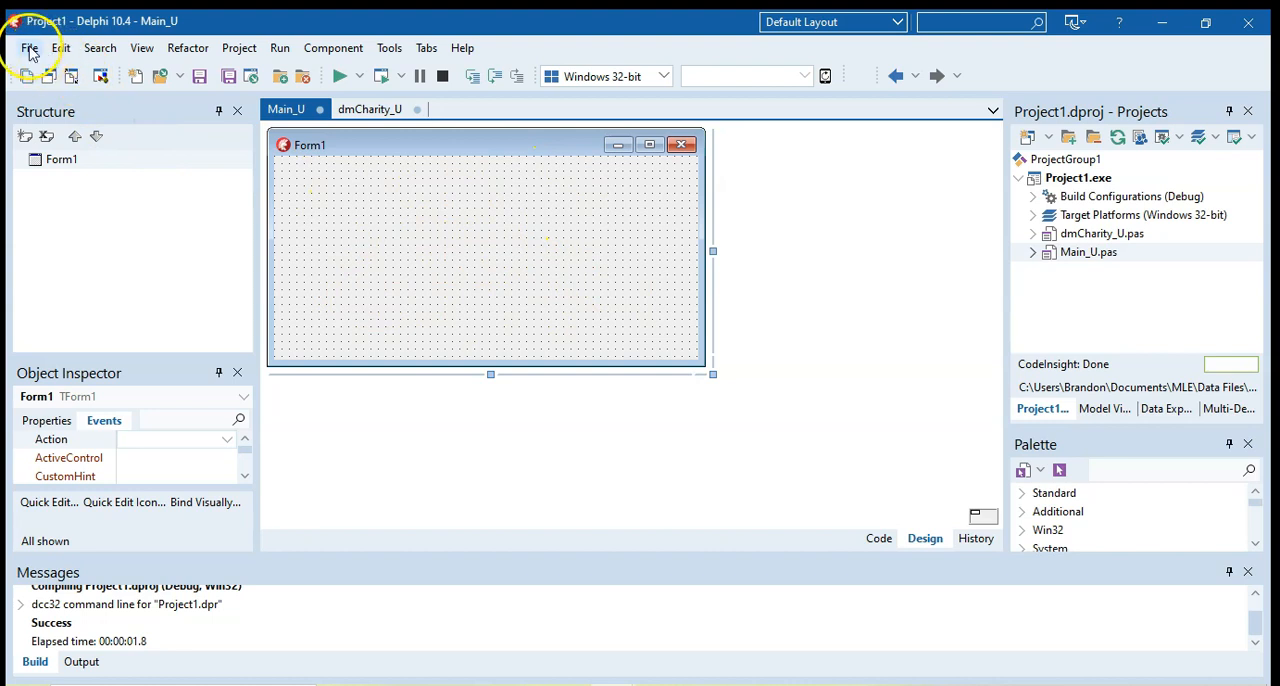
click(32, 46)
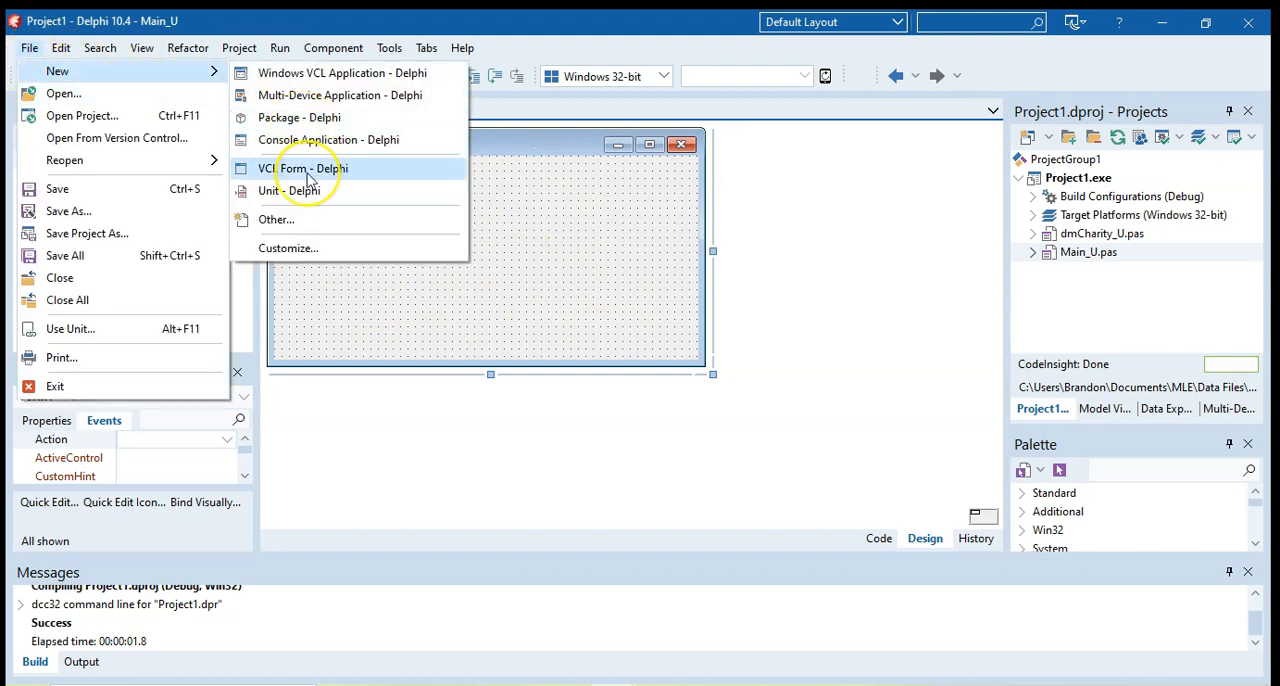
mouse_move(536, 296)
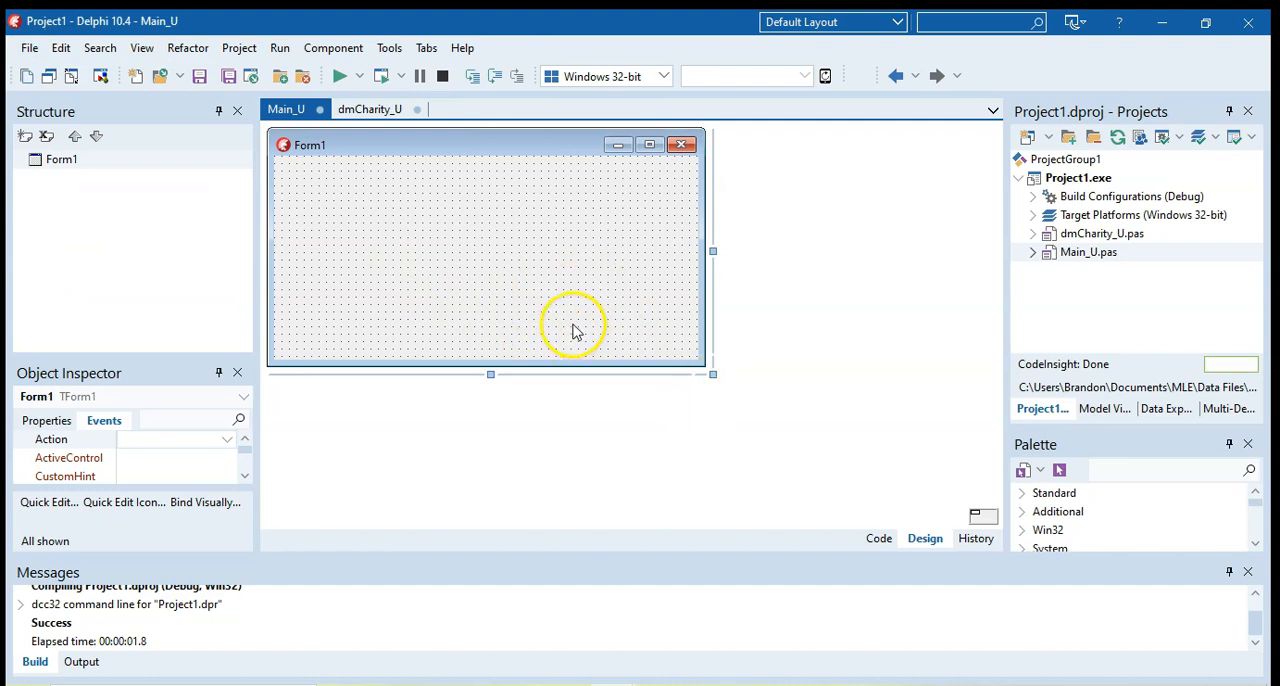
mouse_move(484, 278)
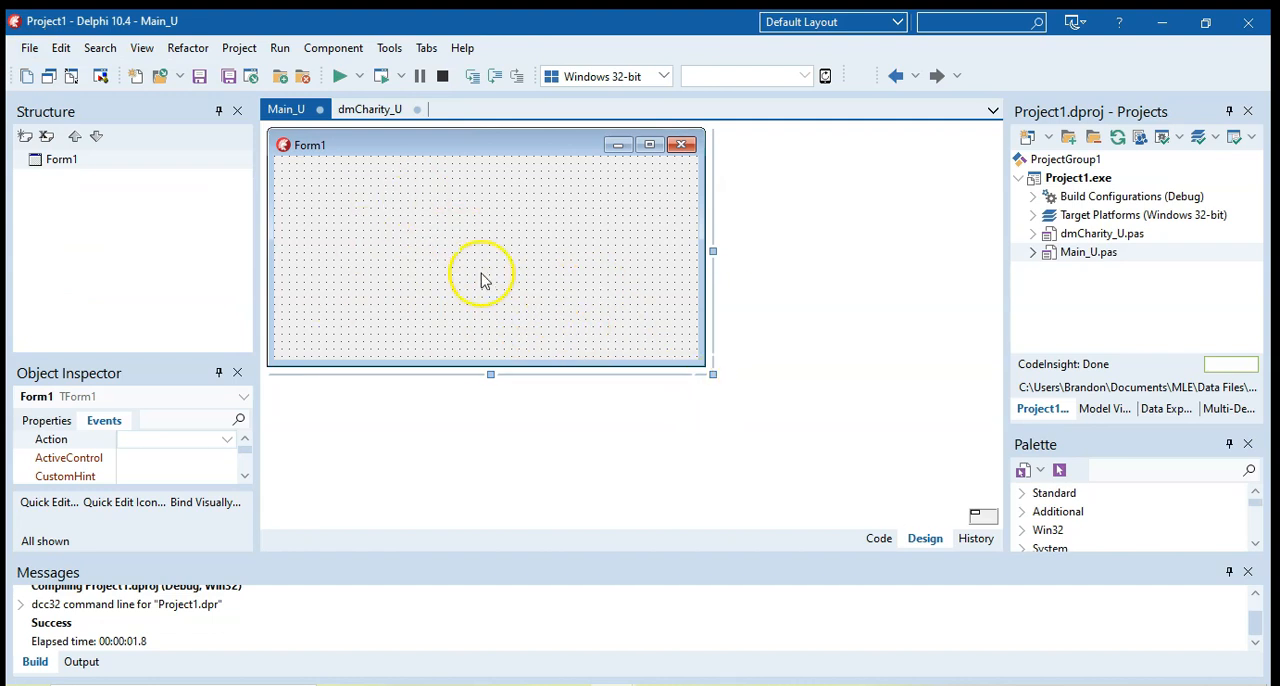
mouse_move(468, 236)
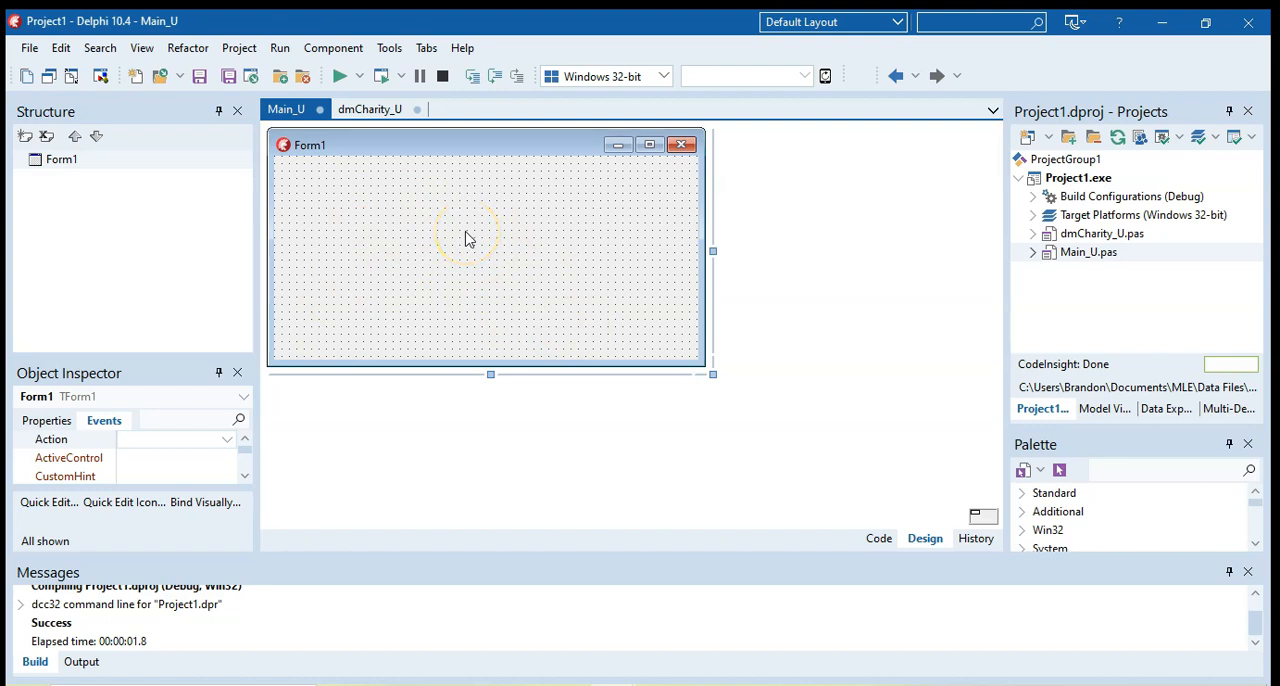
mouse_move(512, 250)
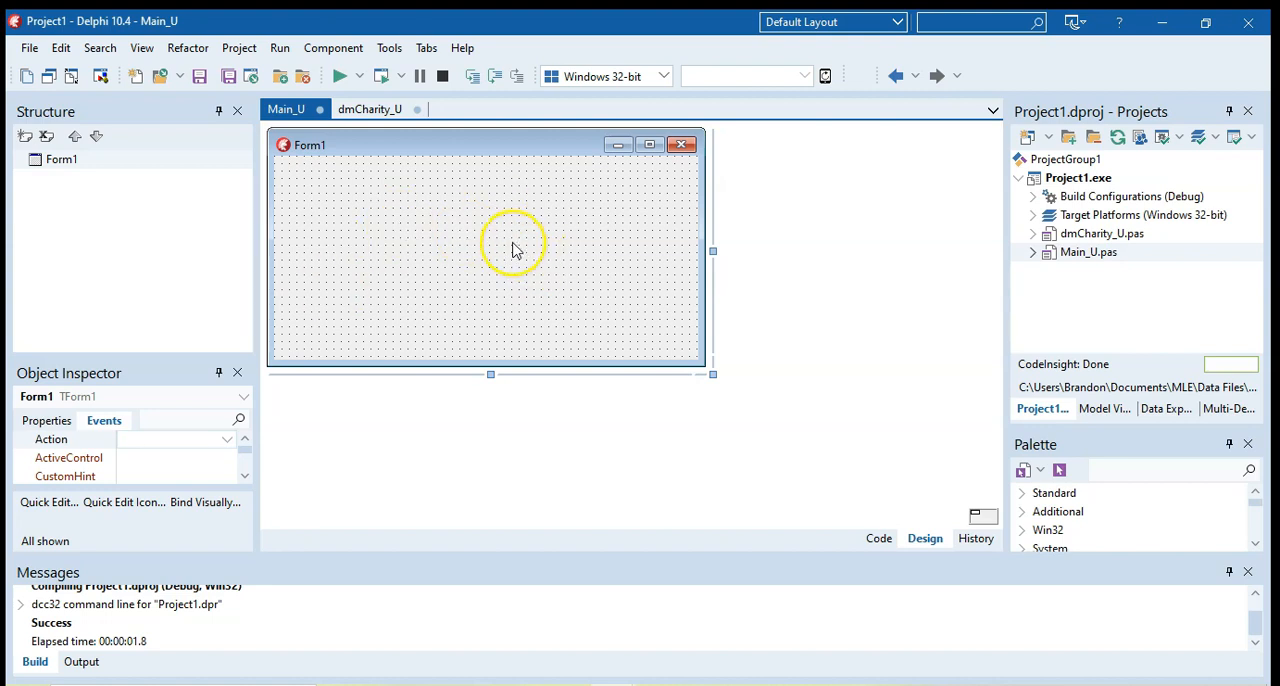